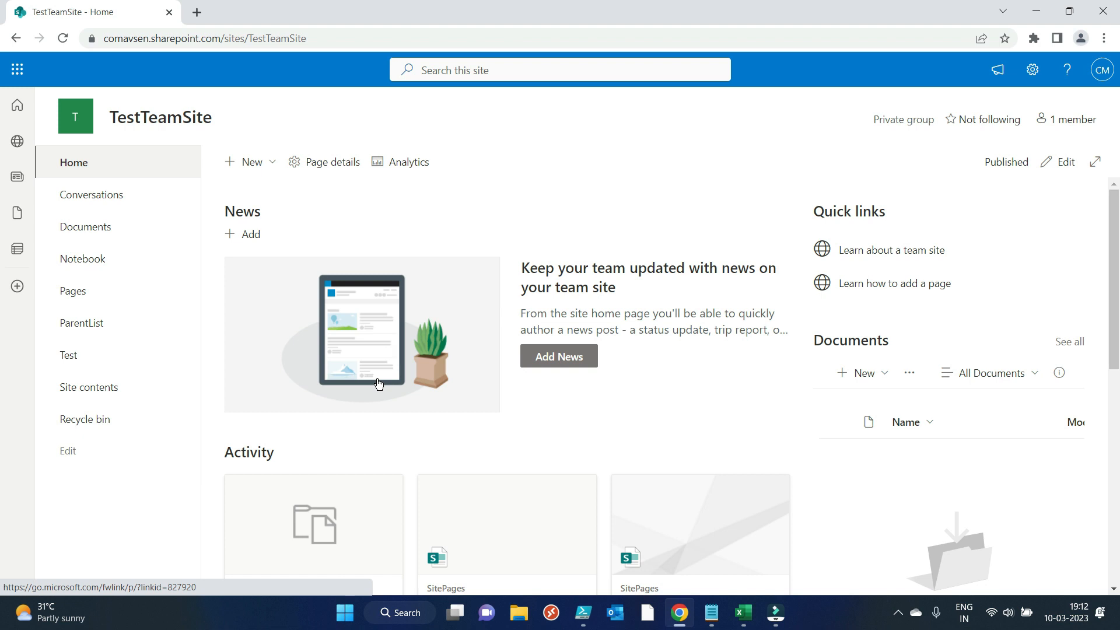
mouse_move(233, 349)
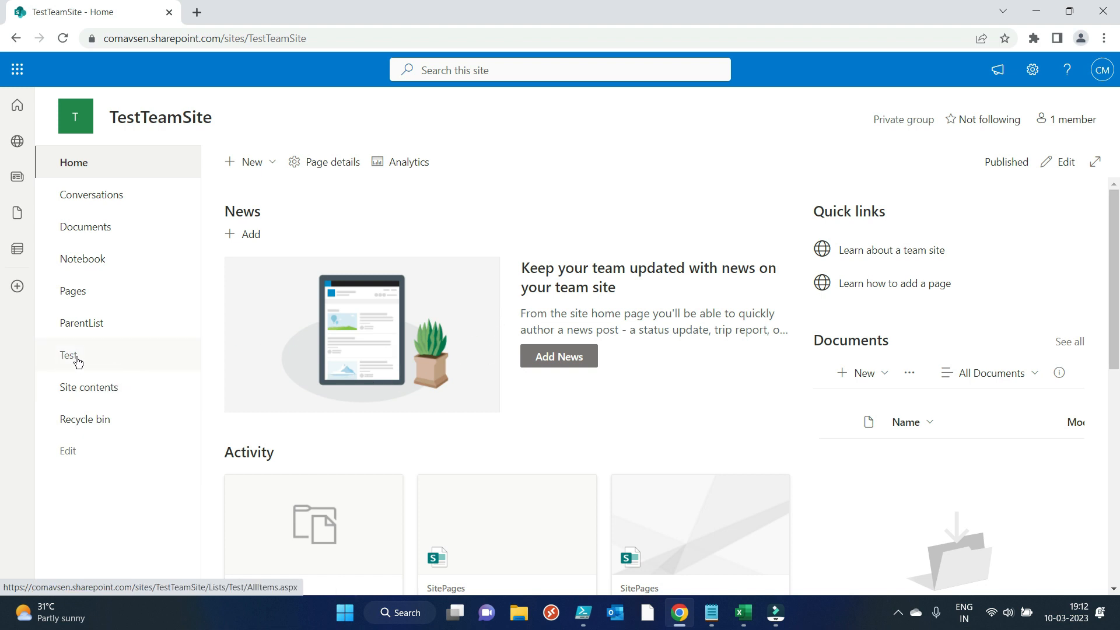
Open the Test list on TestTeamSite, showing only the Title column and no items.
click(69, 355)
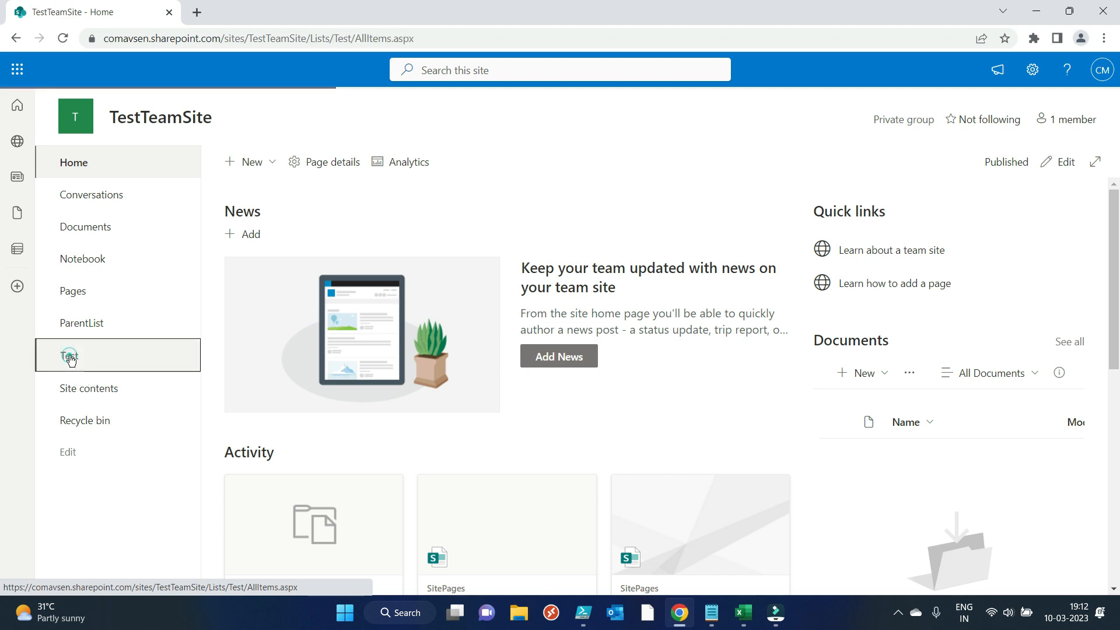
click(69, 355)
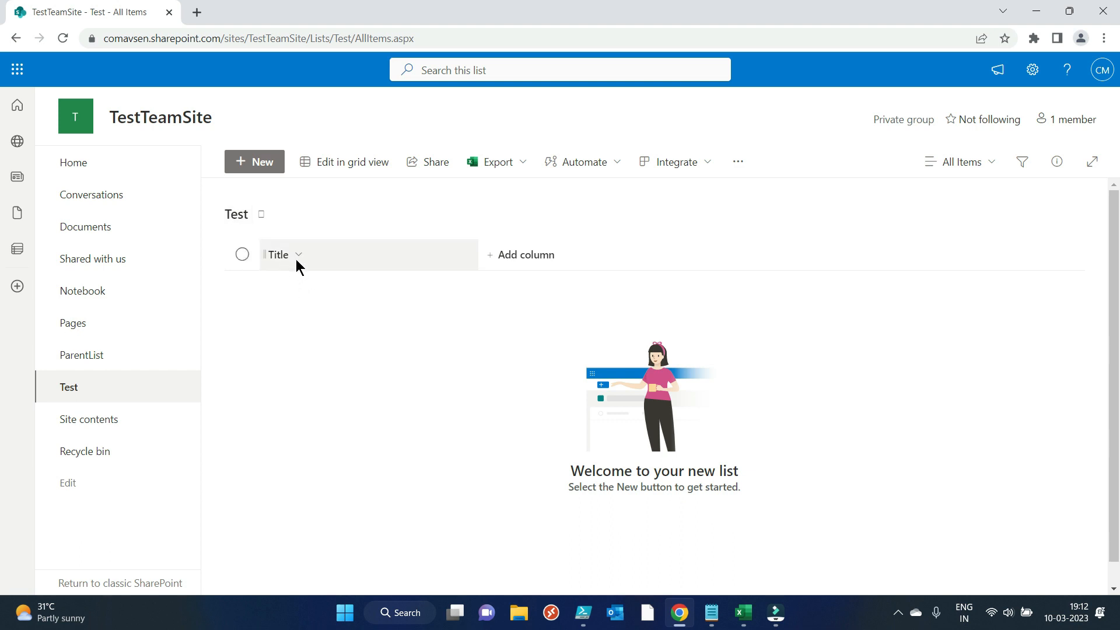
mouse_move(746, 565)
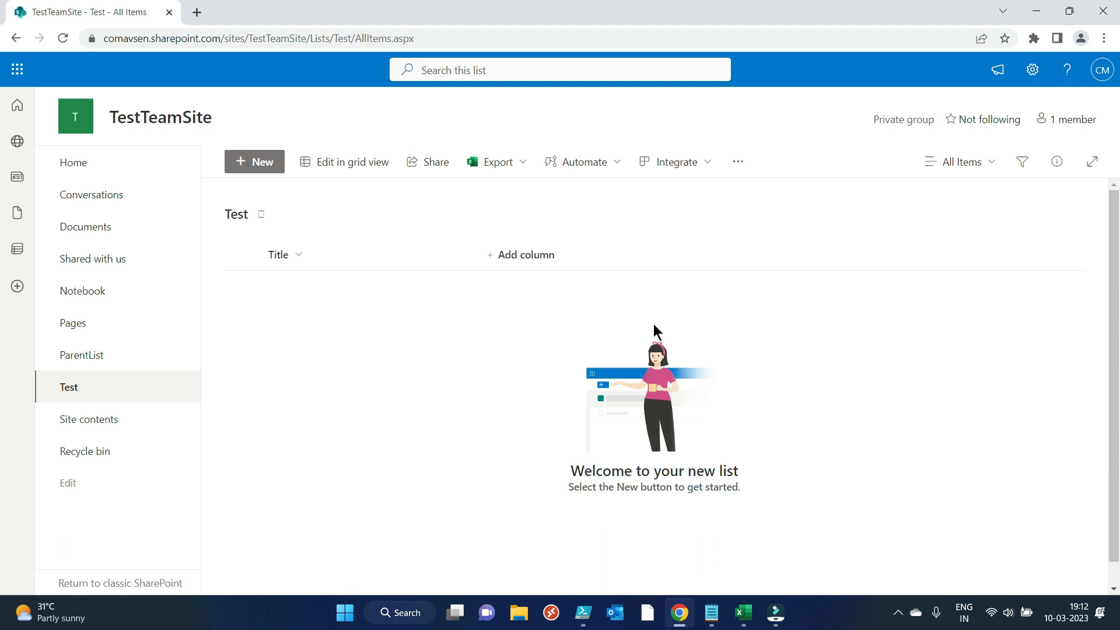
mouse_move(750, 506)
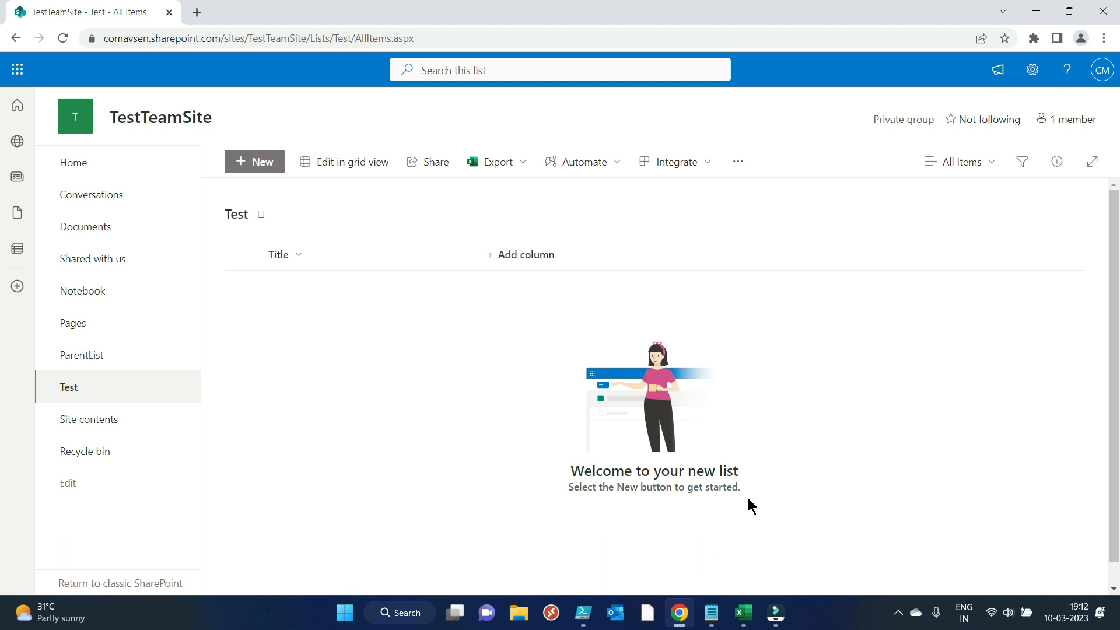
mouse_move(758, 588)
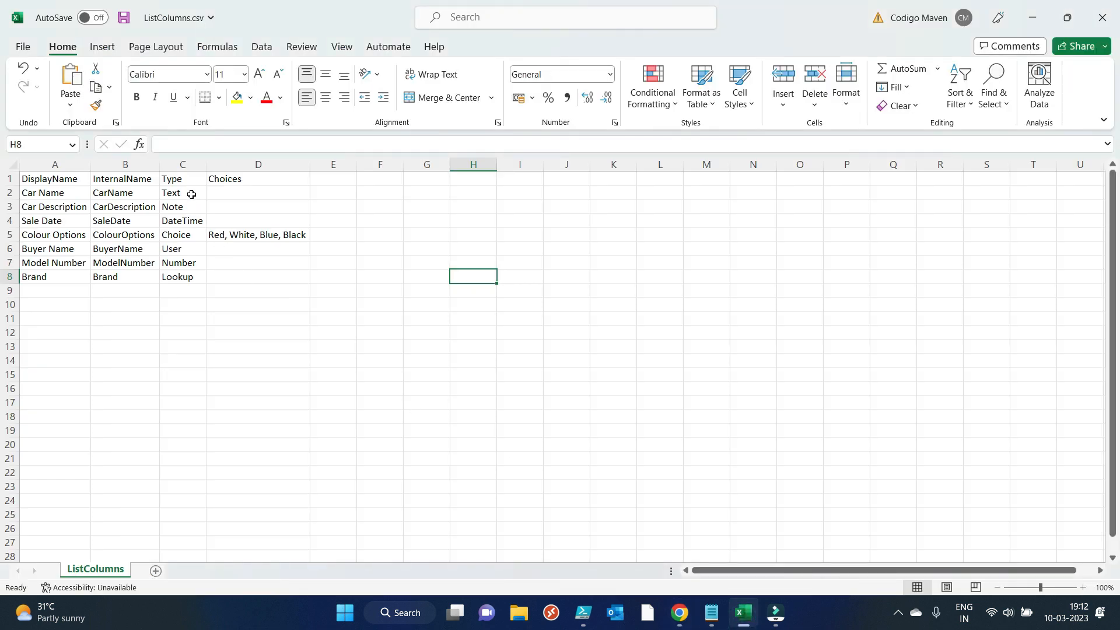
click(182, 192)
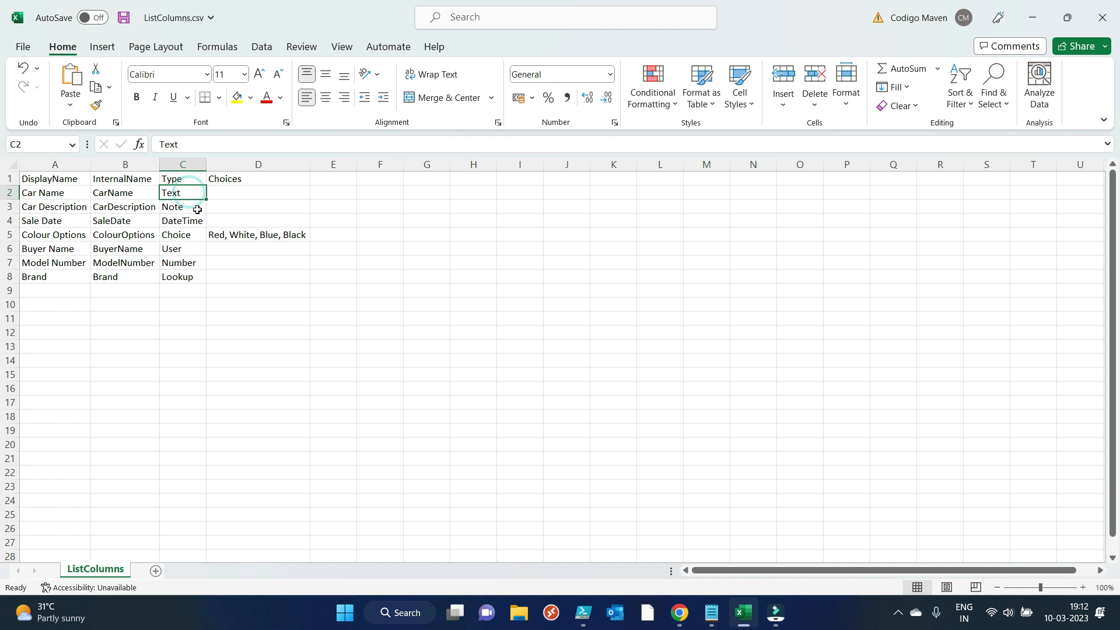
click(182, 206)
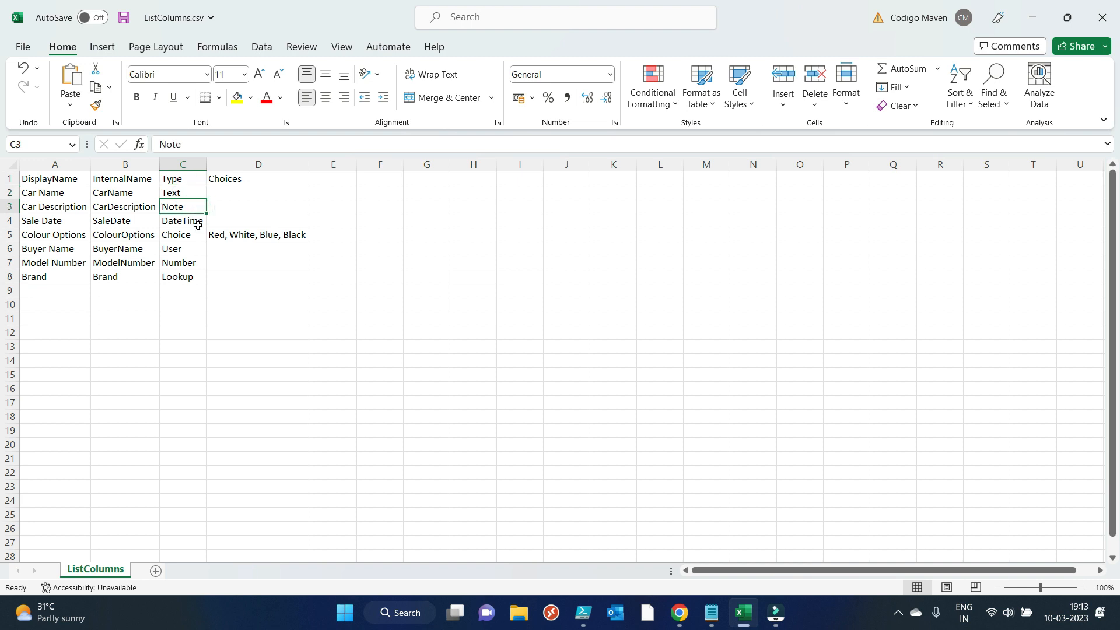
click(182, 234)
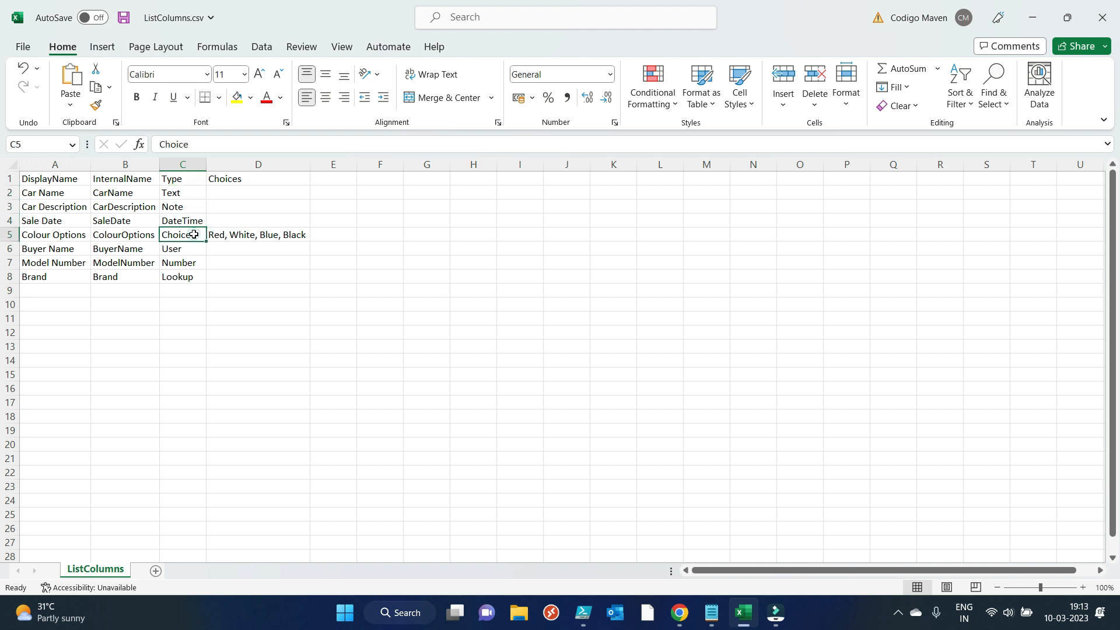
click(182, 249)
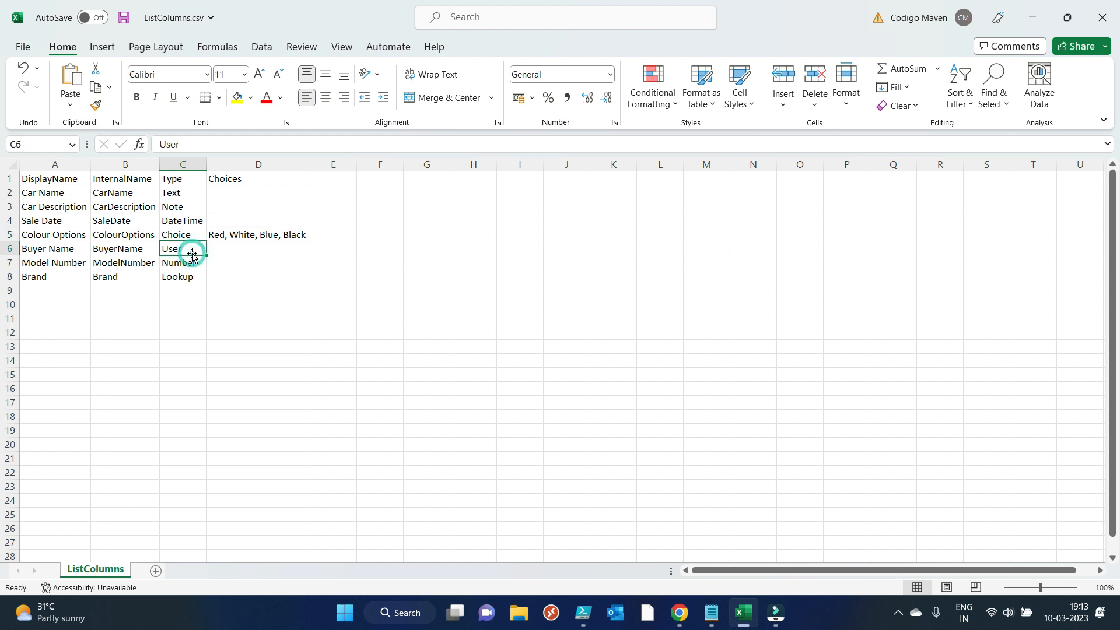
click(182, 262)
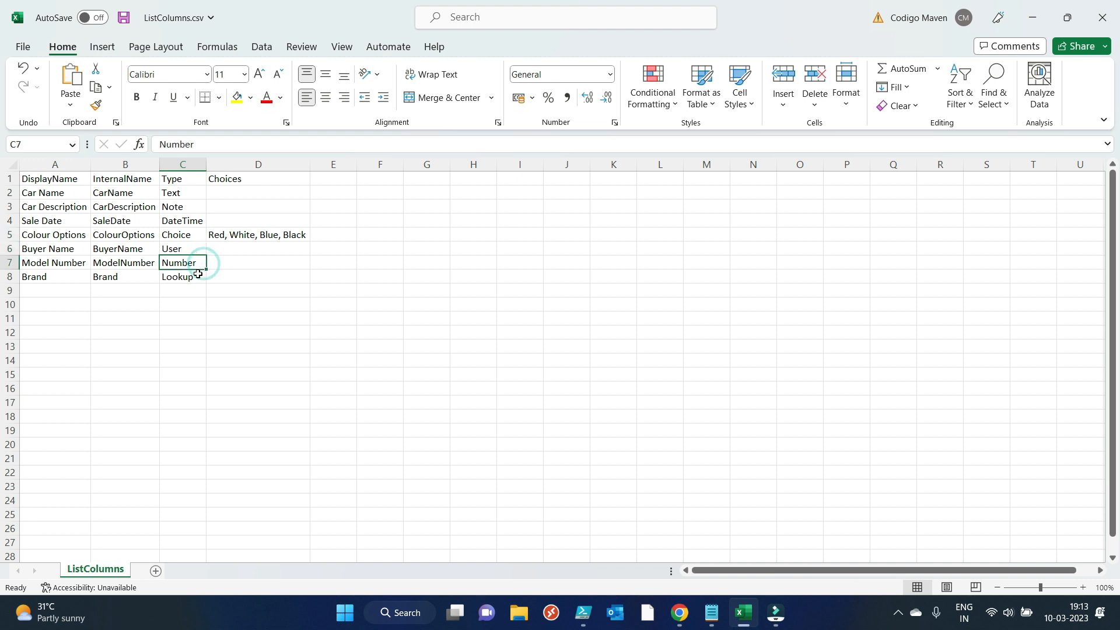
click(332, 331)
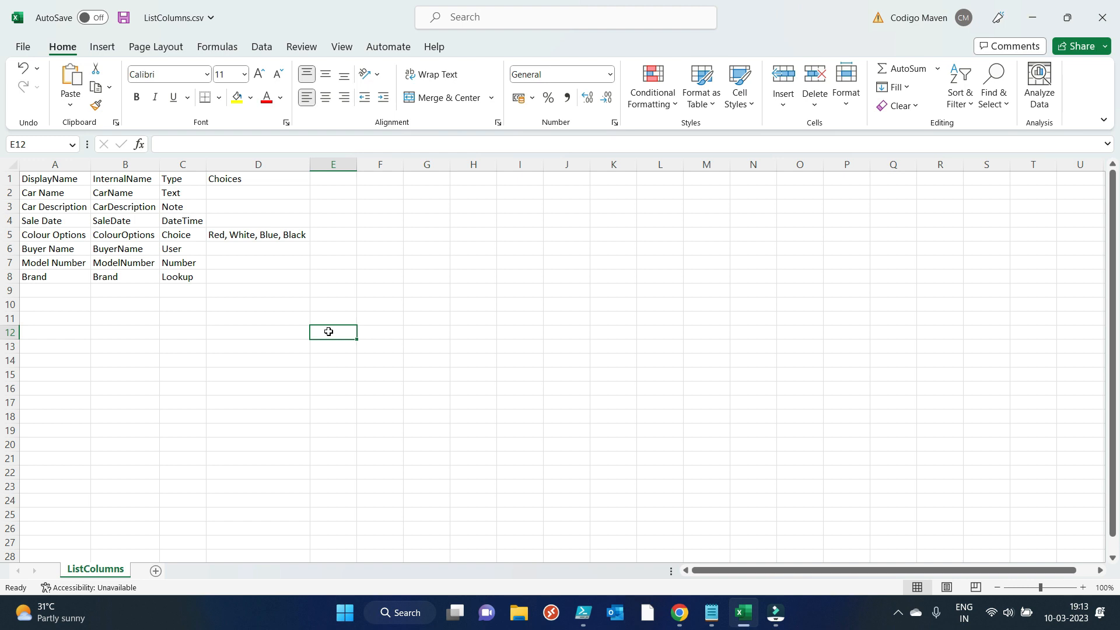
mouse_move(576, 258)
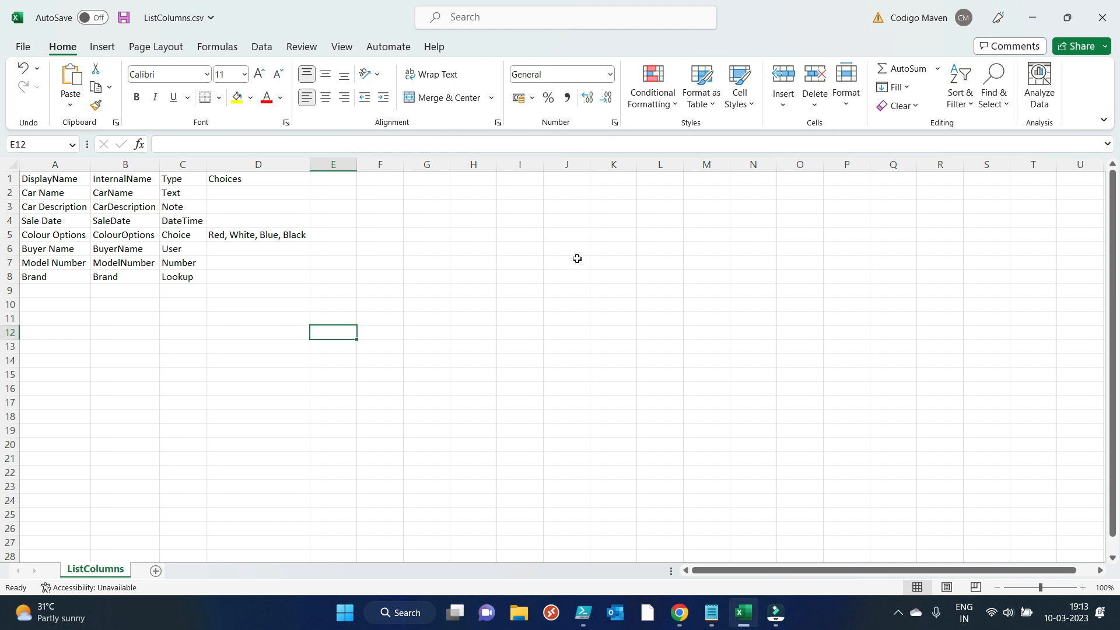
mouse_move(381, 277)
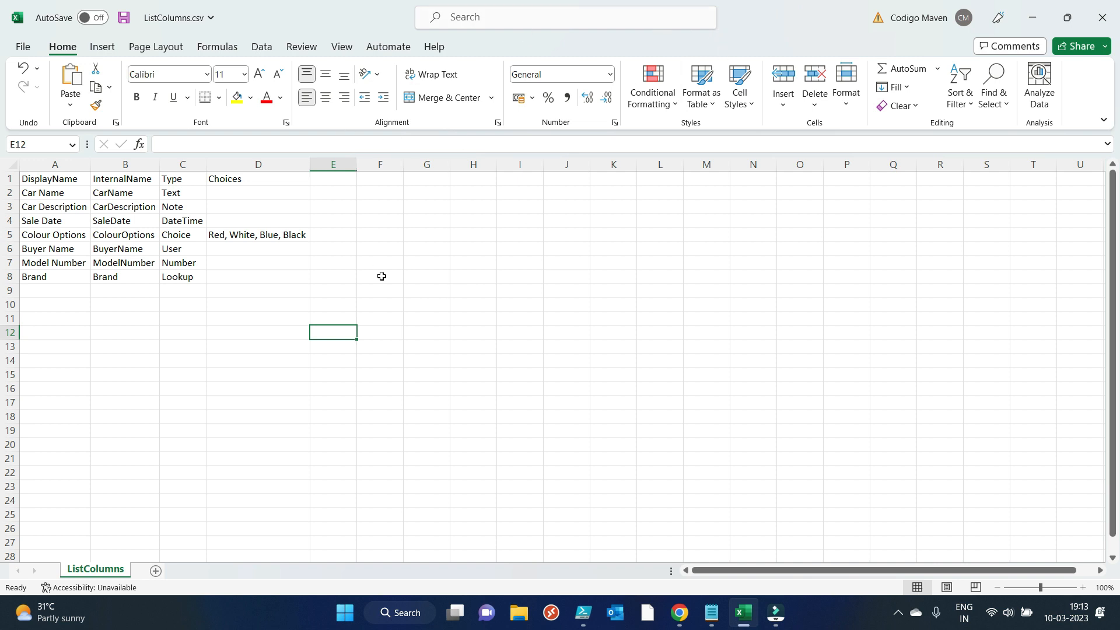
click(55, 179)
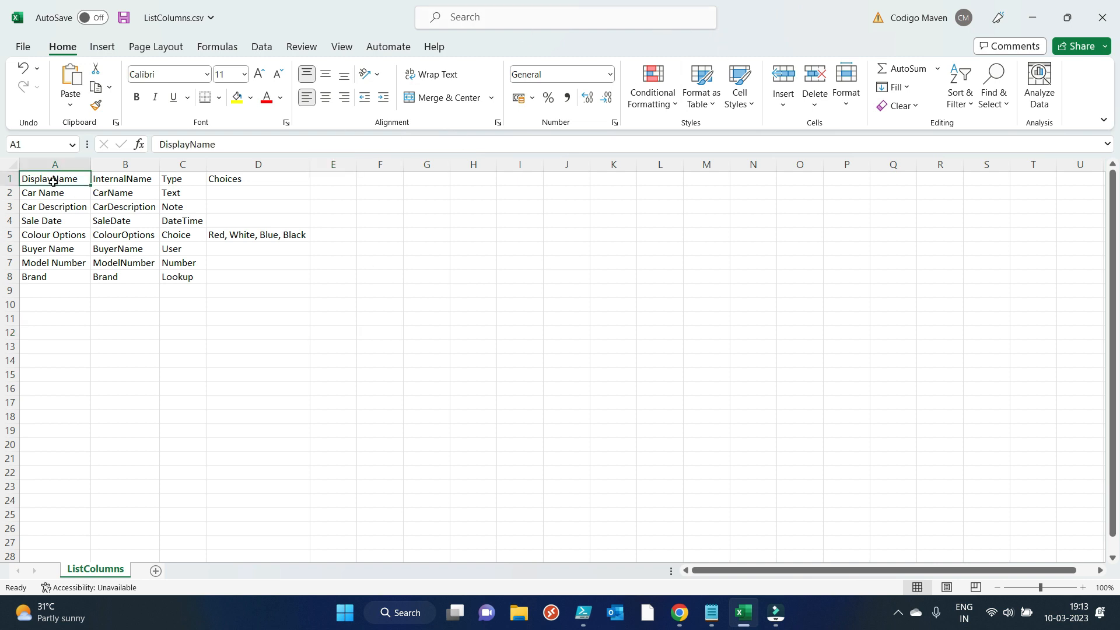
click(124, 179)
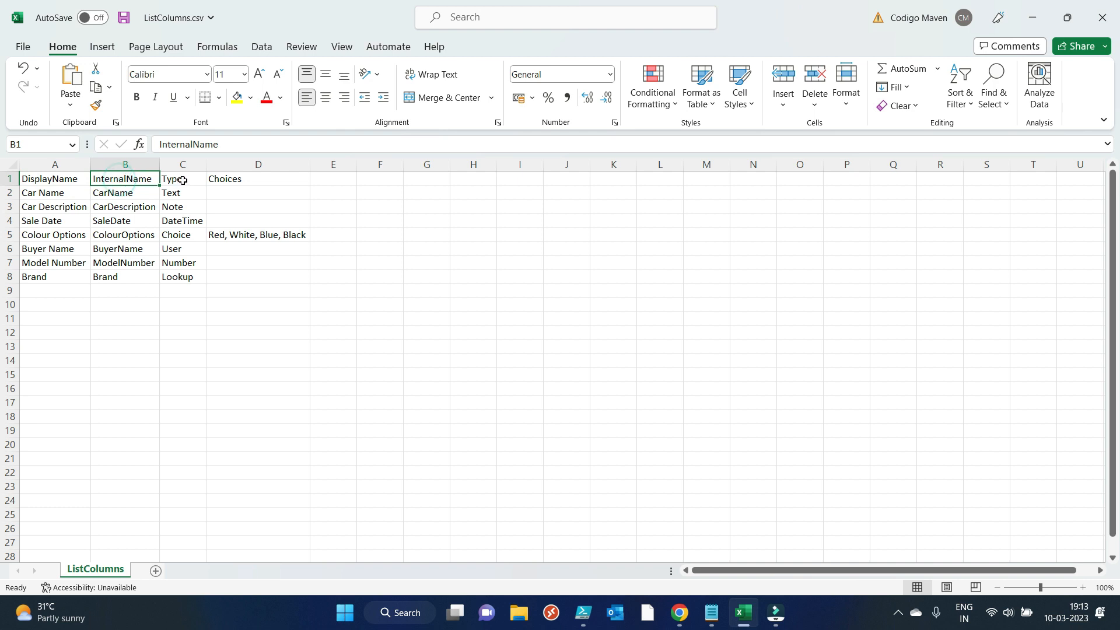
click(258, 179)
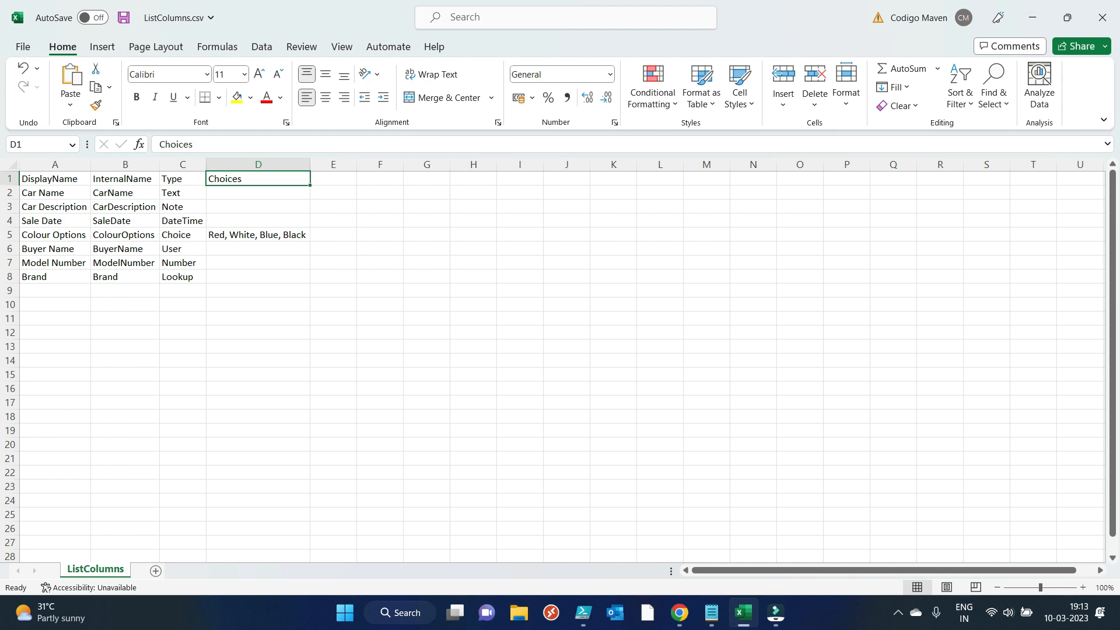
click(125, 318)
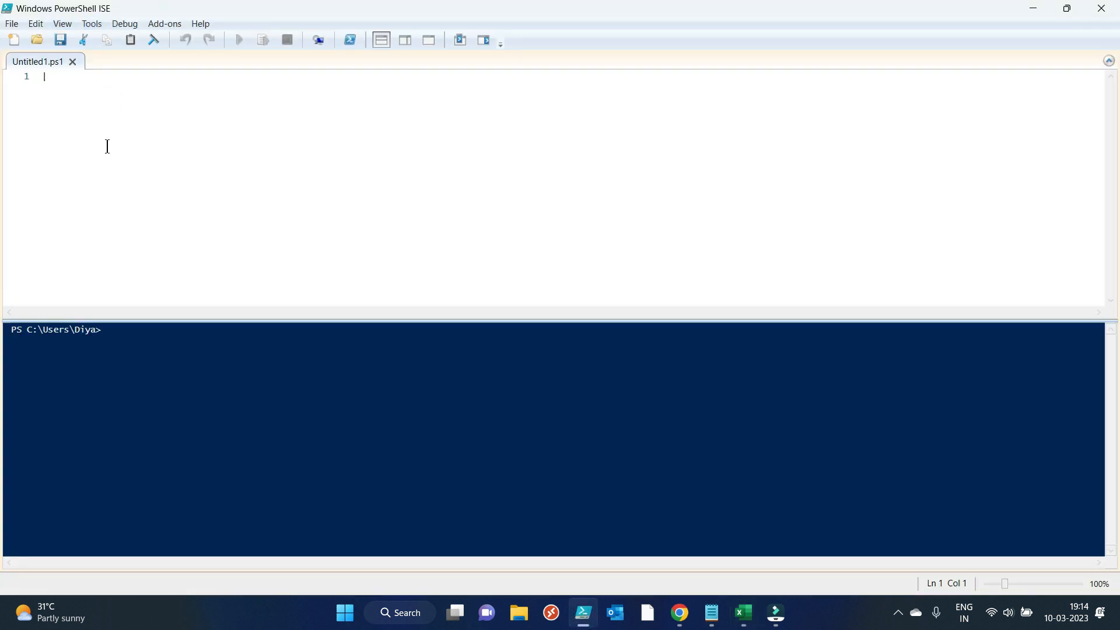
mouse_move(611, 522)
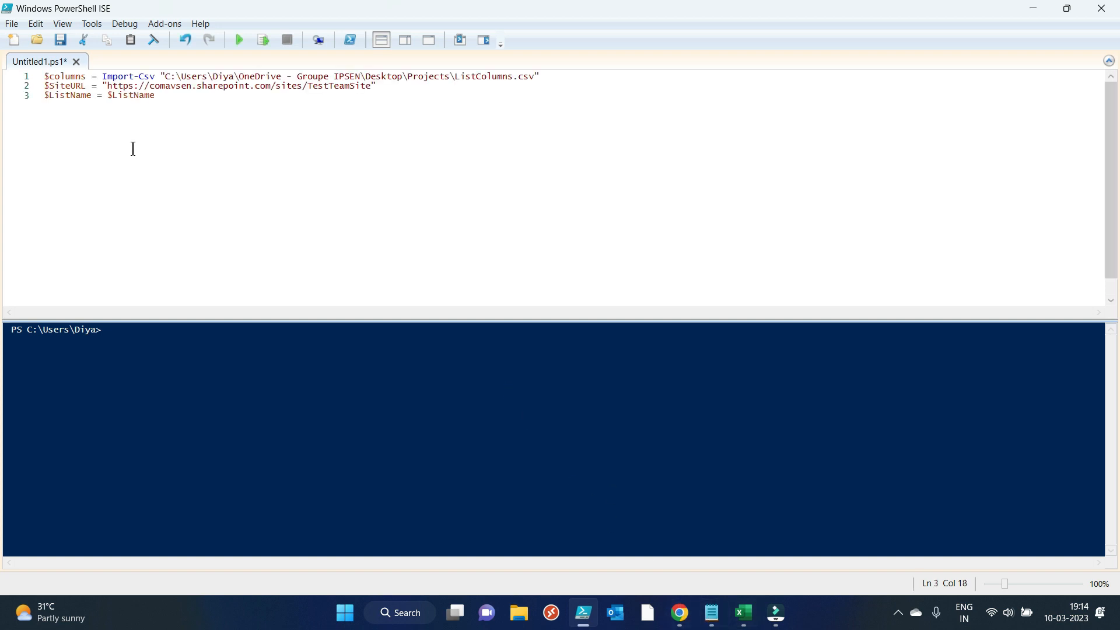
mouse_move(384, 77)
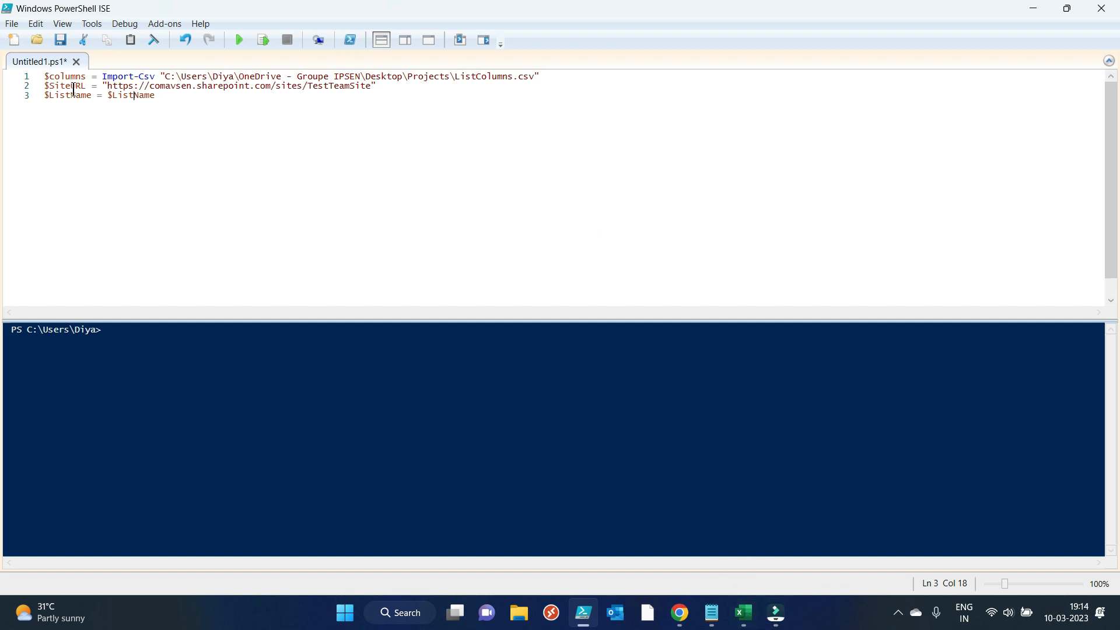
Edit the $SiteURL variable and set $ListName to "Test" in the script.
double_click(65, 85)
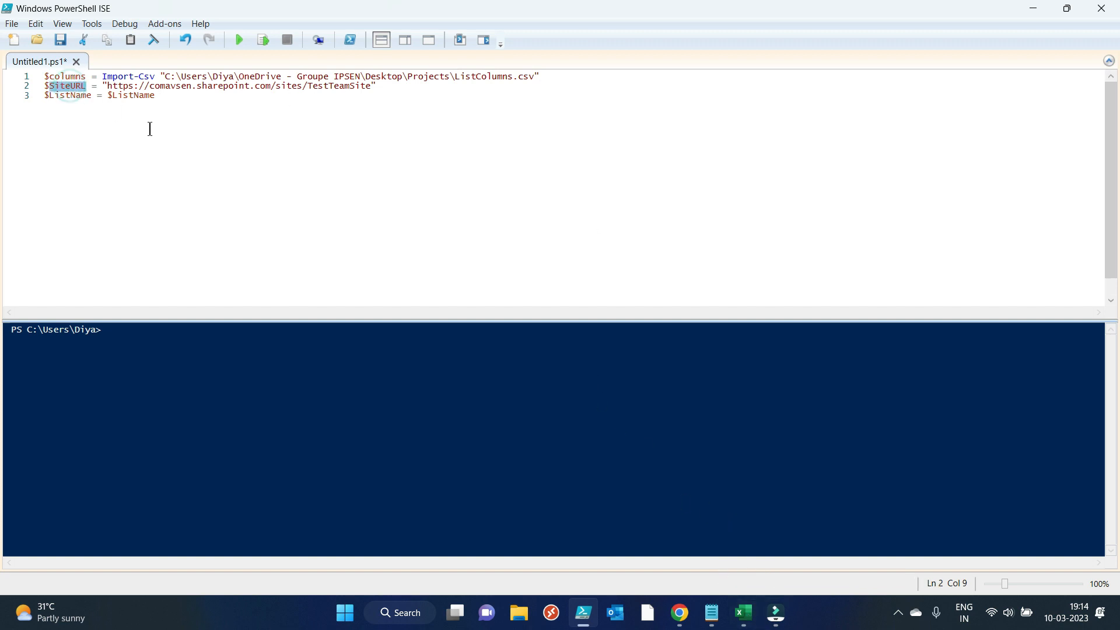
click(372, 86)
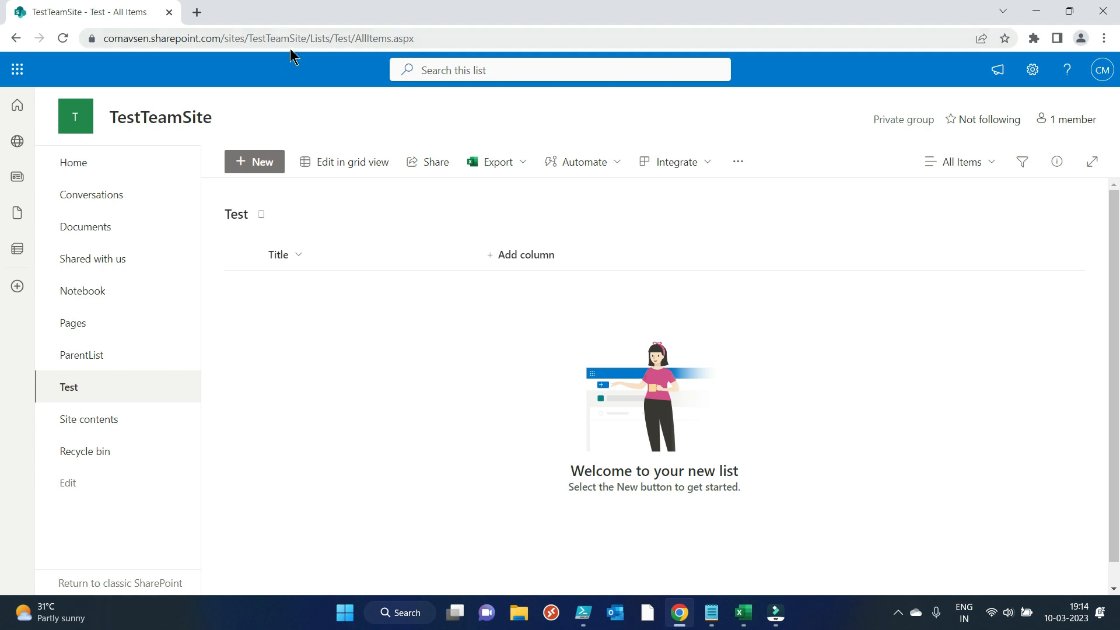
mouse_move(245, 216)
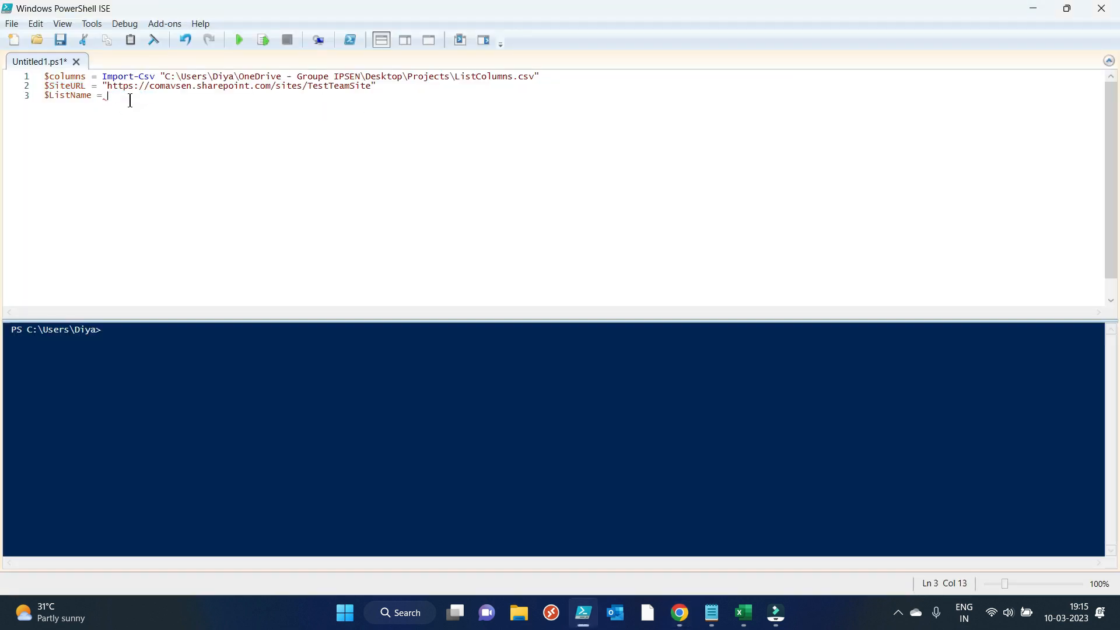
text("Test)
text(Connect-PnPOnline -Url $SiteURL -UseWebLogin)
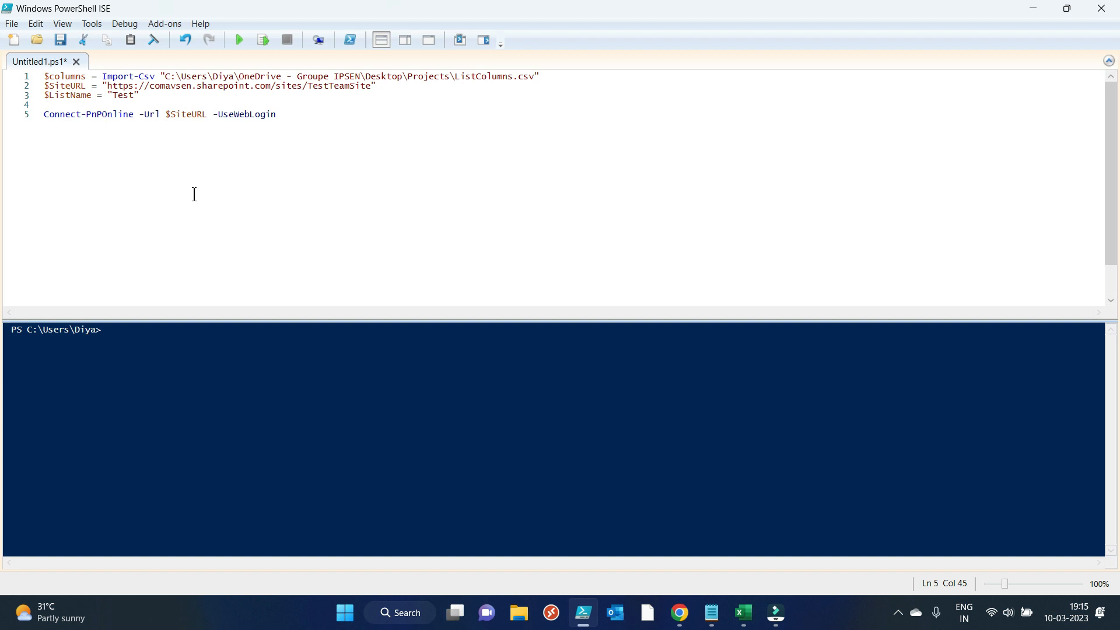
mouse_move(212, 115)
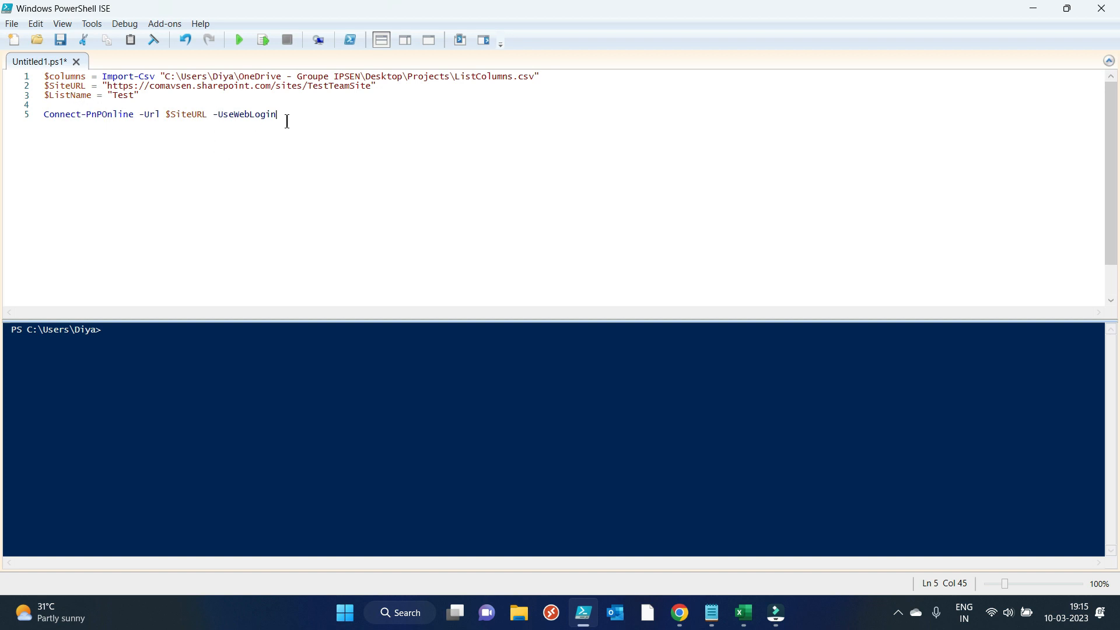
mouse_move(226, 114)
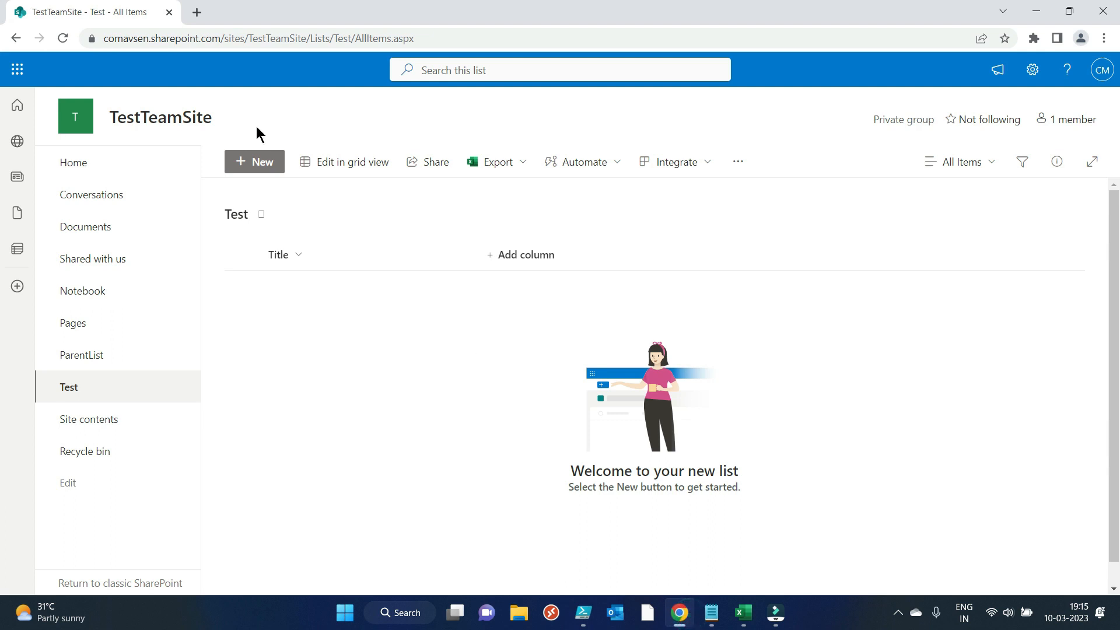
mouse_move(388, 133)
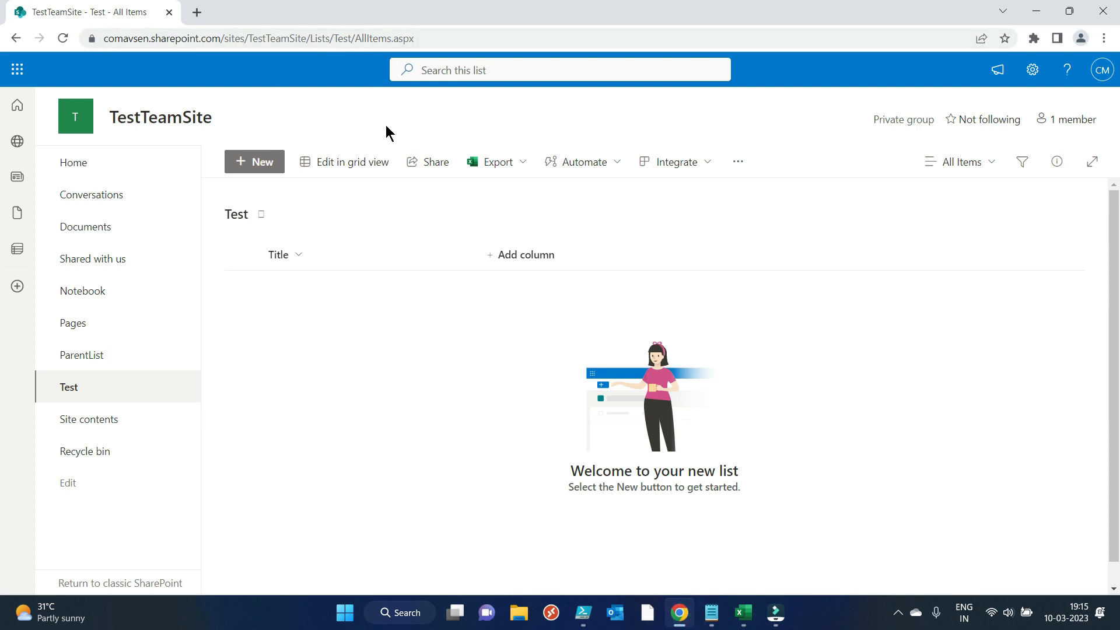
mouse_move(403, 128)
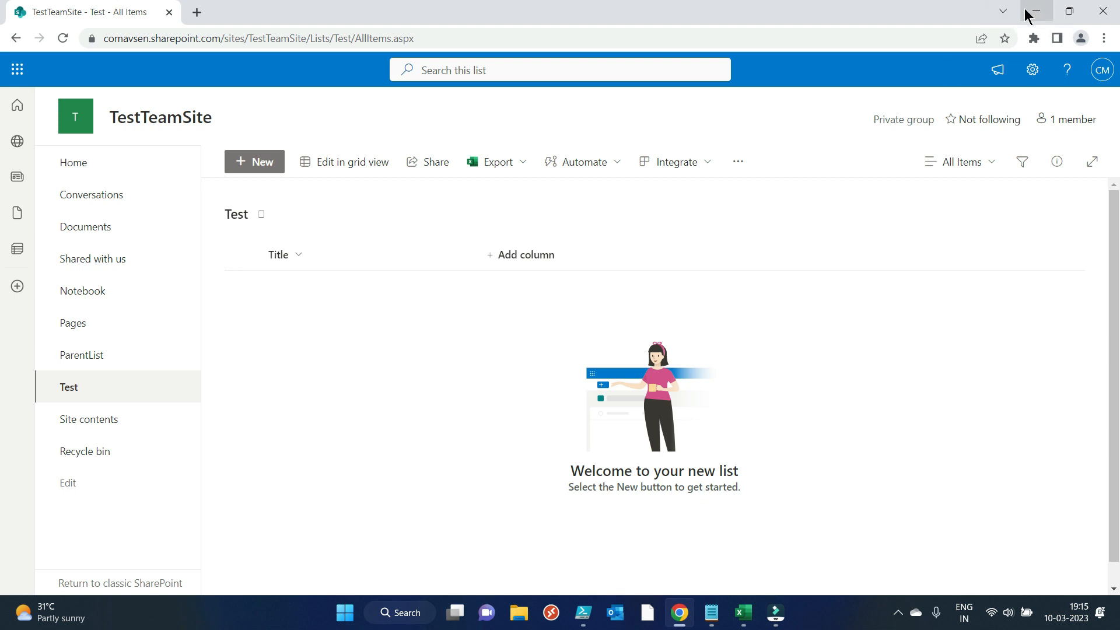
click(583, 612)
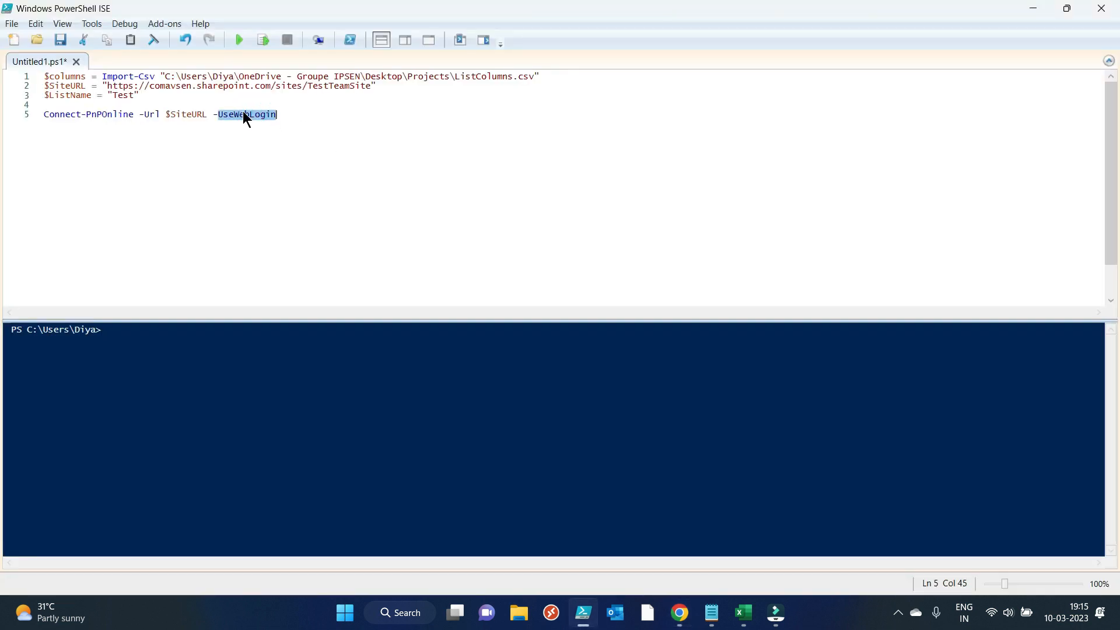
click(280, 114)
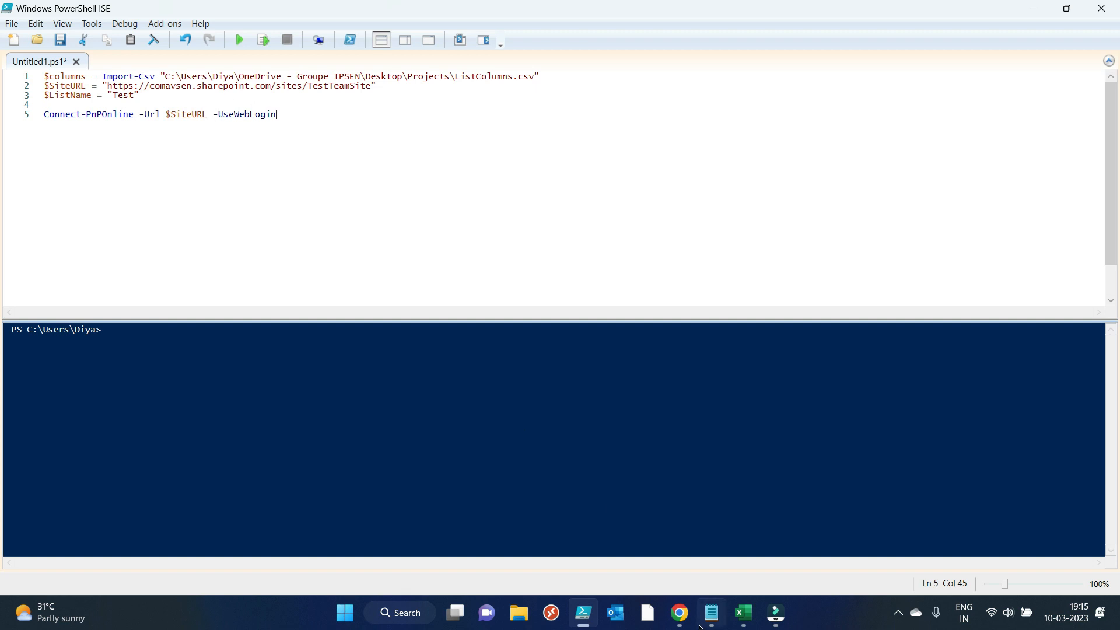
click(677, 612)
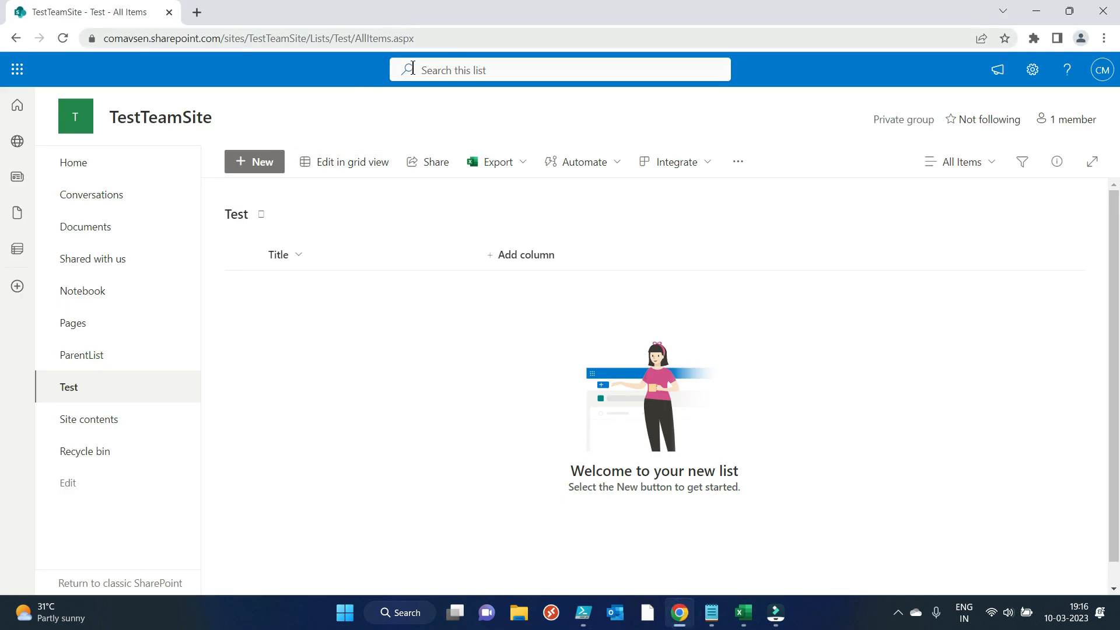
mouse_move(279, 61)
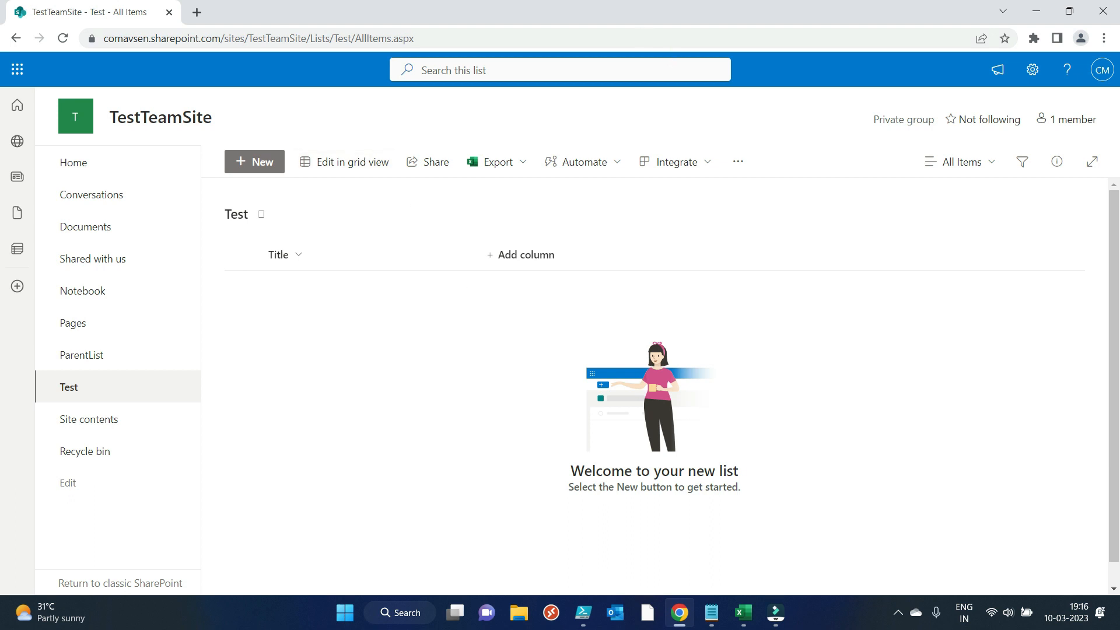
click(583, 618)
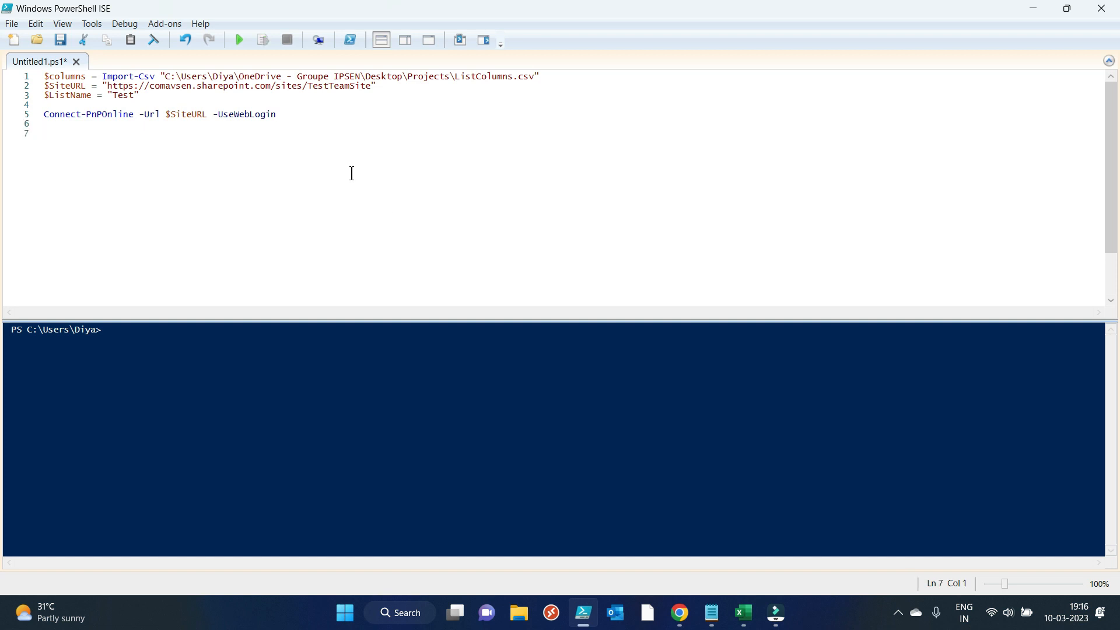
mouse_move(678, 613)
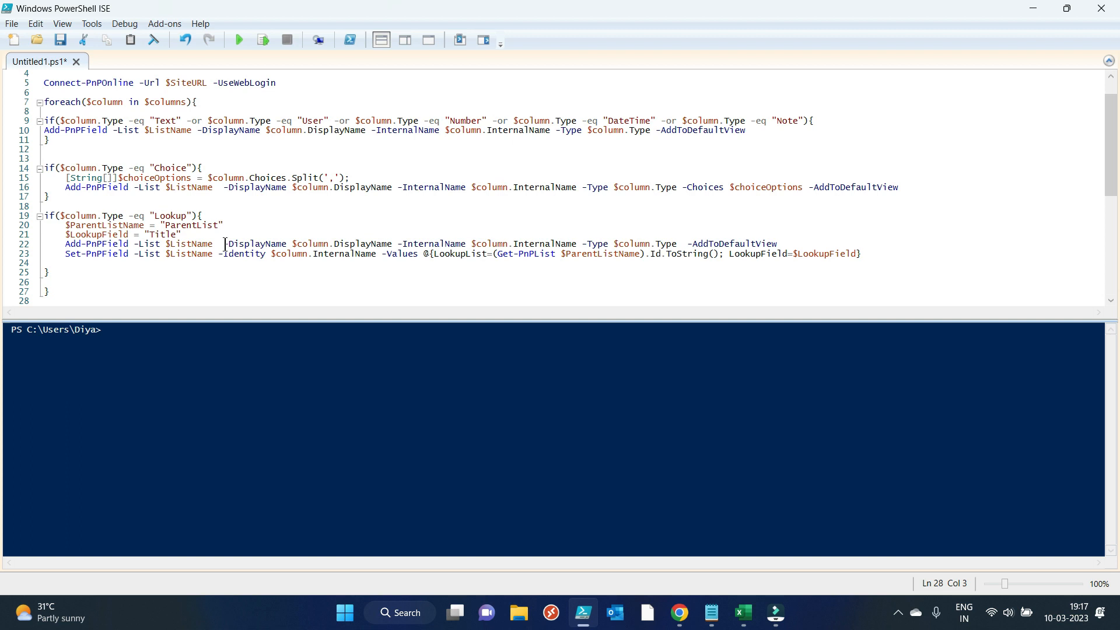
Highlight the column-creation loop and its $columns collection alongside the ListColumns spreadsheet.
drag(44, 101, 133, 244)
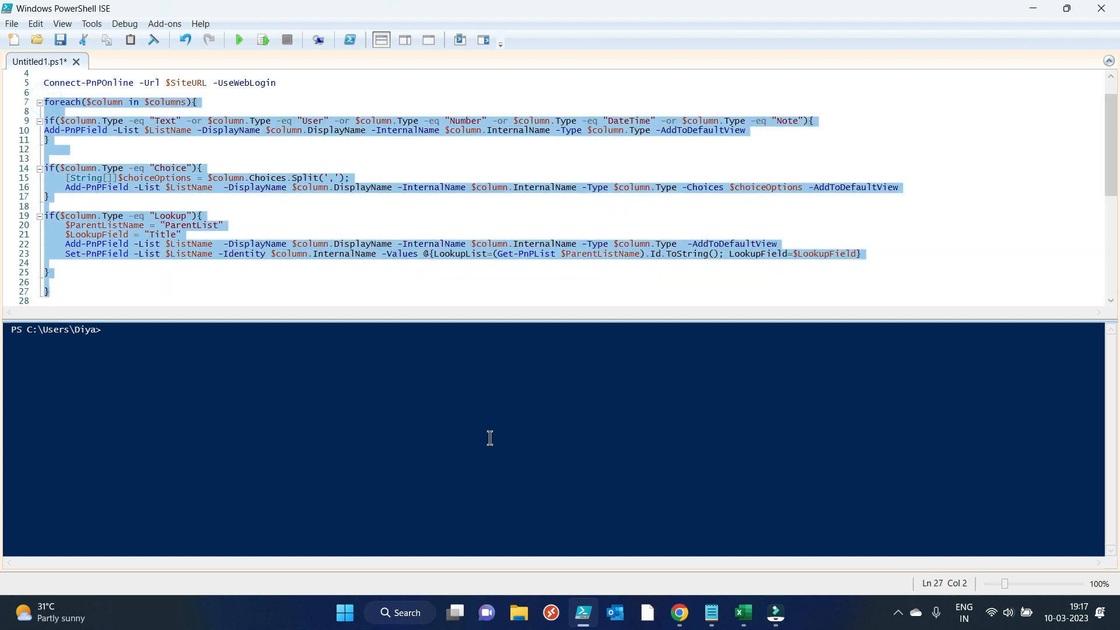
click(741, 618)
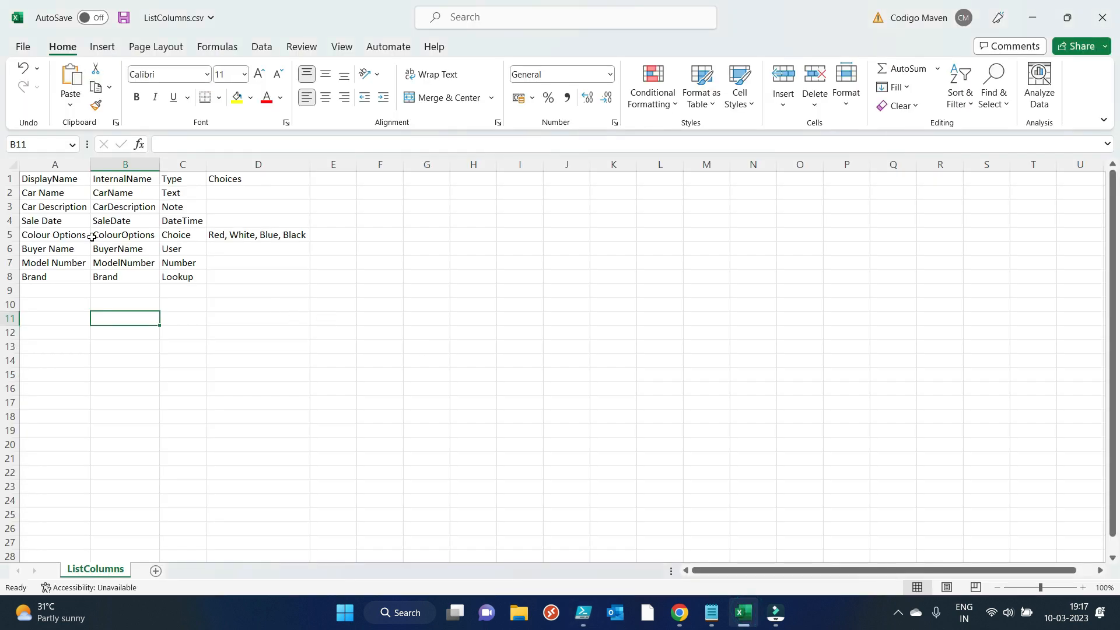
mouse_move(463, 381)
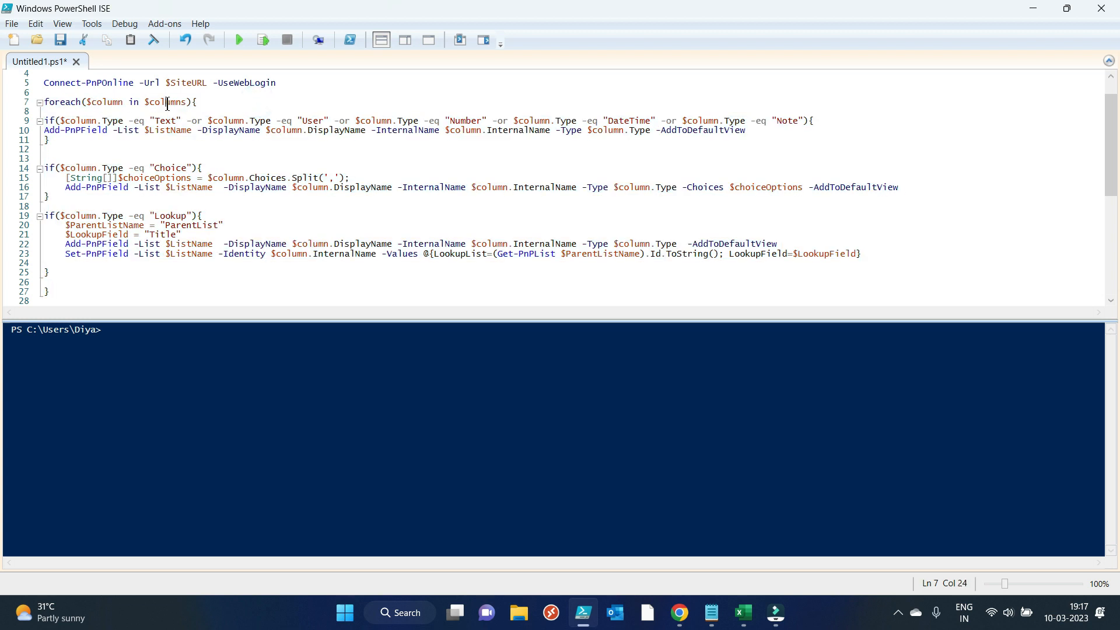
double_click(166, 102)
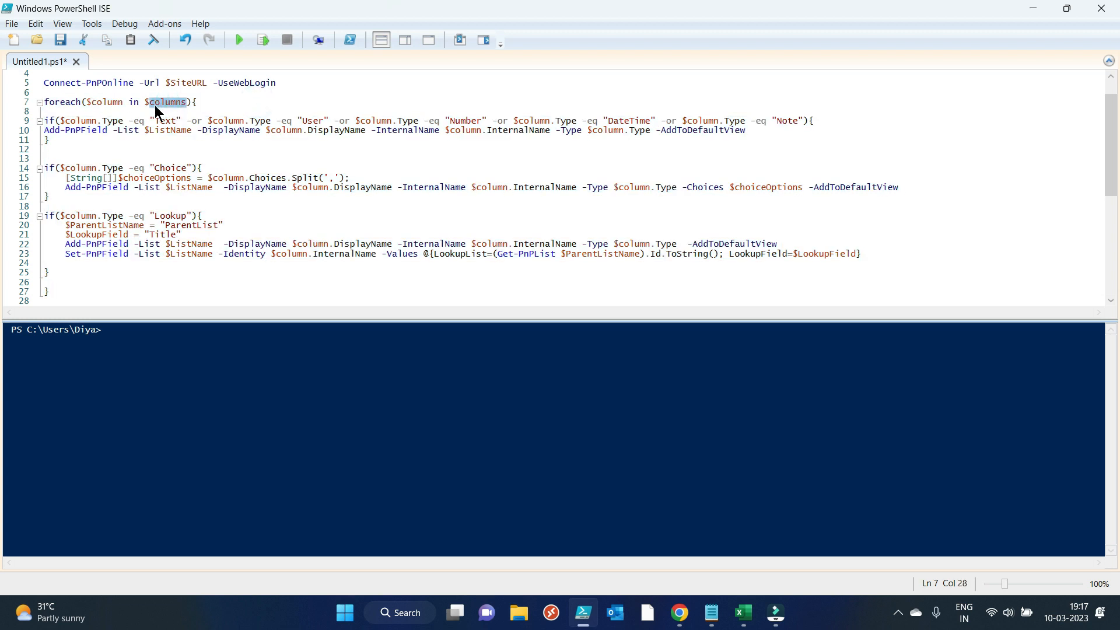
click(104, 102)
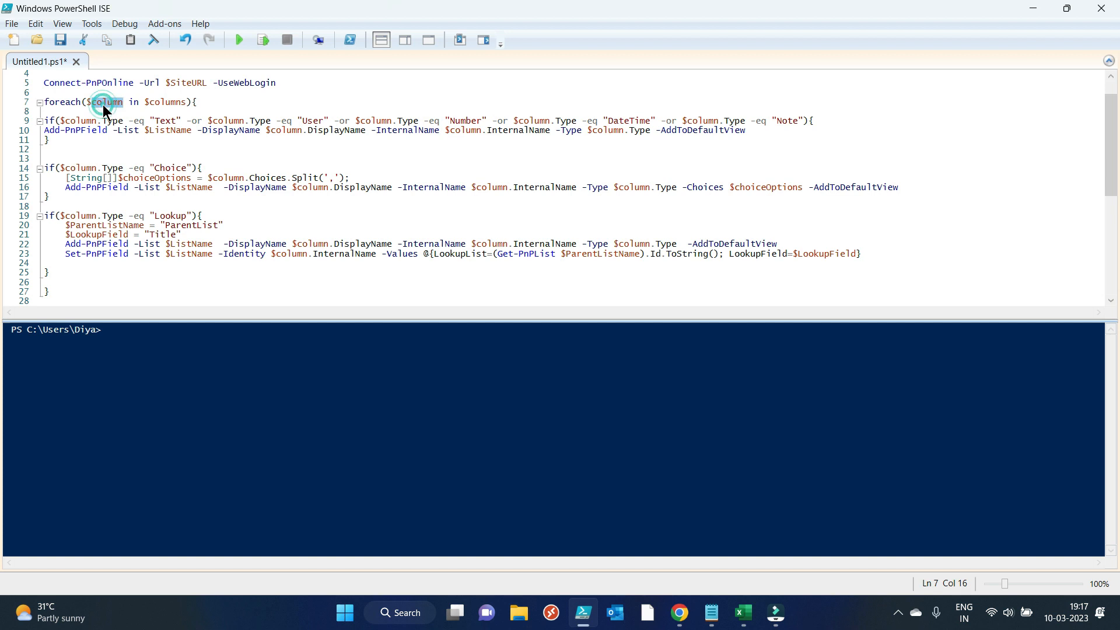
Highlight the loop variable and the Text, User and other column types in the conditions.
double_click(106, 102)
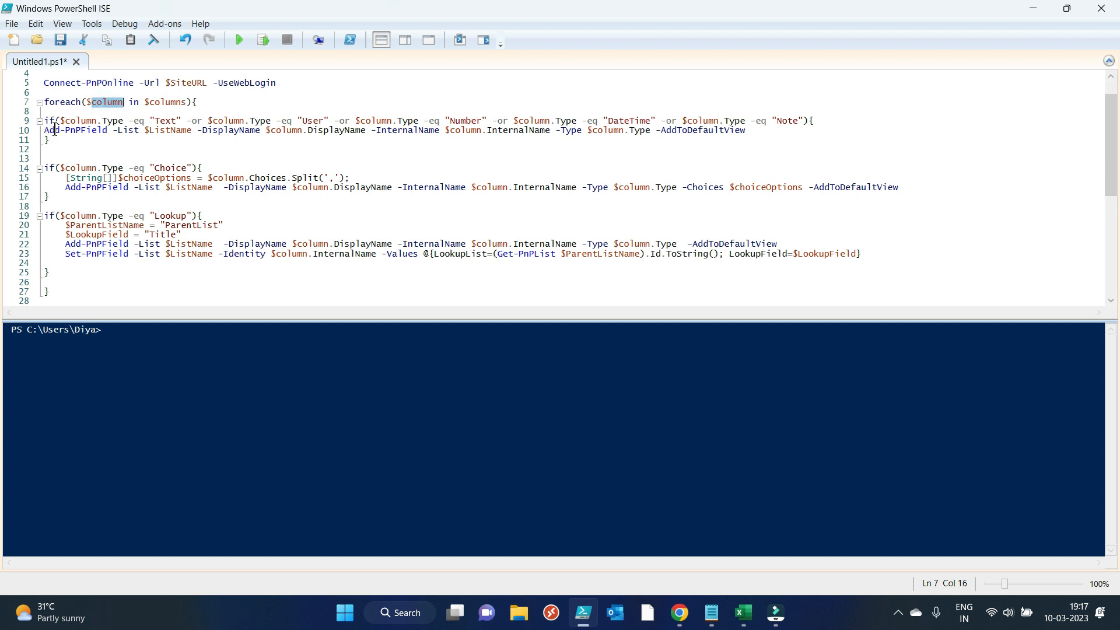
double_click(163, 120)
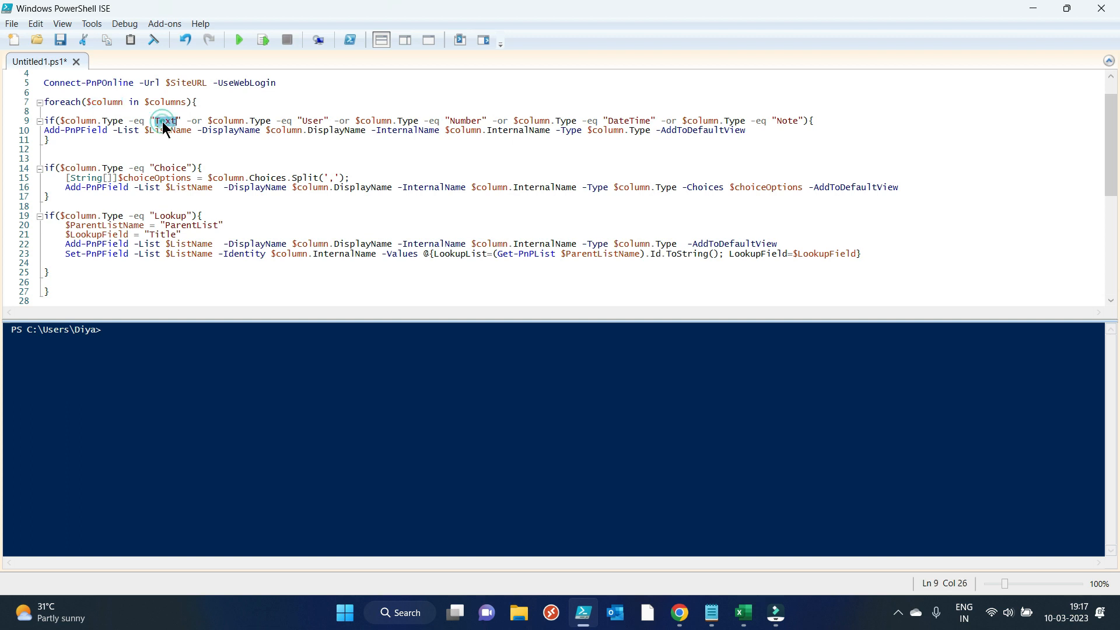
double_click(166, 120)
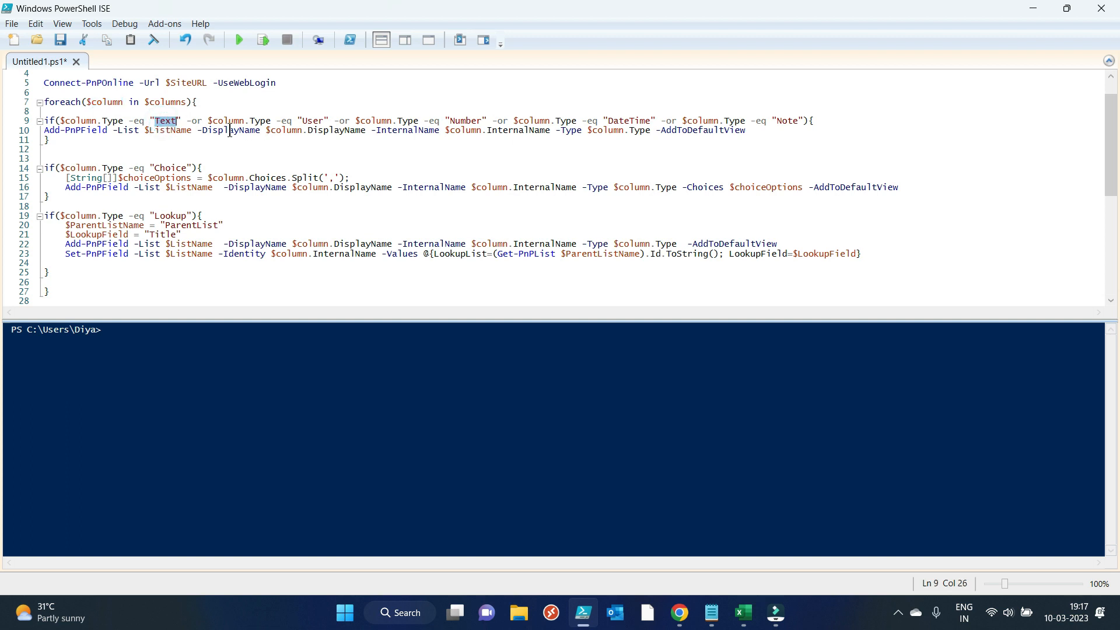
double_click(312, 120)
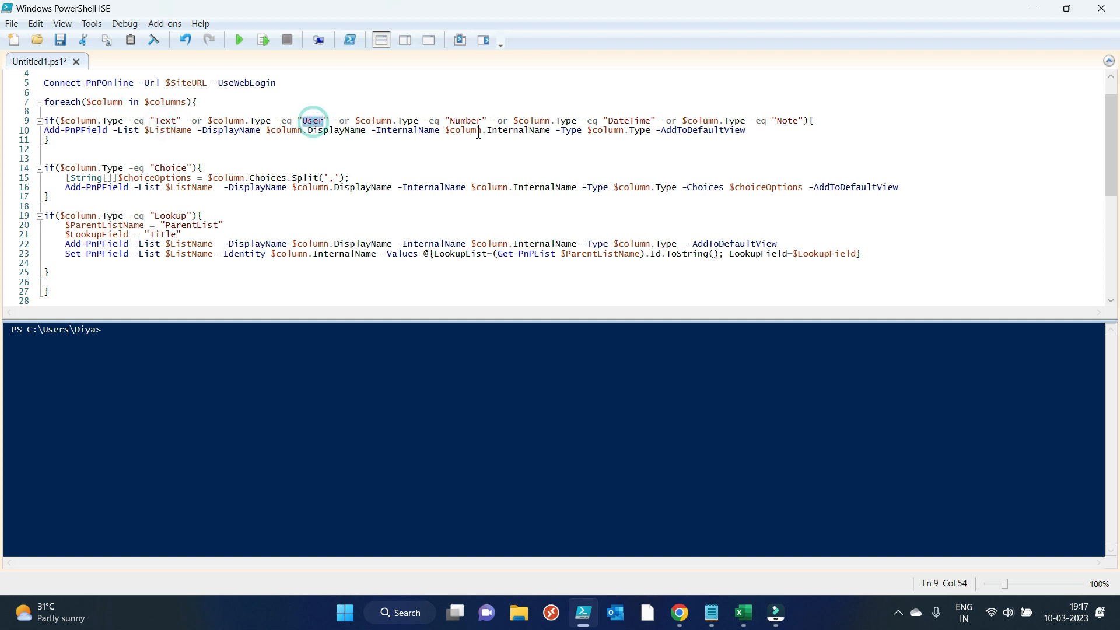
double_click(465, 120)
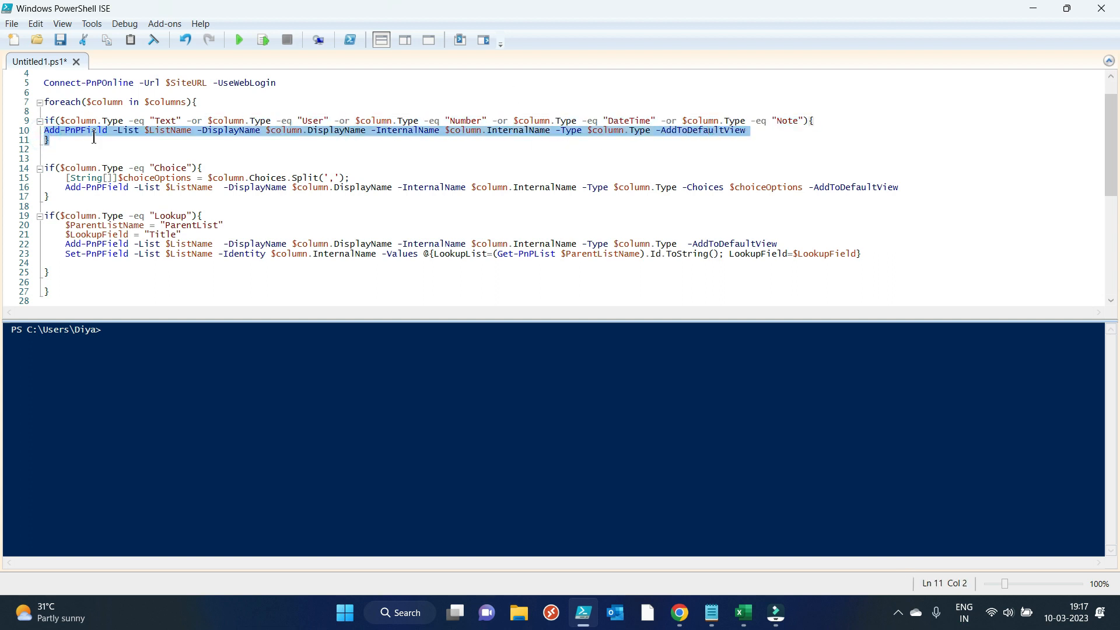
click(162, 130)
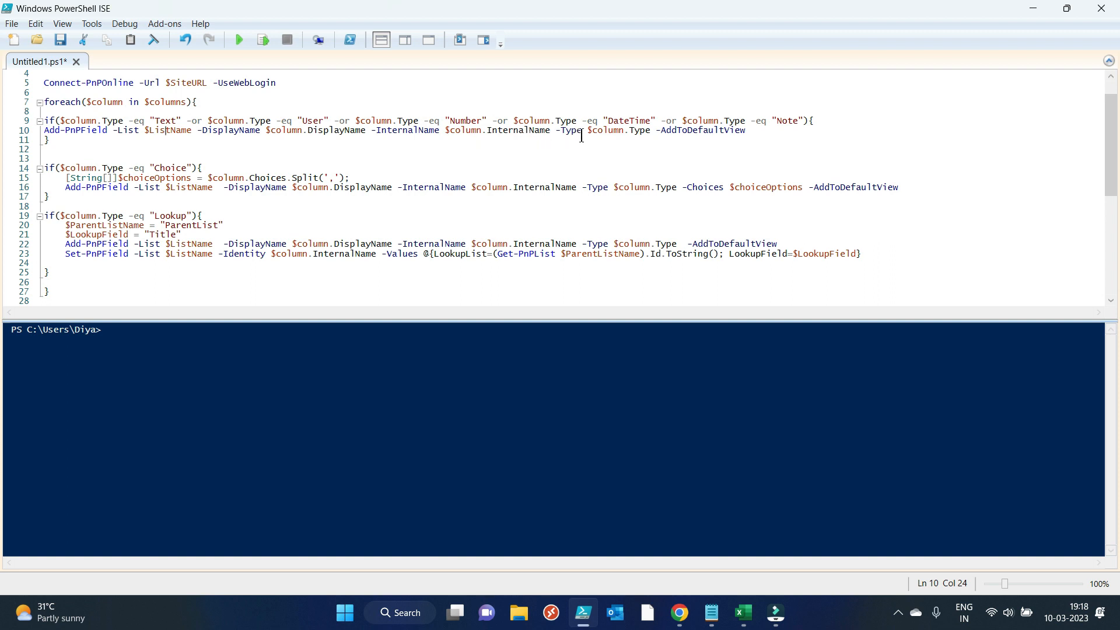
mouse_move(232, 162)
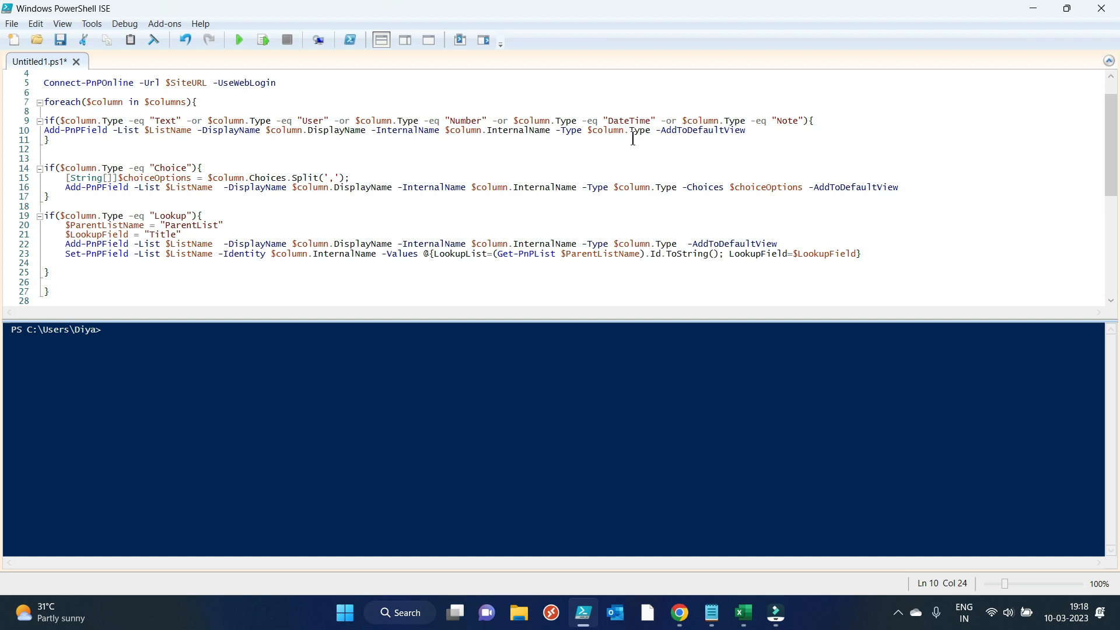
mouse_move(650, 147)
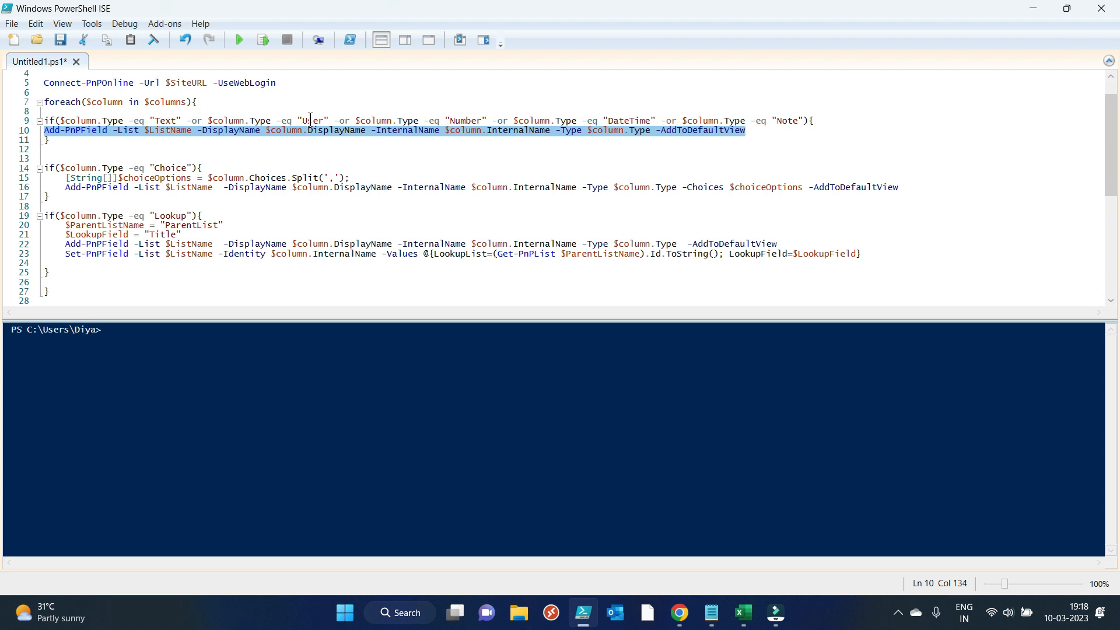
mouse_move(474, 120)
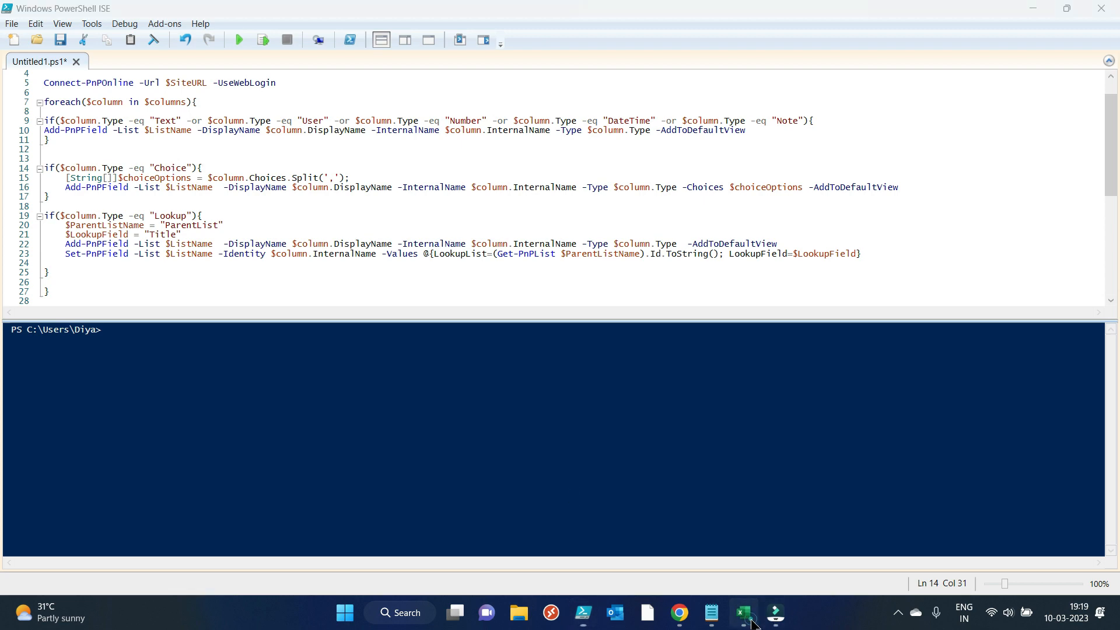
click(742, 612)
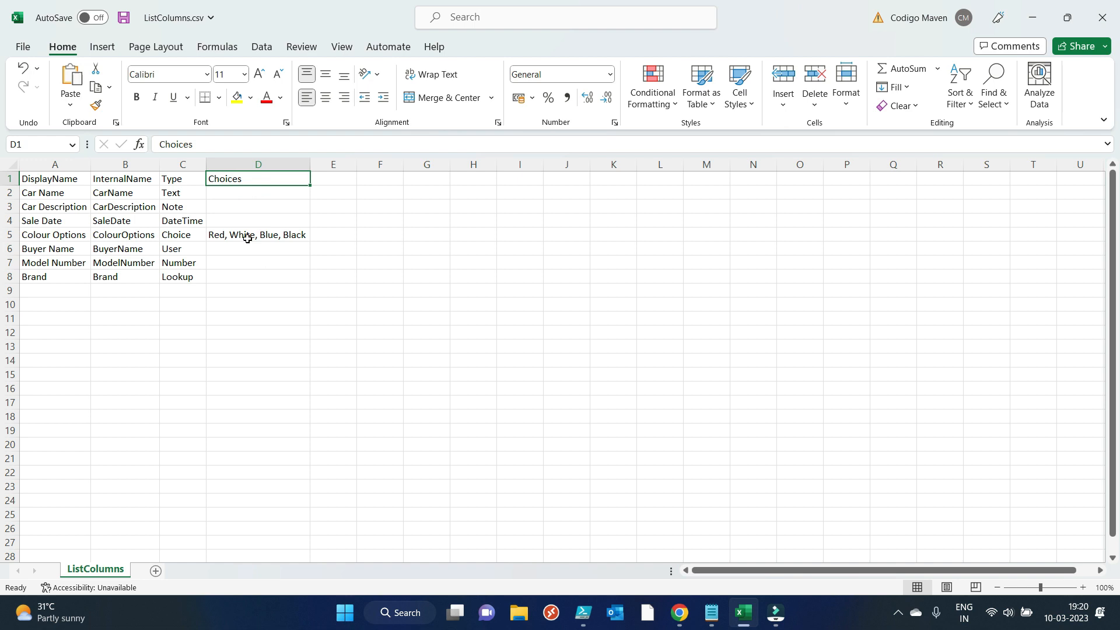
click(257, 235)
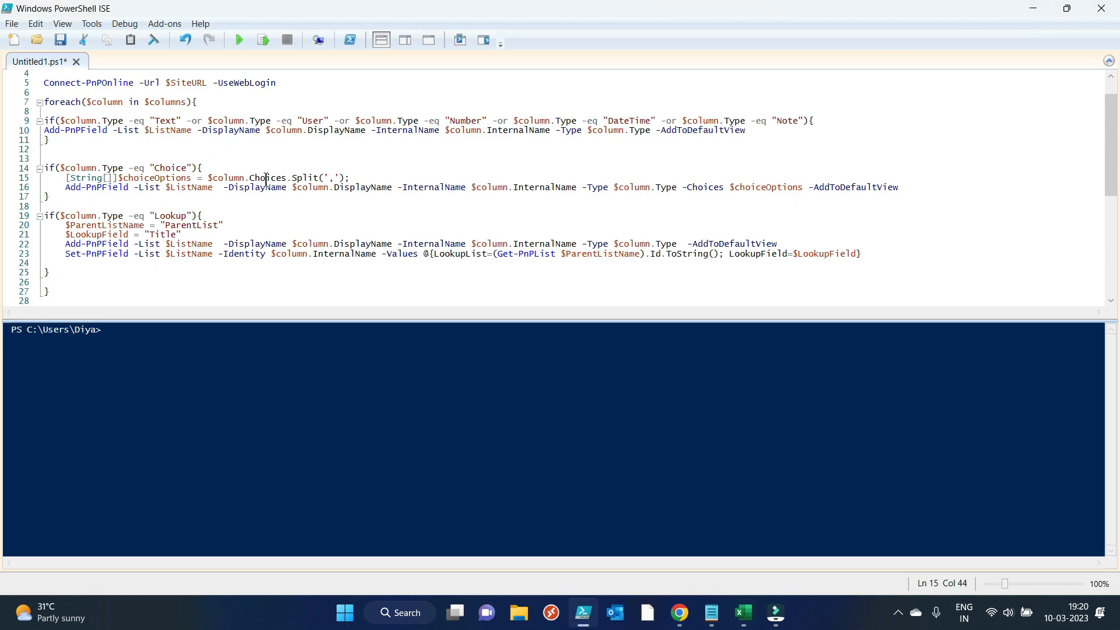
double_click(267, 177)
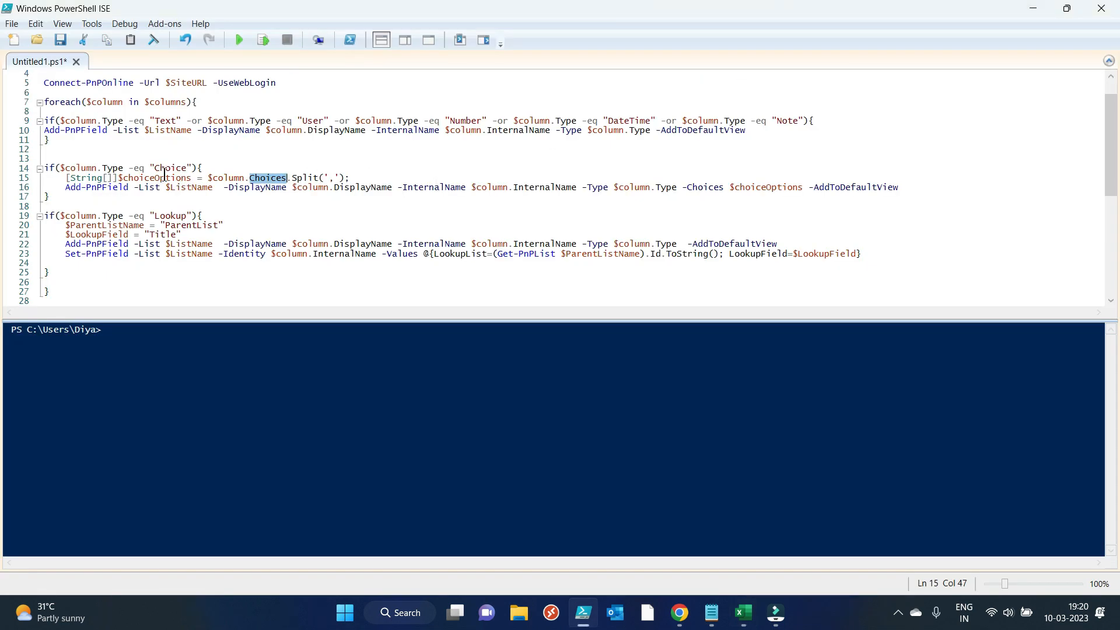
double_click(154, 178)
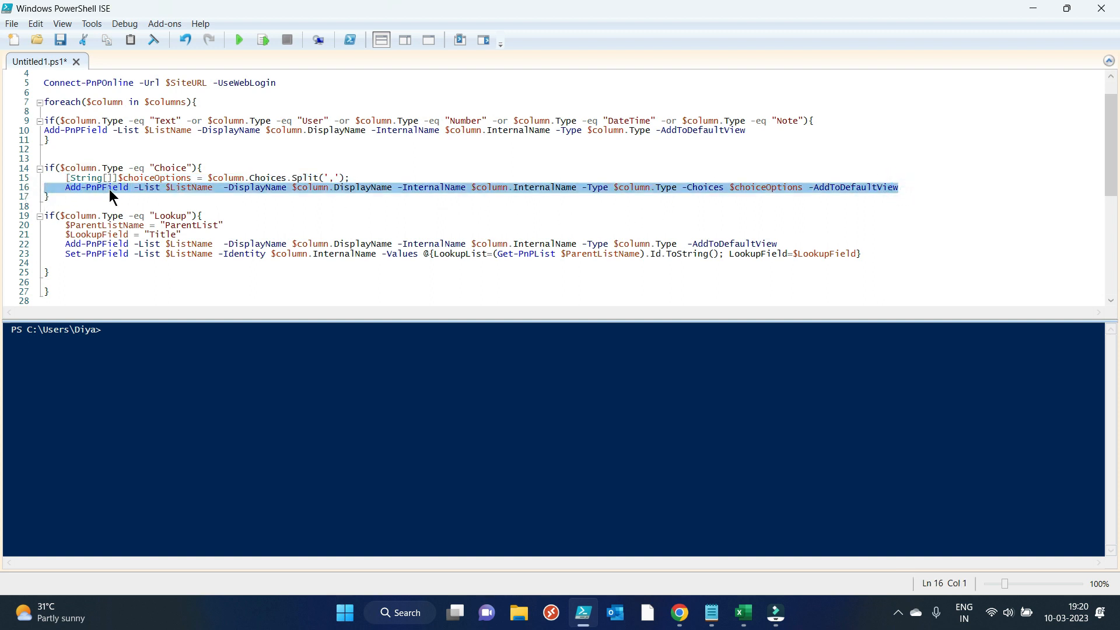
mouse_move(265, 196)
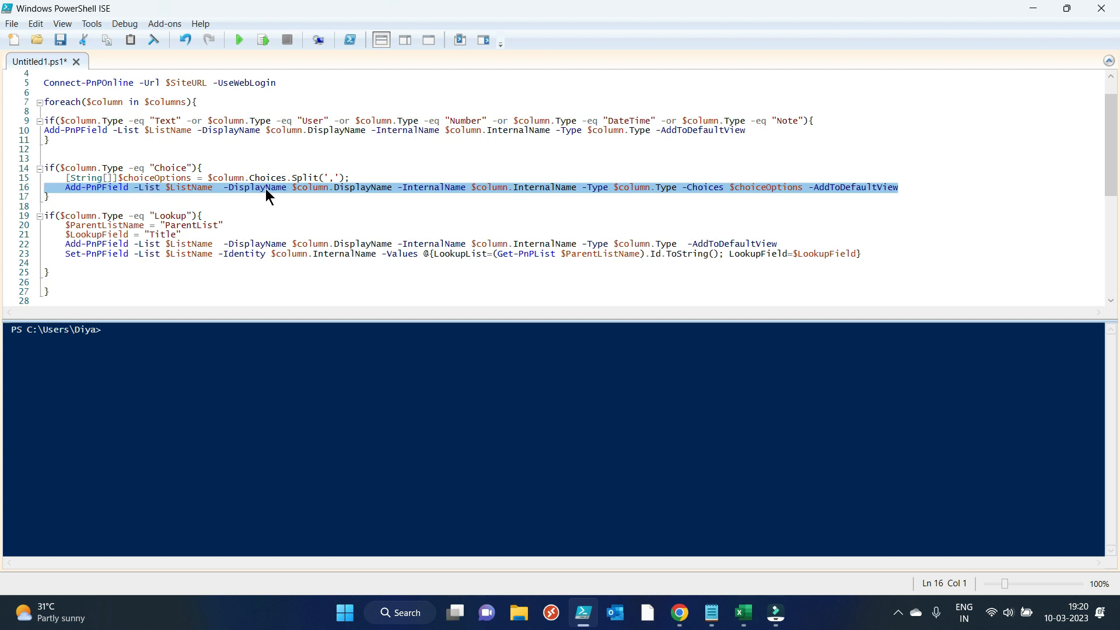
mouse_move(490, 198)
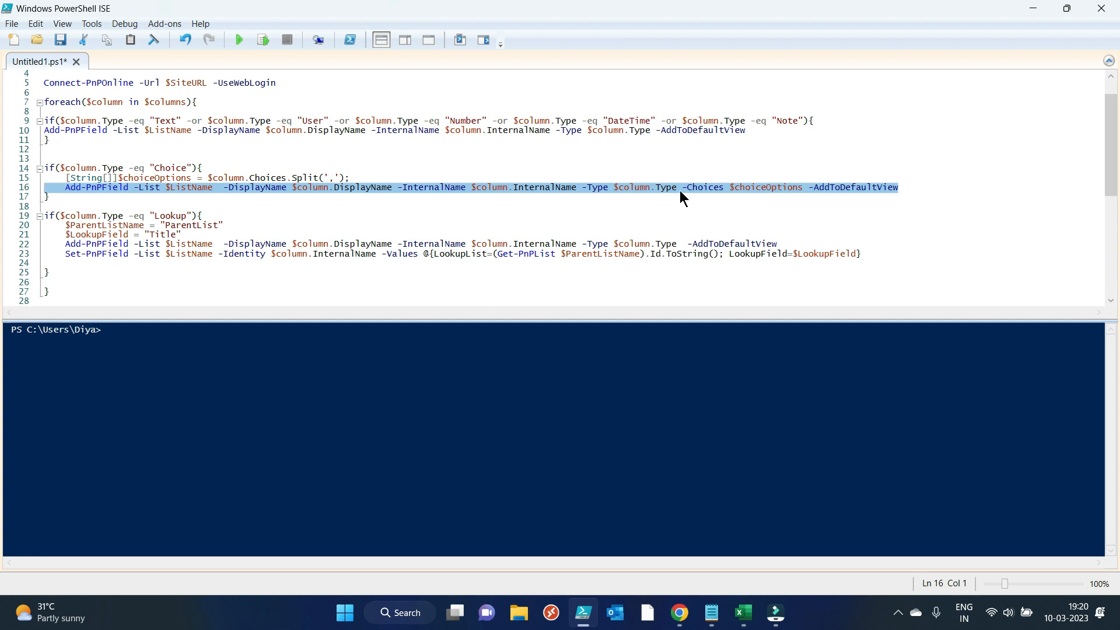
click(707, 187)
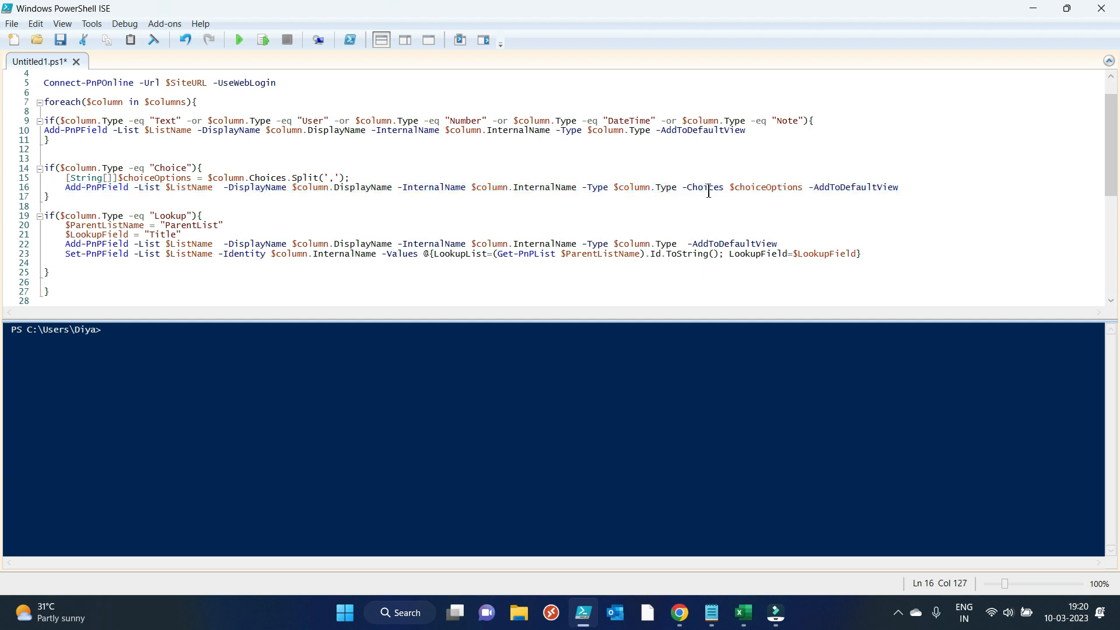
double_click(703, 187)
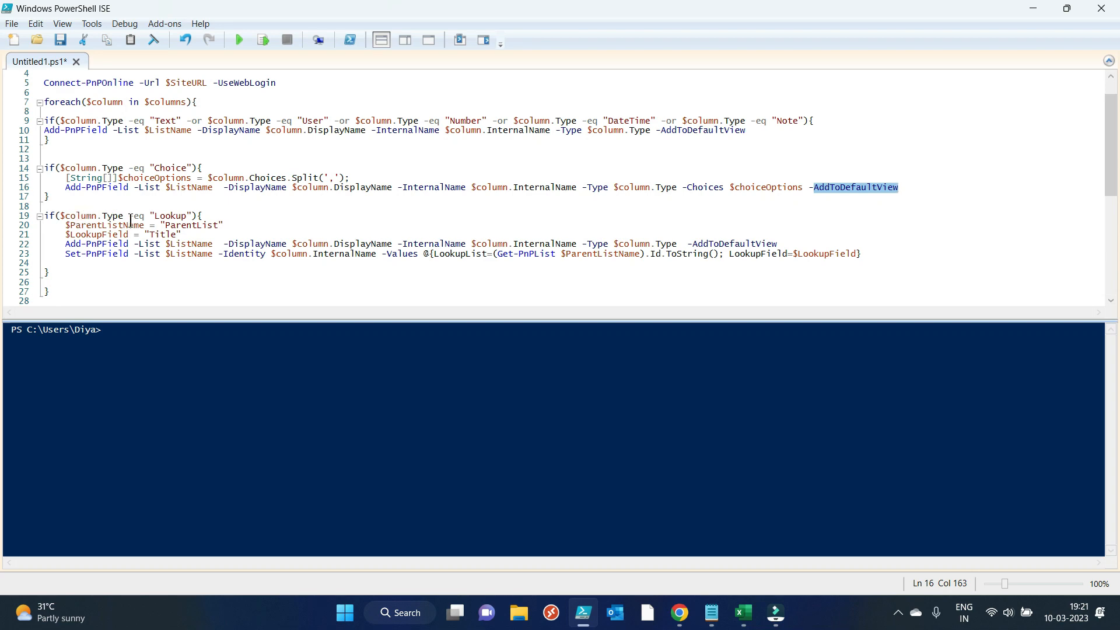
click(742, 612)
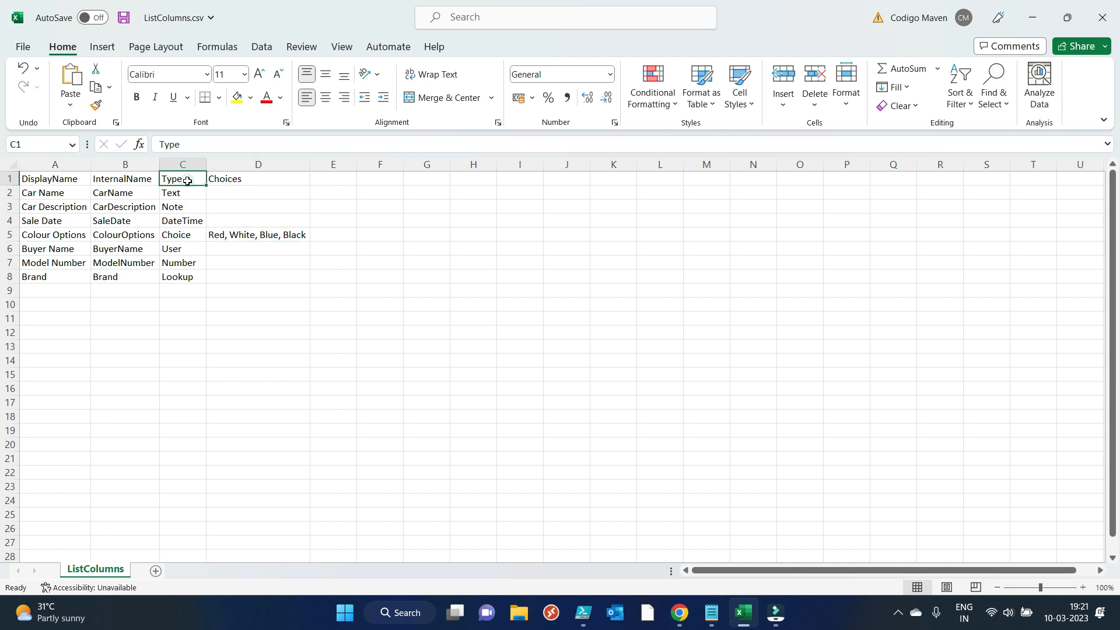
click(182, 276)
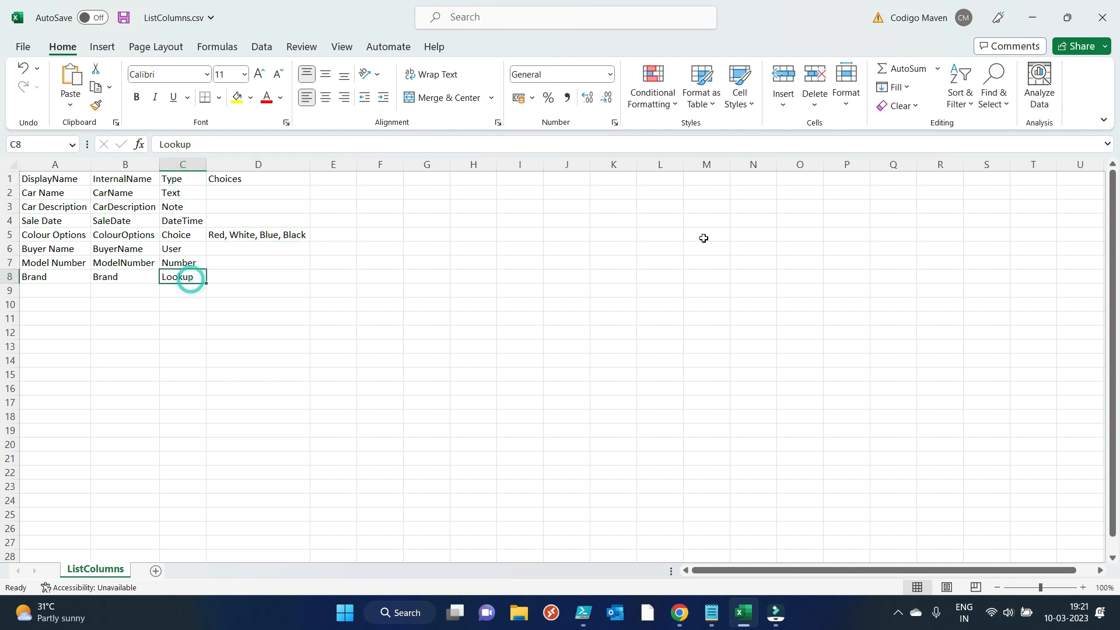
click(582, 618)
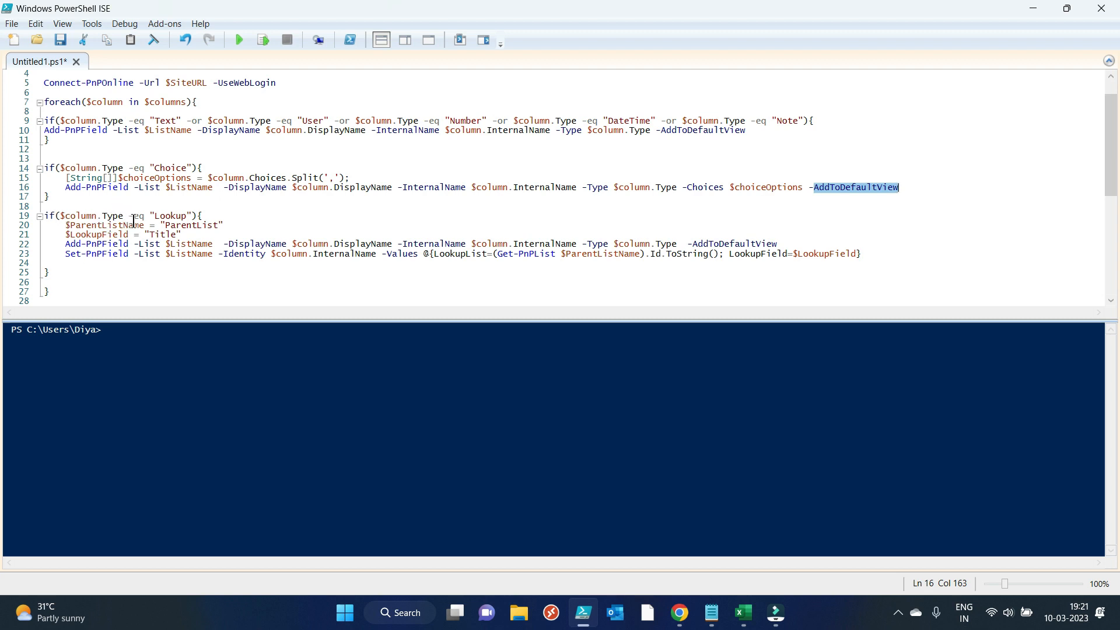
click(102, 225)
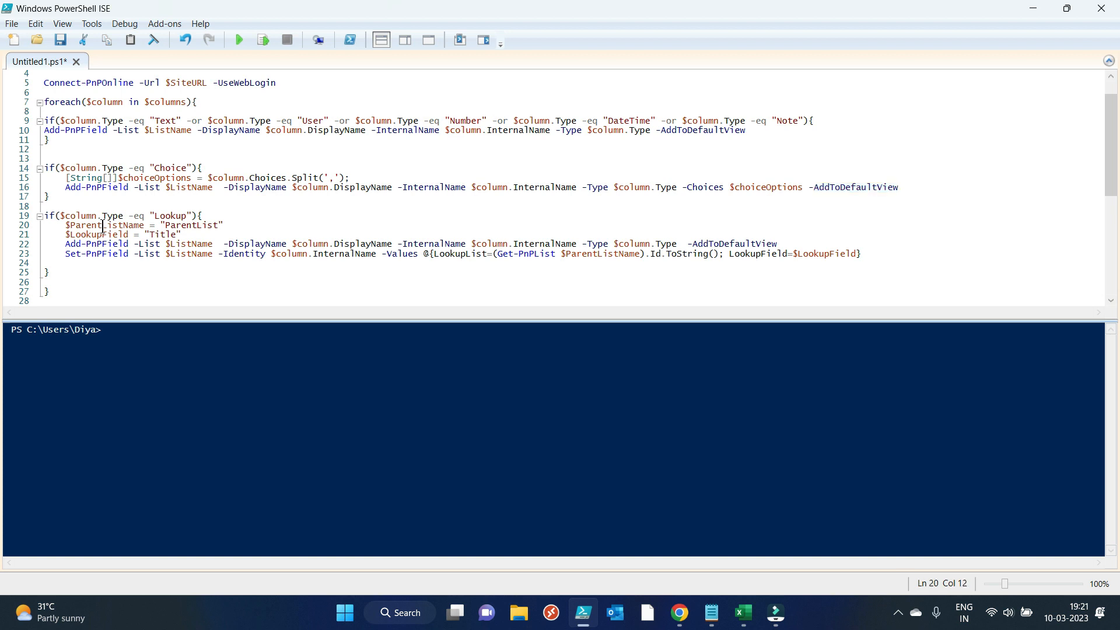
double_click(191, 225)
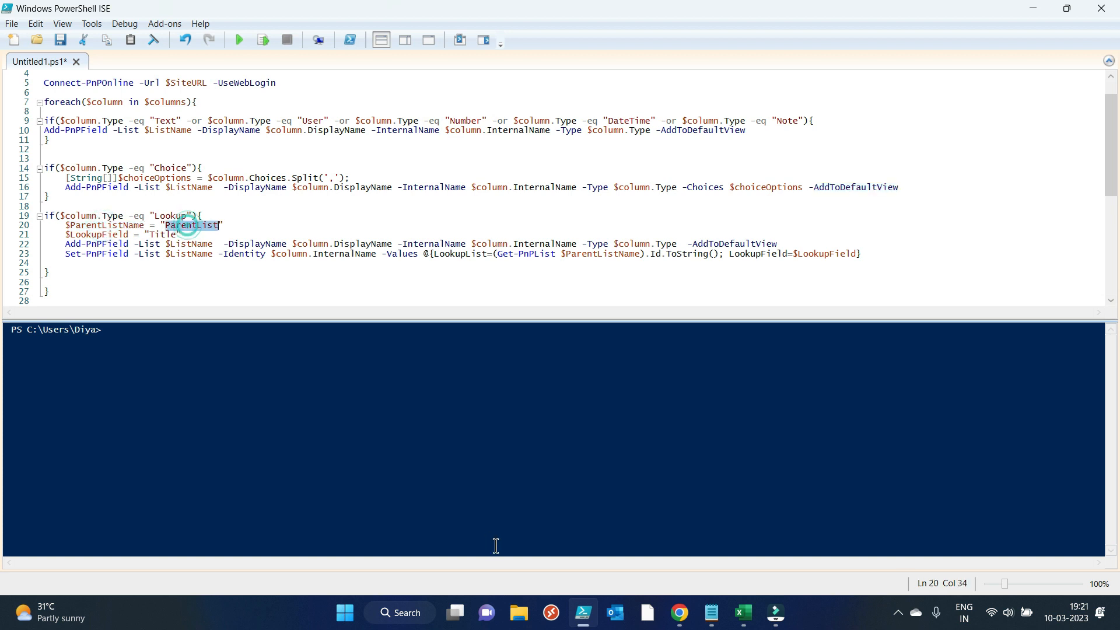
click(678, 612)
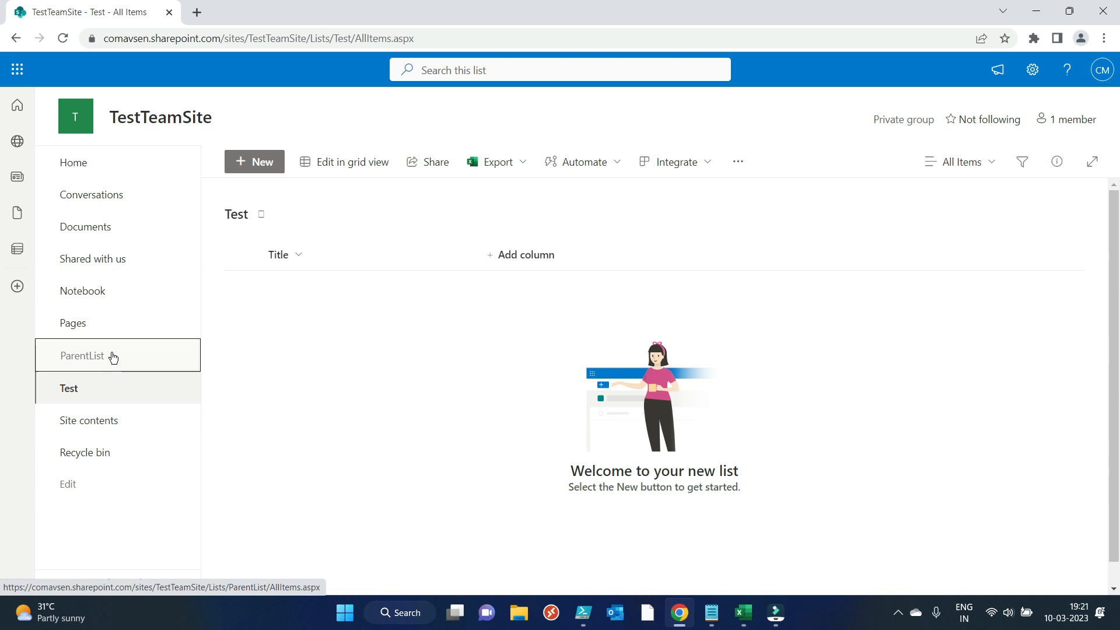
Show ParentList's five car brands, Volkswagon to Ford, then minimize the browser.
click(82, 356)
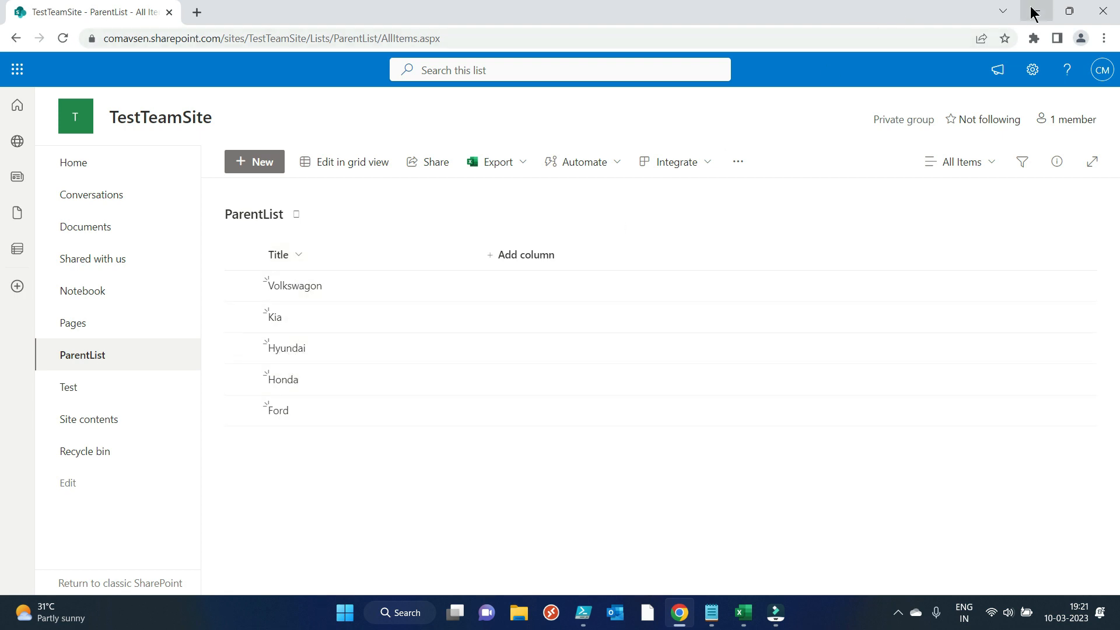
click(583, 612)
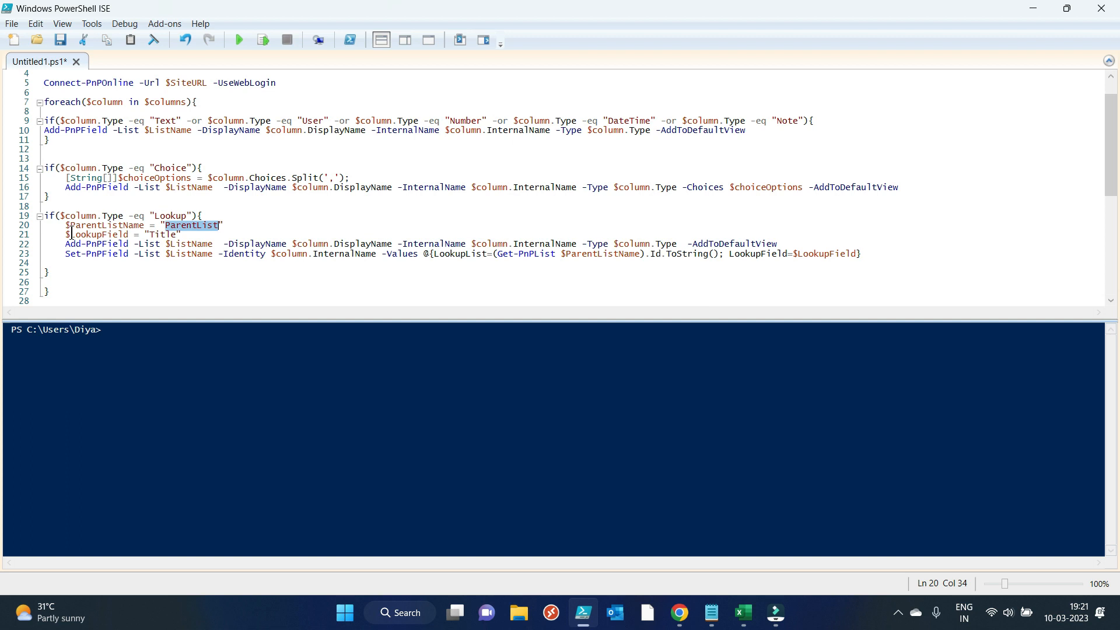
click(184, 234)
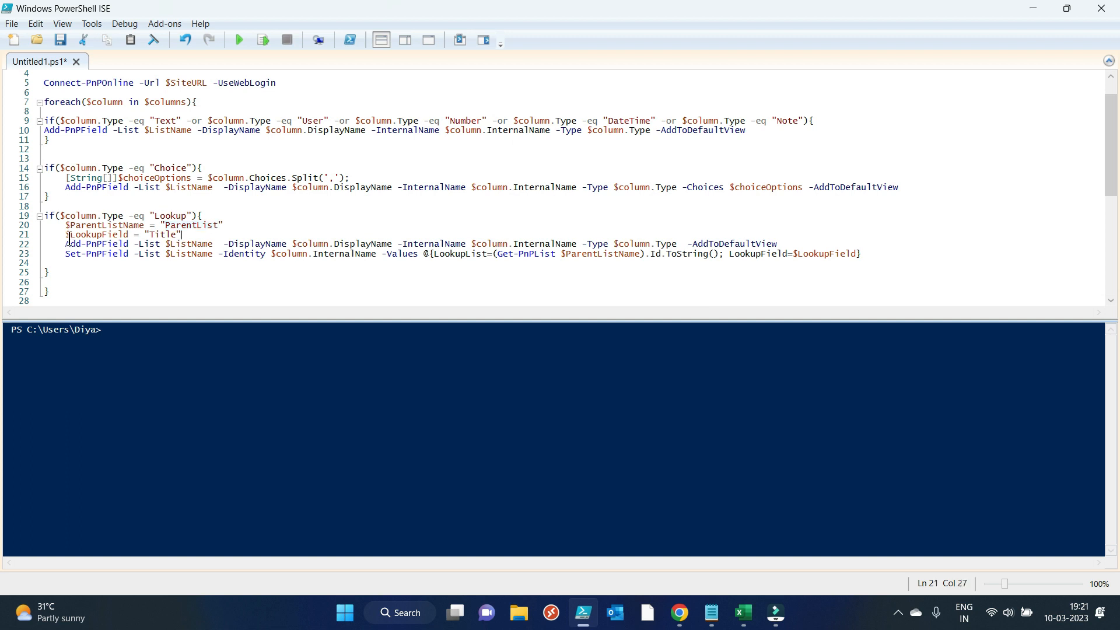
double_click(161, 234)
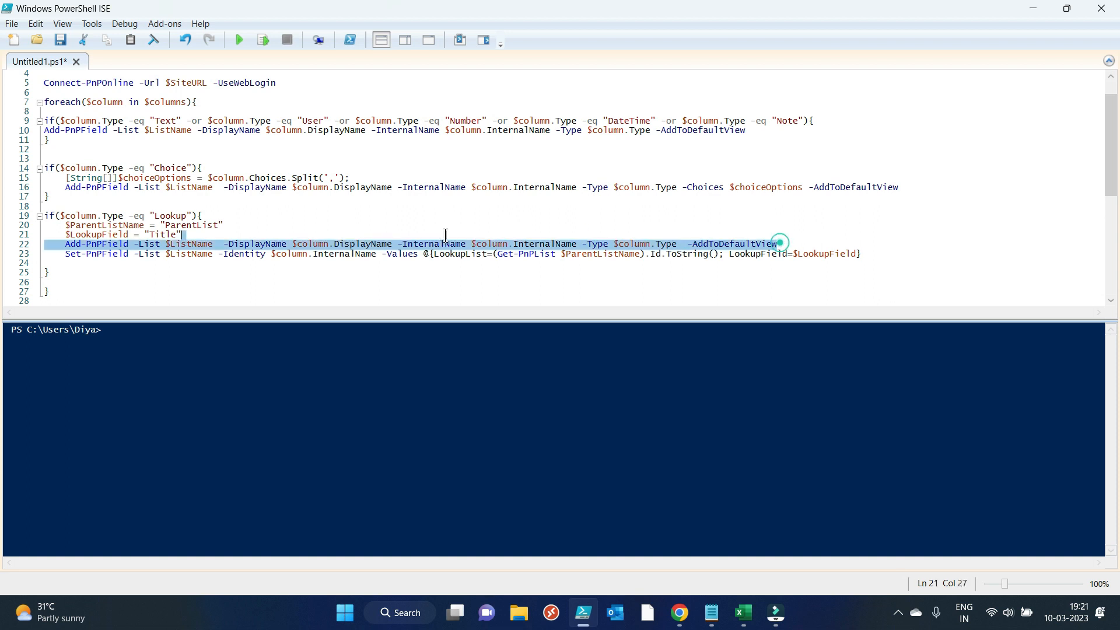
click(66, 244)
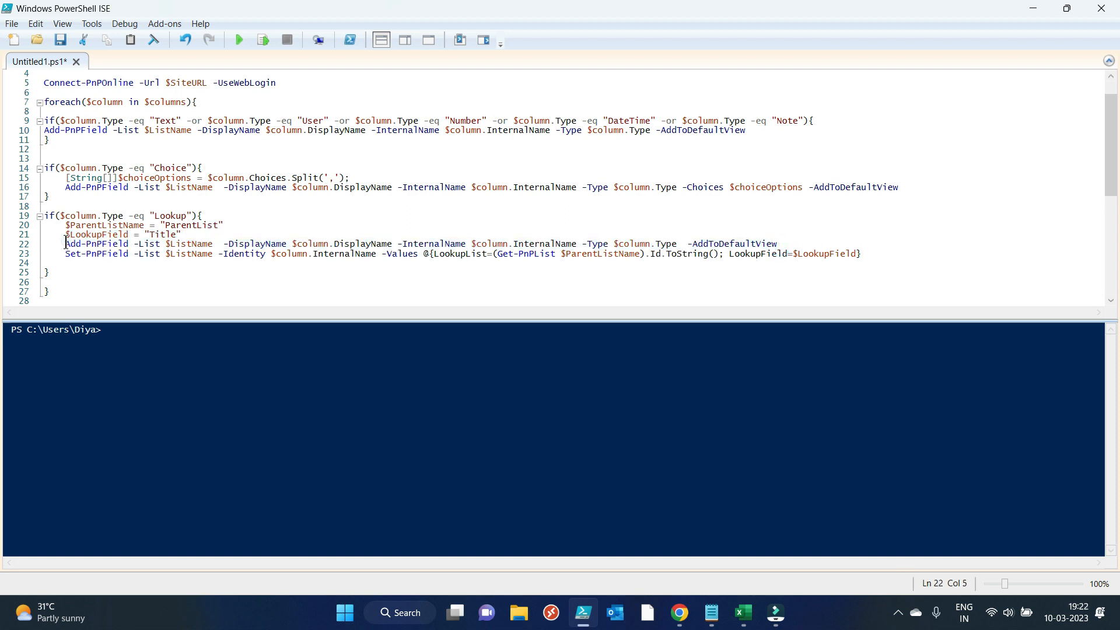
drag(64, 244, 776, 243)
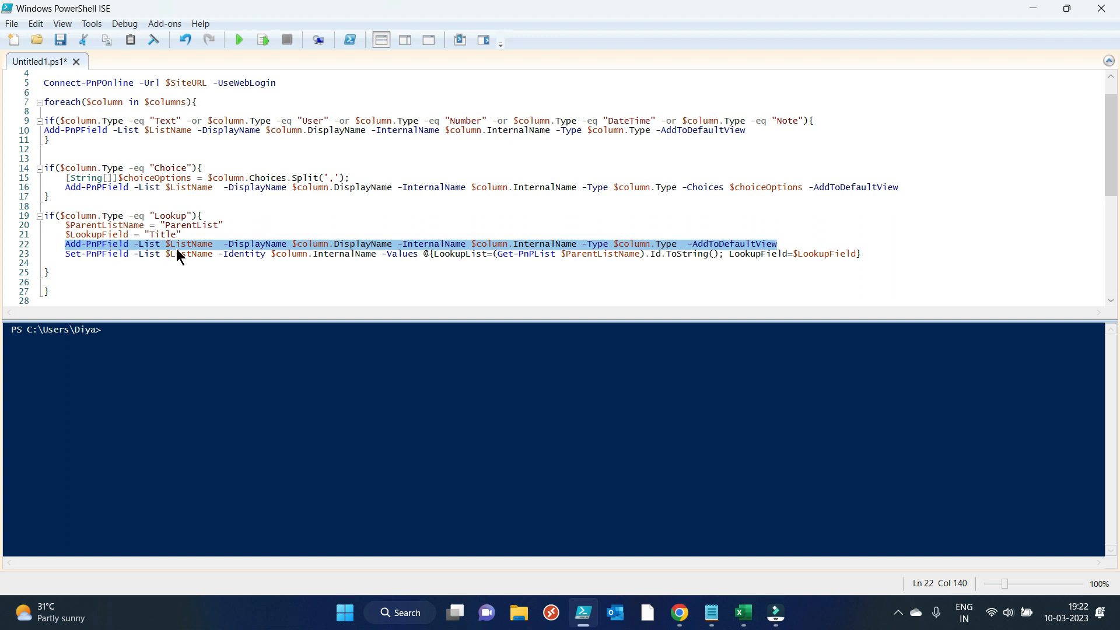
mouse_move(400, 254)
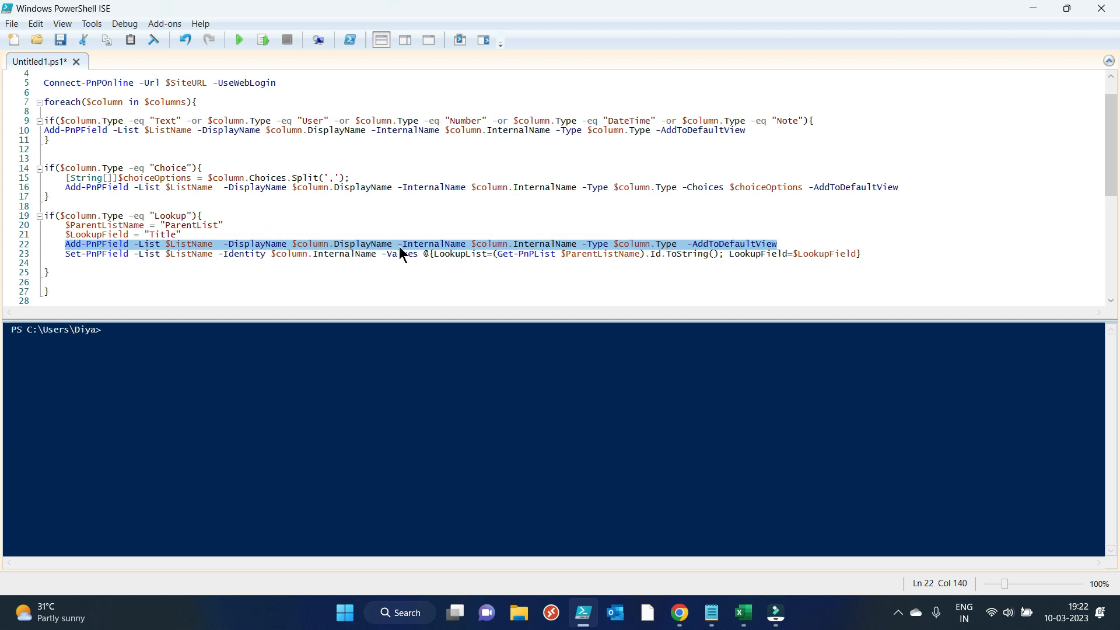
mouse_move(668, 251)
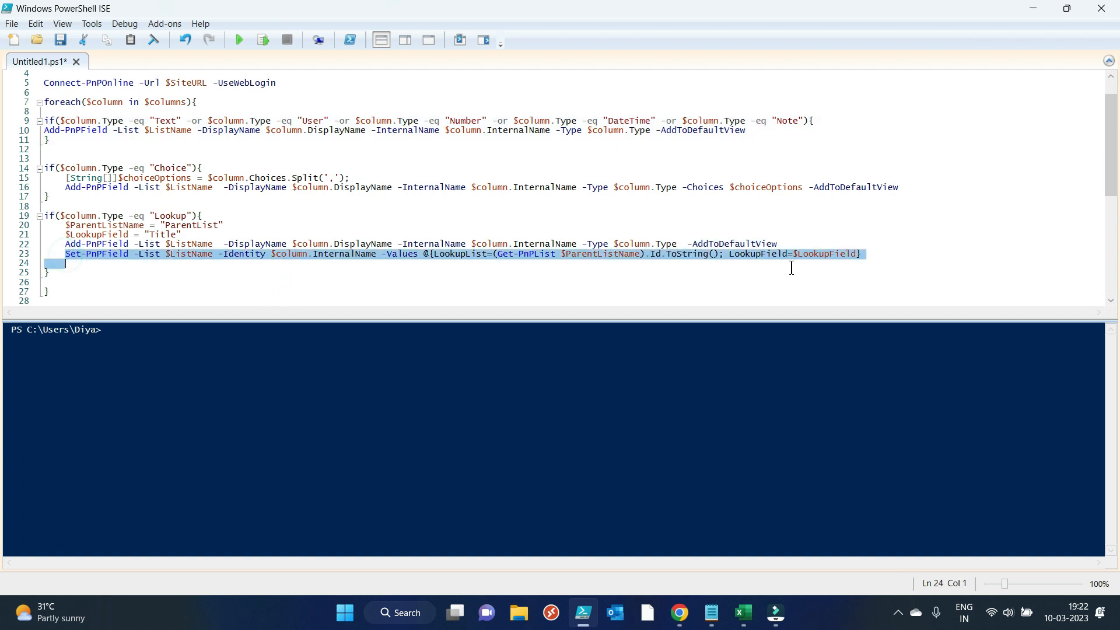
click(865, 253)
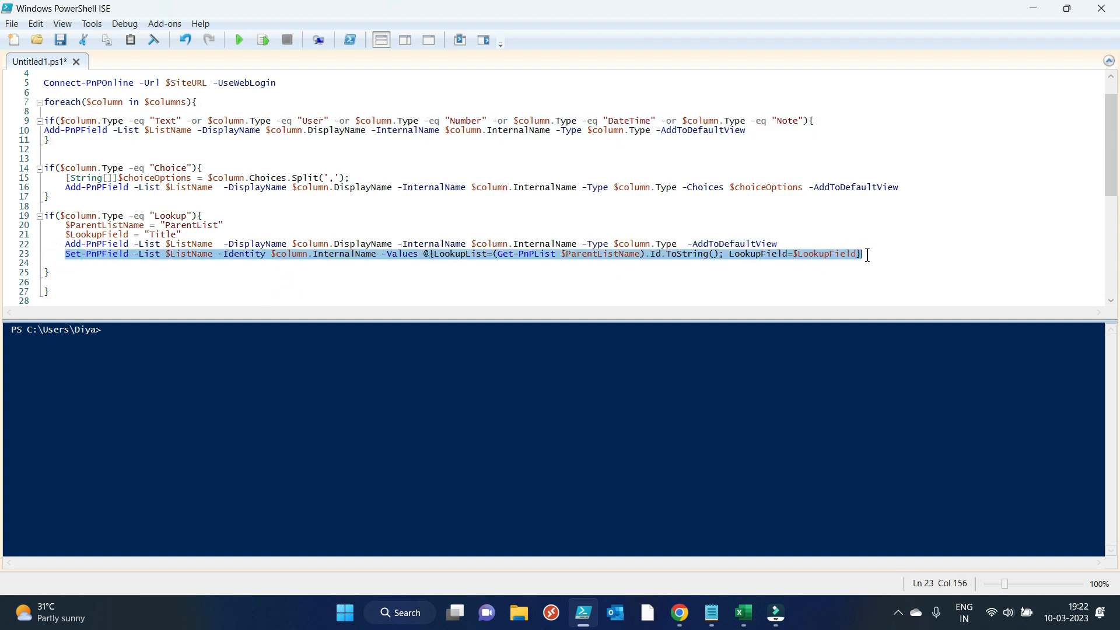
click(182, 235)
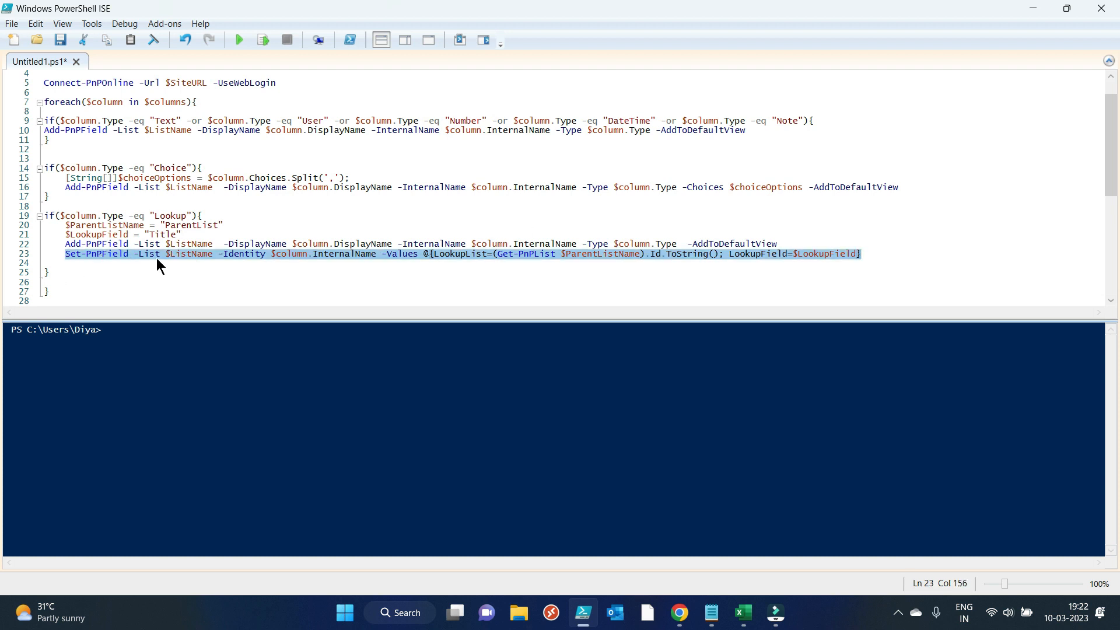
mouse_move(191, 266)
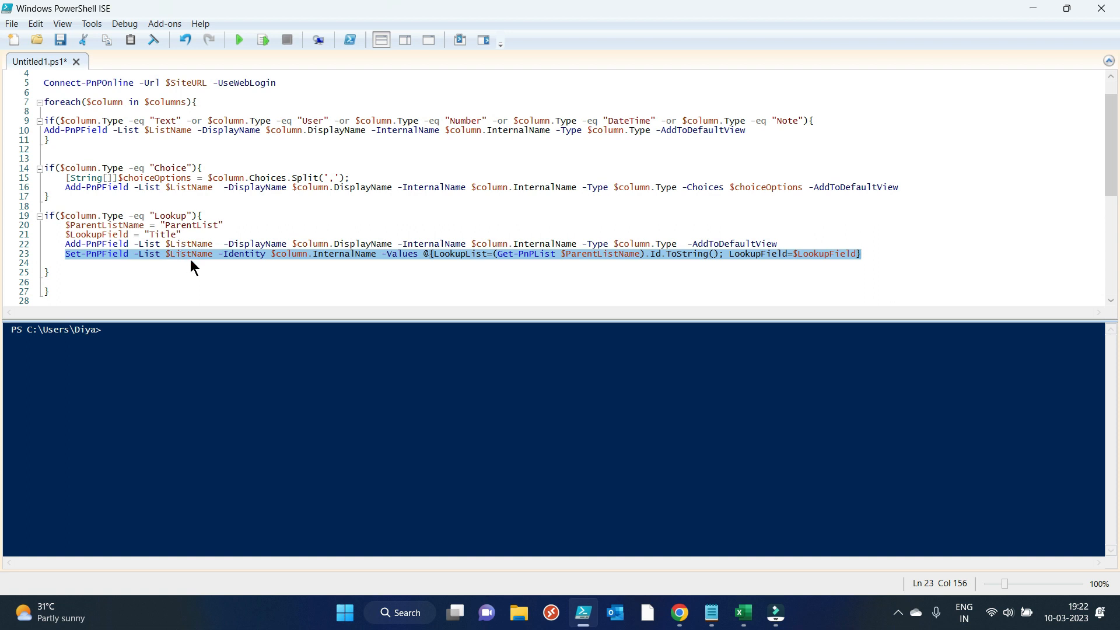
mouse_move(242, 261)
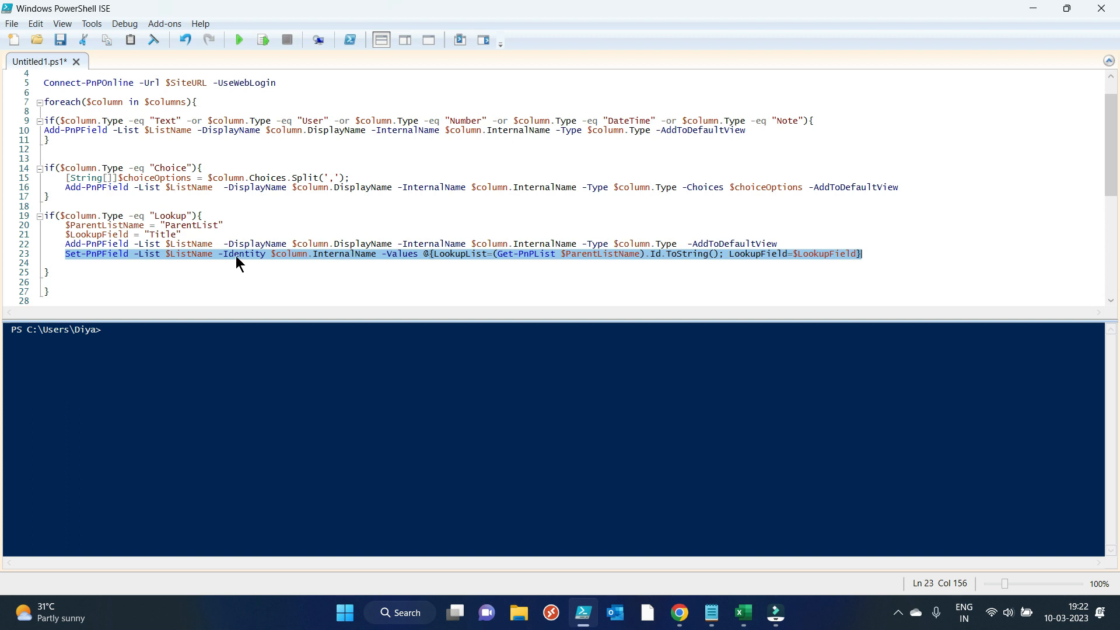
mouse_move(345, 265)
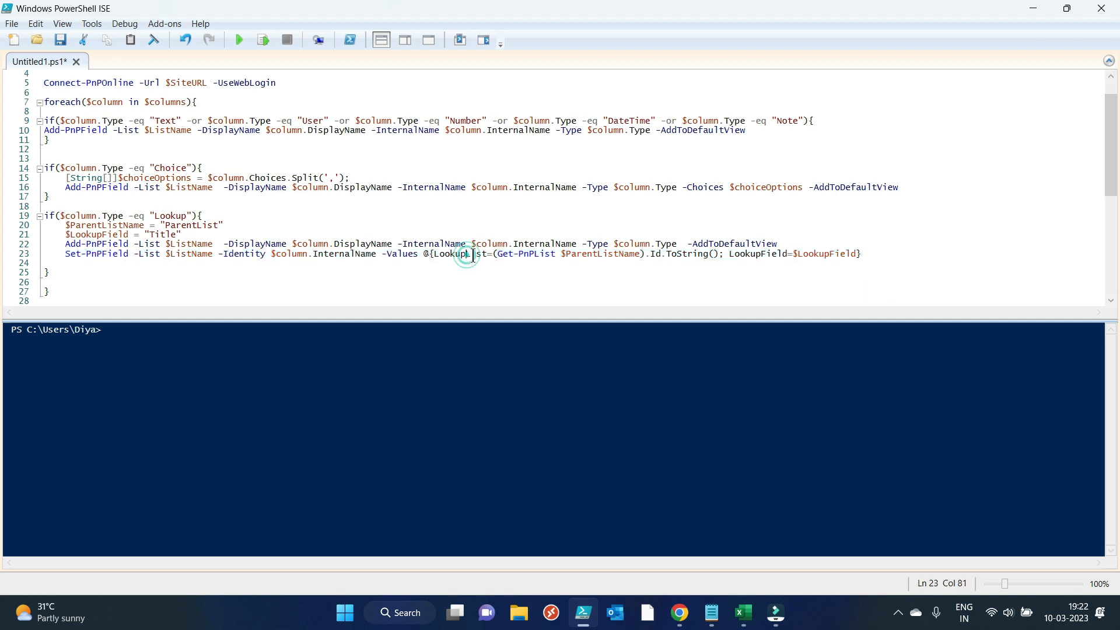
double_click(536, 254)
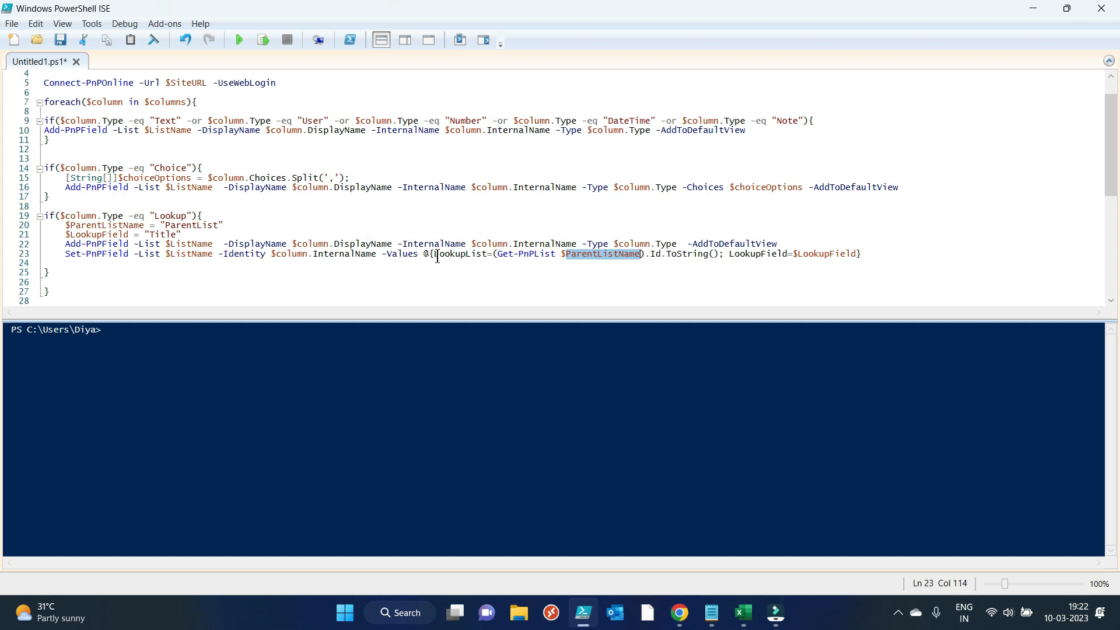
mouse_move(736, 267)
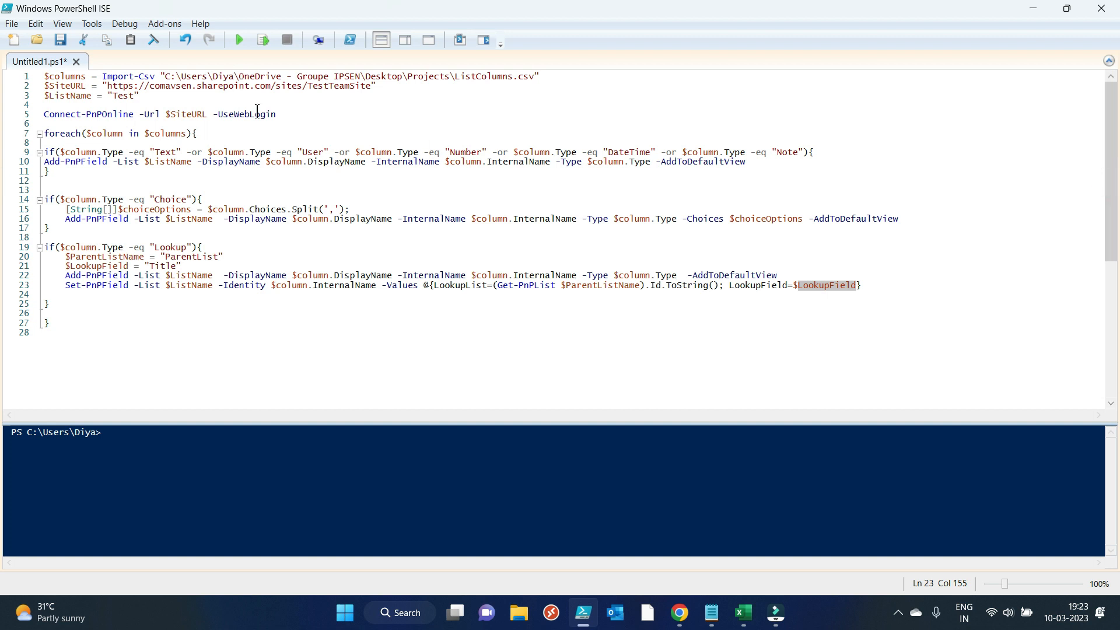
mouse_move(438, 426)
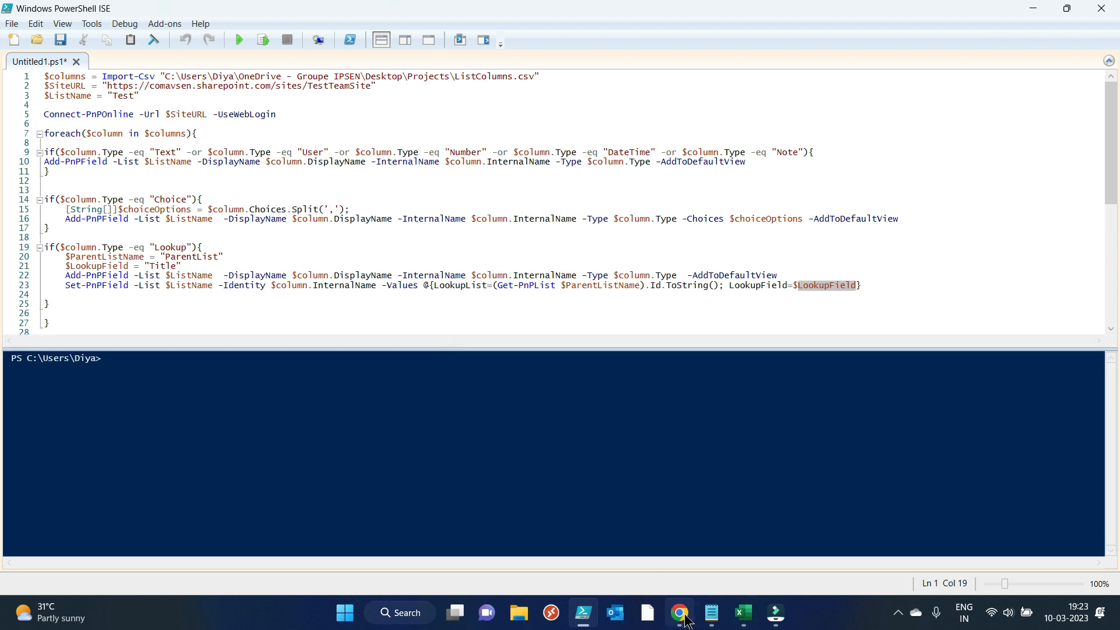
Back in Chrome, point at ParentList's Title column, then open the empty Test list.
click(677, 612)
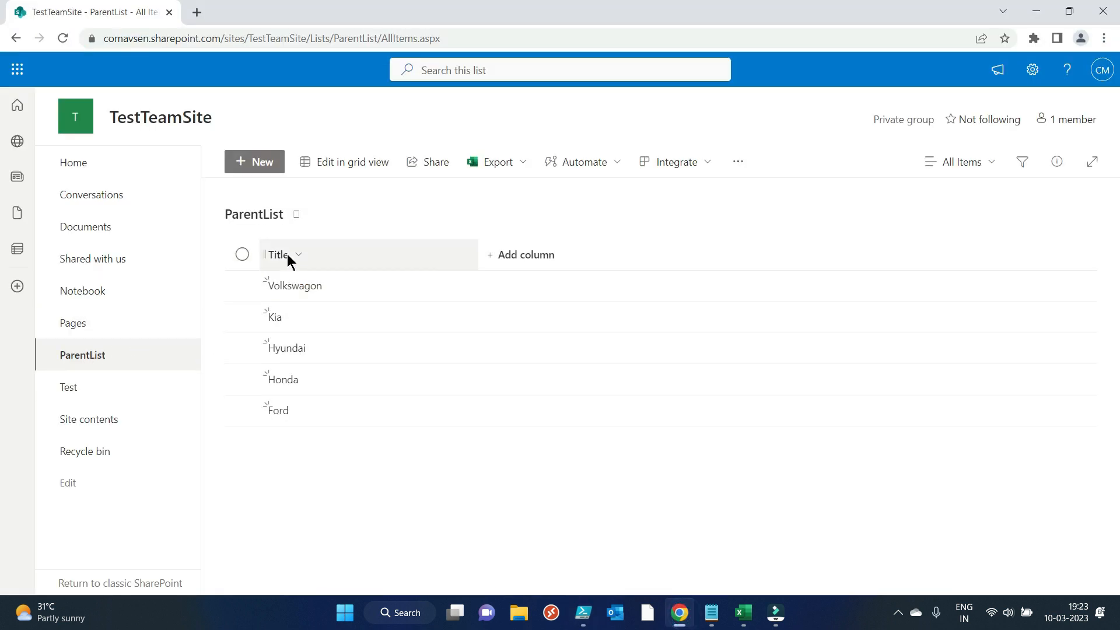
click(69, 387)
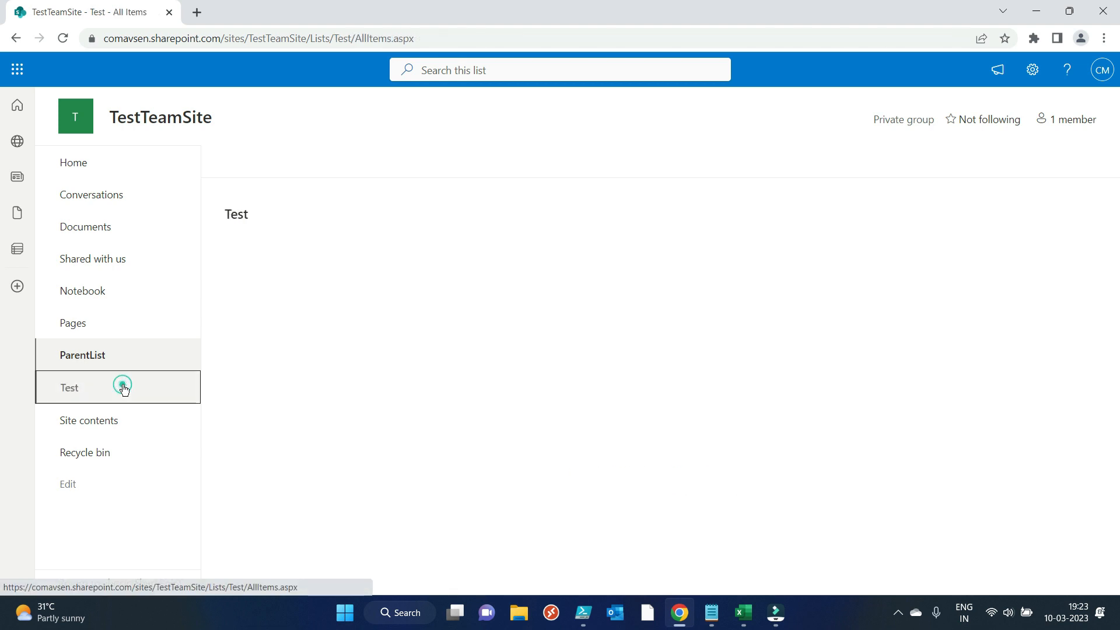
click(69, 387)
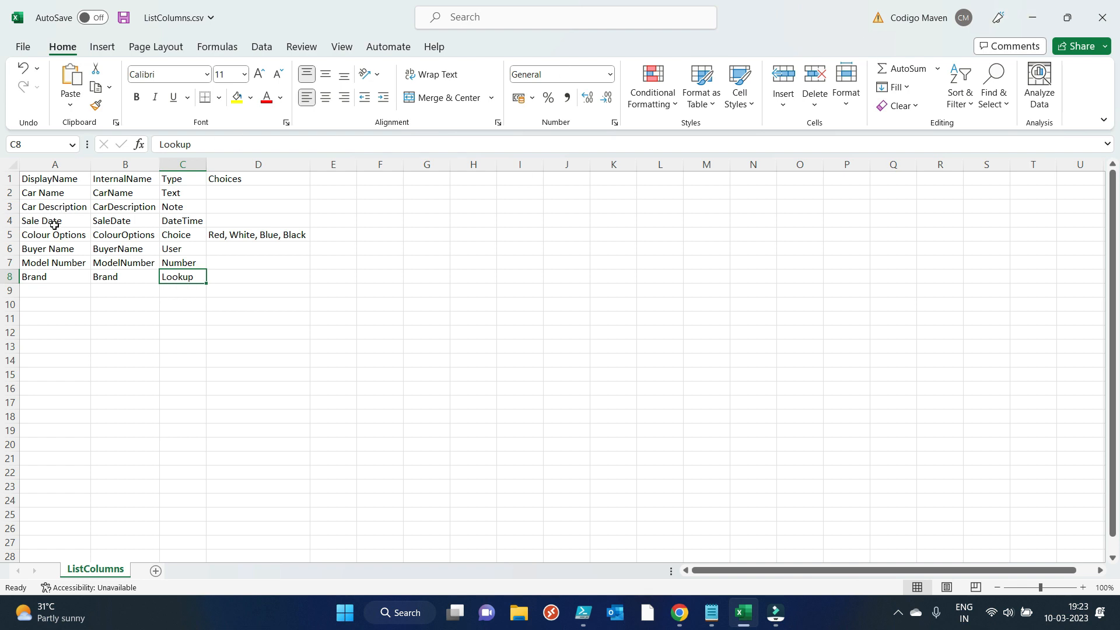
mouse_move(84, 243)
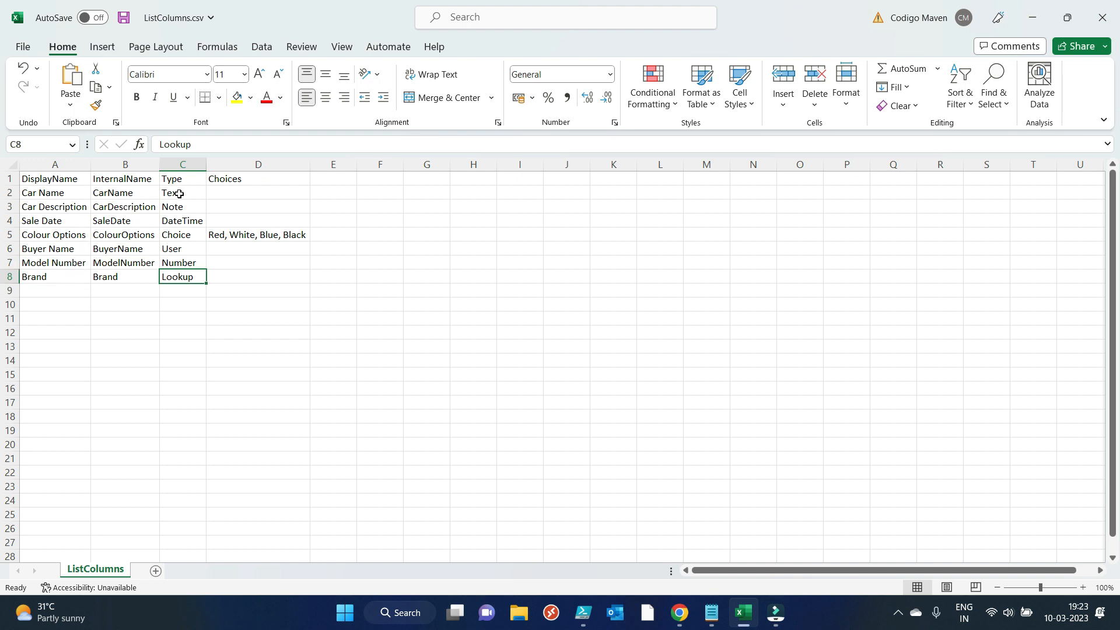
Check the Excel types for Car Name through Buyer Name, then return to PowerShell ISE.
click(181, 193)
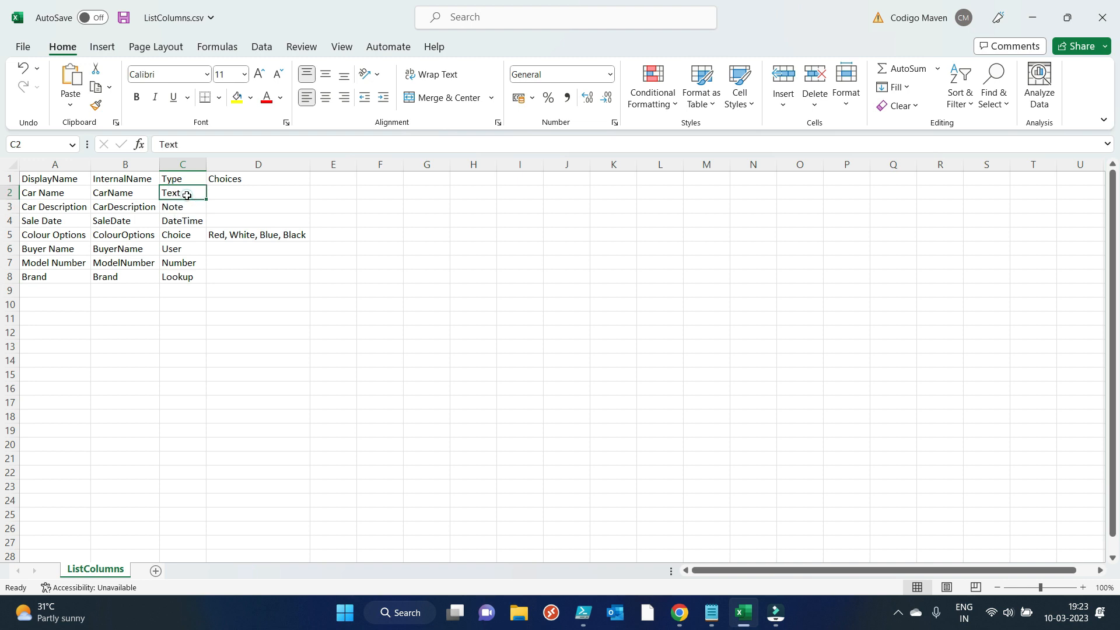
click(182, 207)
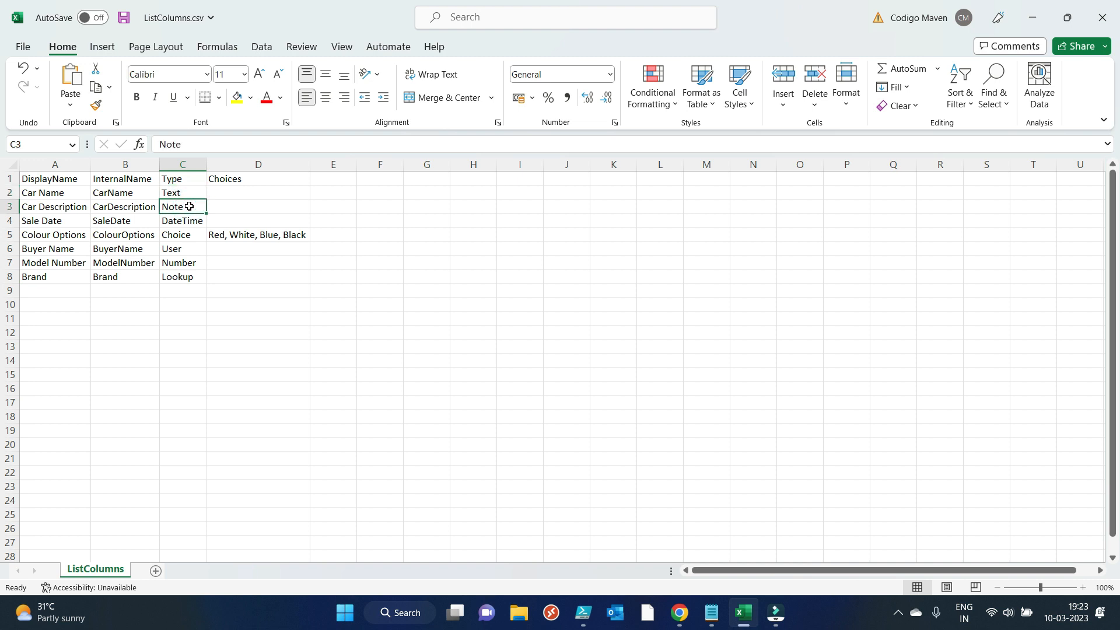
click(182, 220)
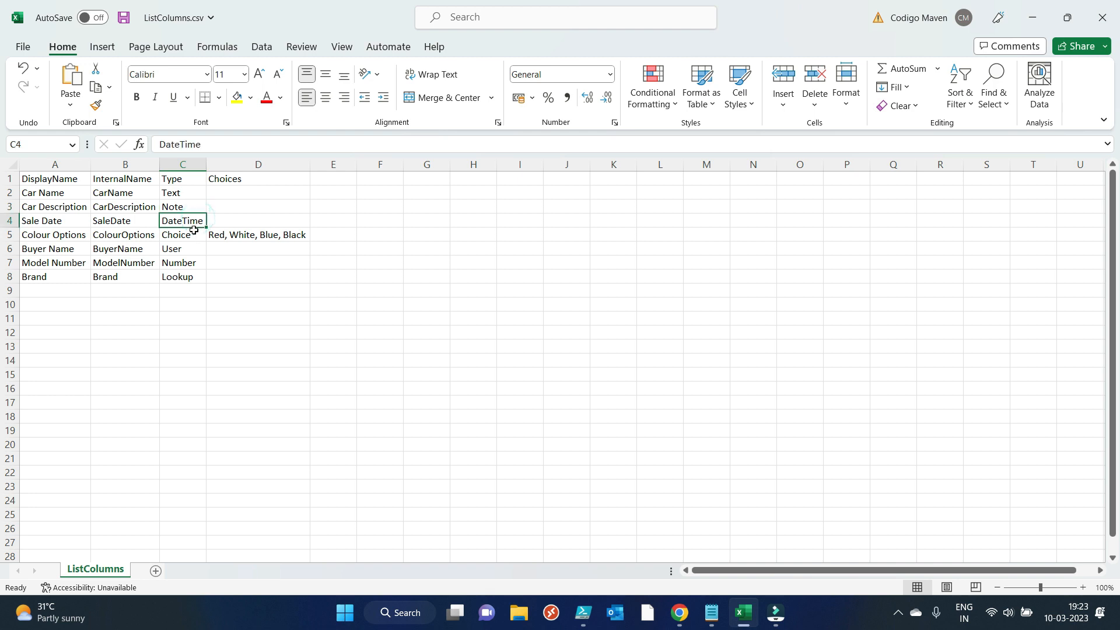
click(182, 235)
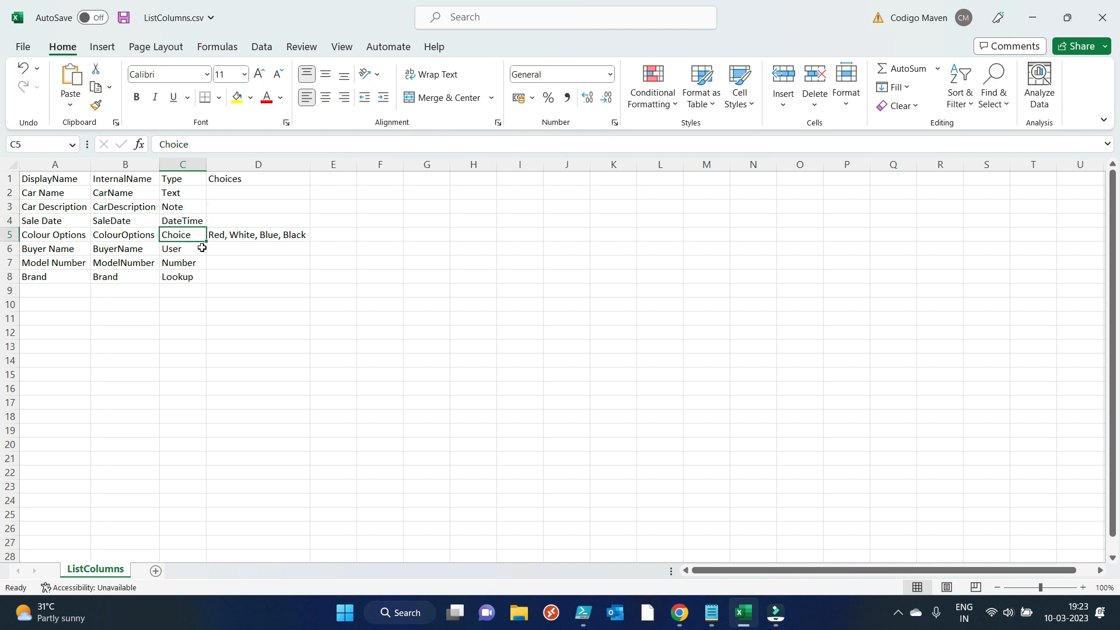
click(182, 249)
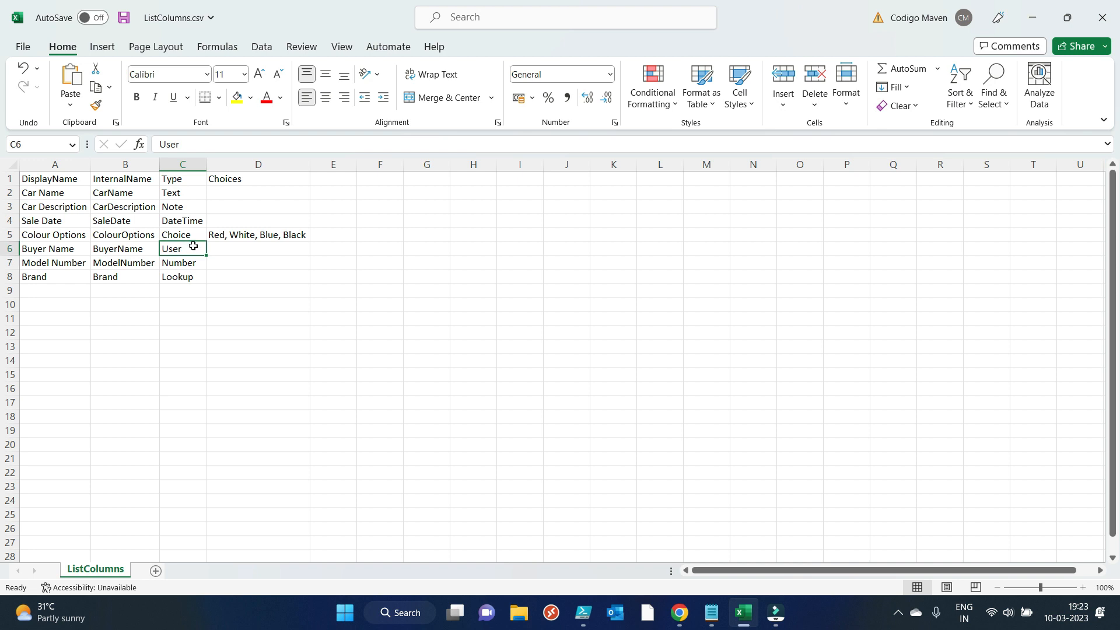
click(182, 263)
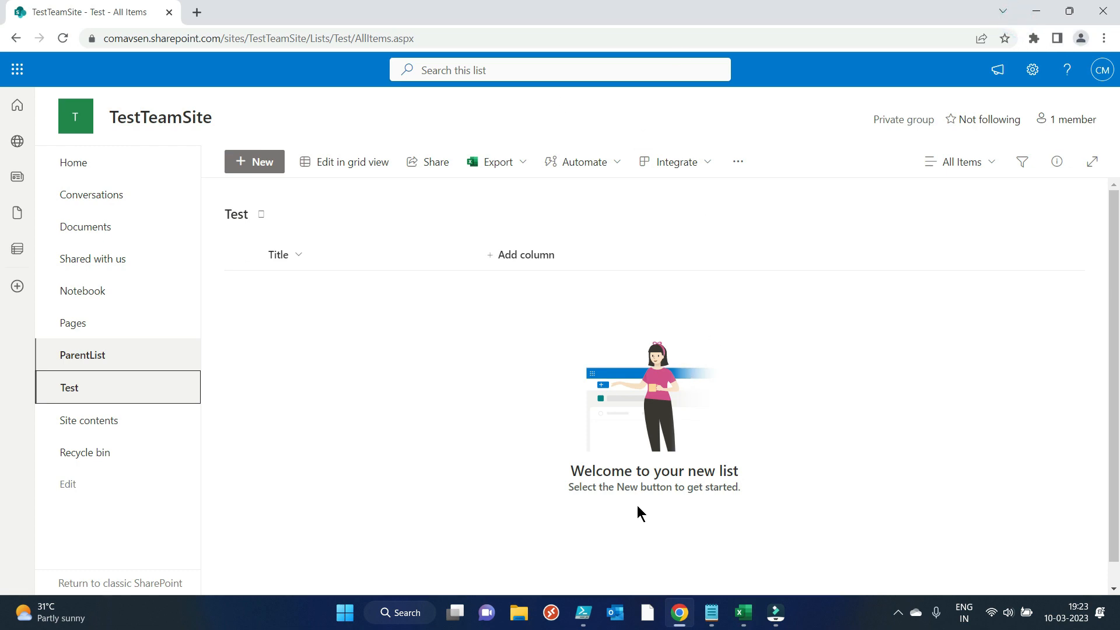
click(584, 612)
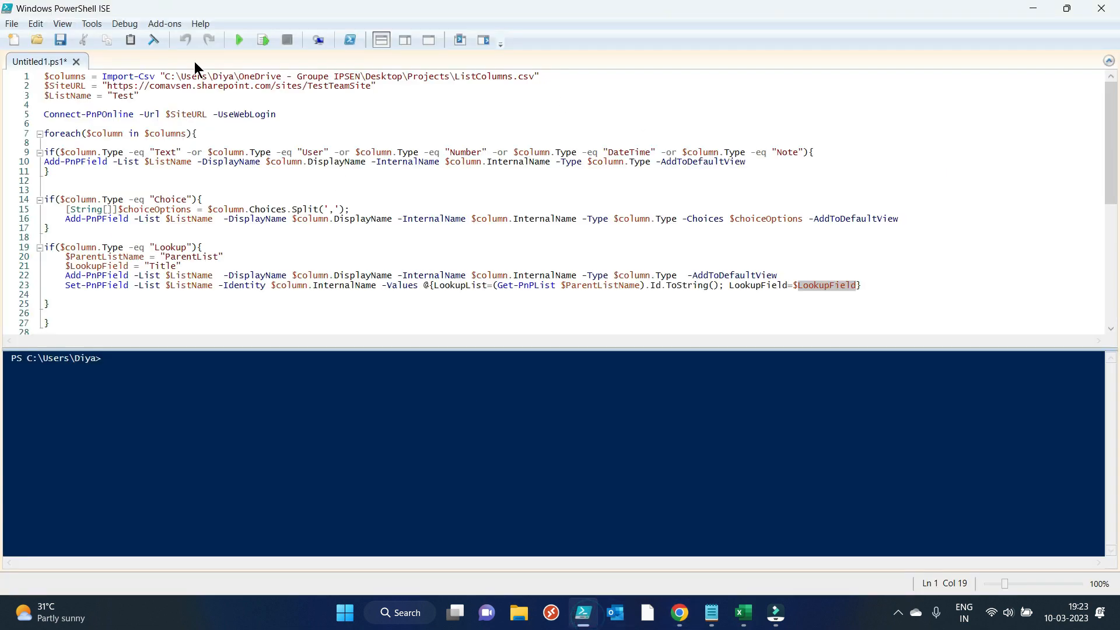
Run the script to create seven fields, then view the updated Test list in Chrome.
click(238, 39)
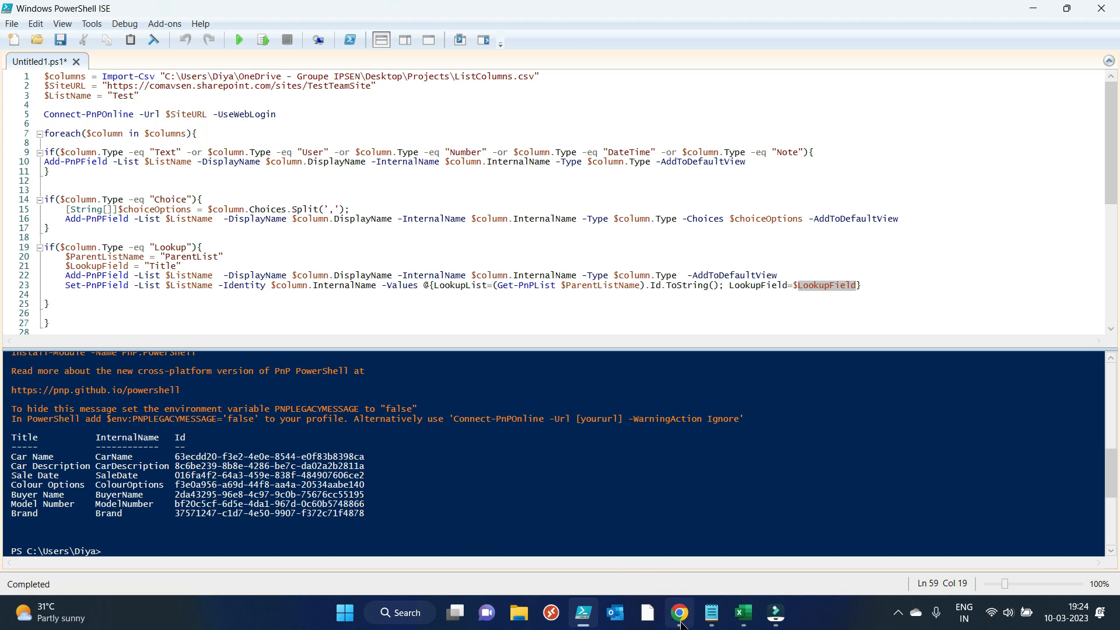
click(678, 611)
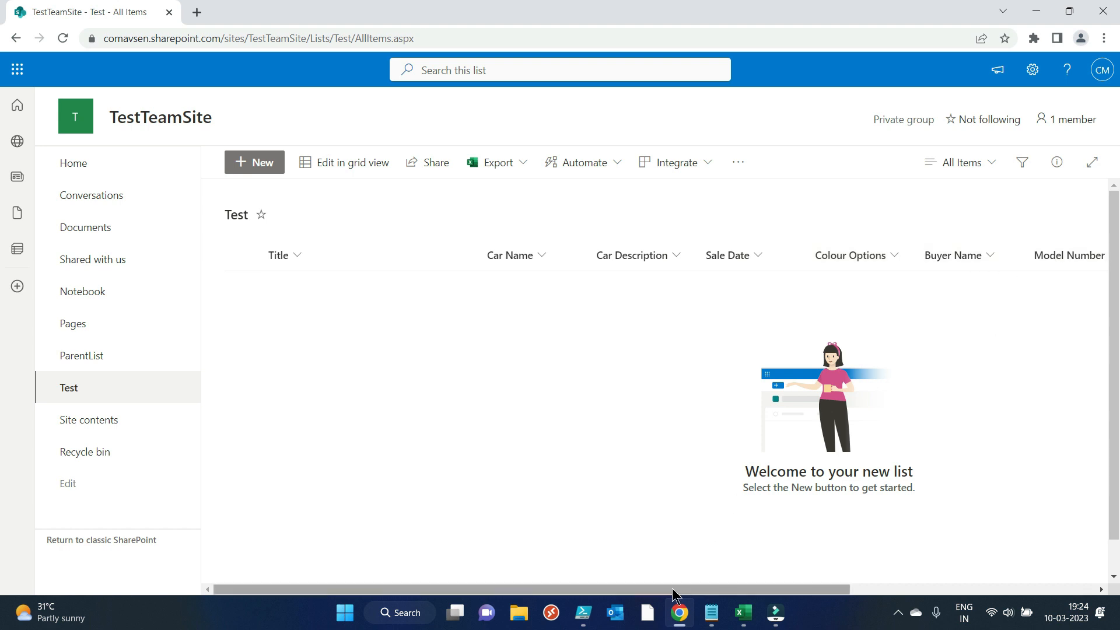
Open the Test list settings and scroll to the Columns section listing seven new columns.
scroll(right, 3)
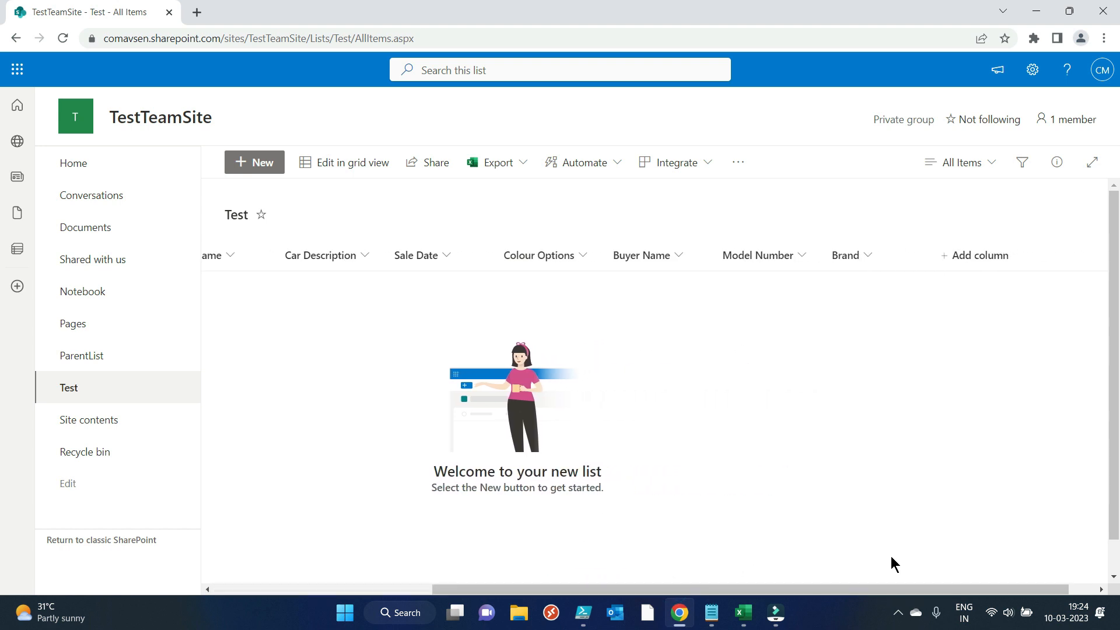
mouse_move(950, 200)
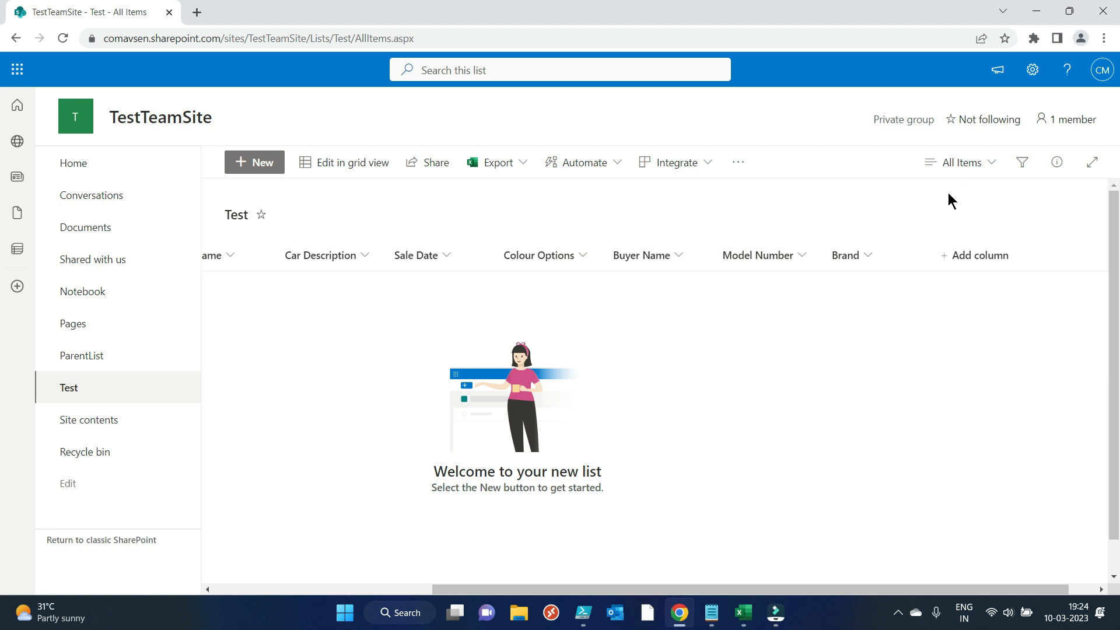
click(1030, 69)
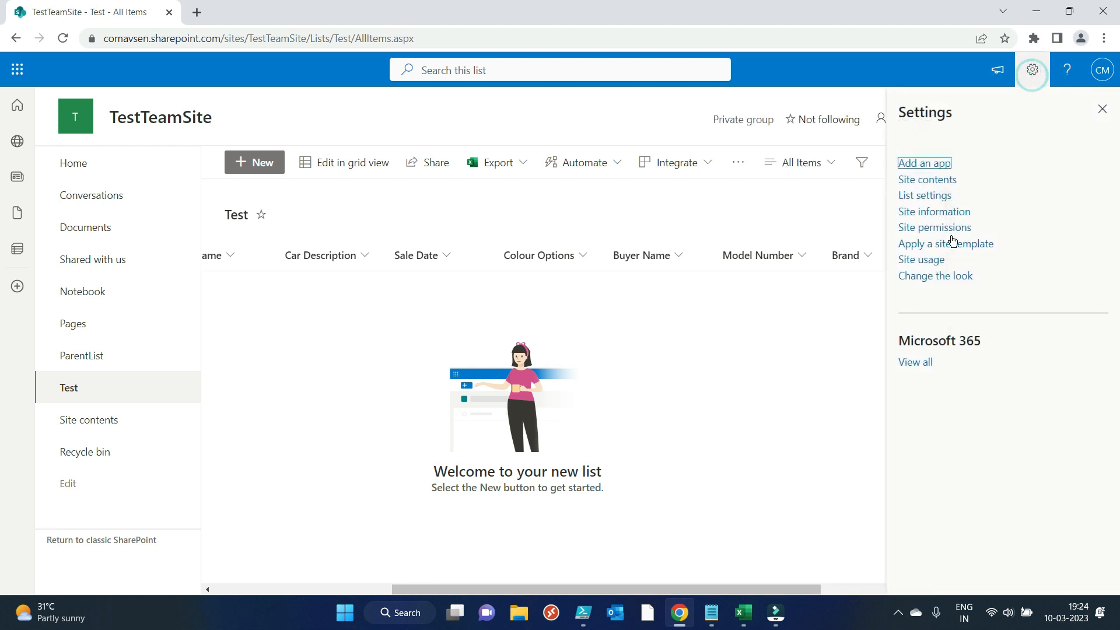
click(923, 195)
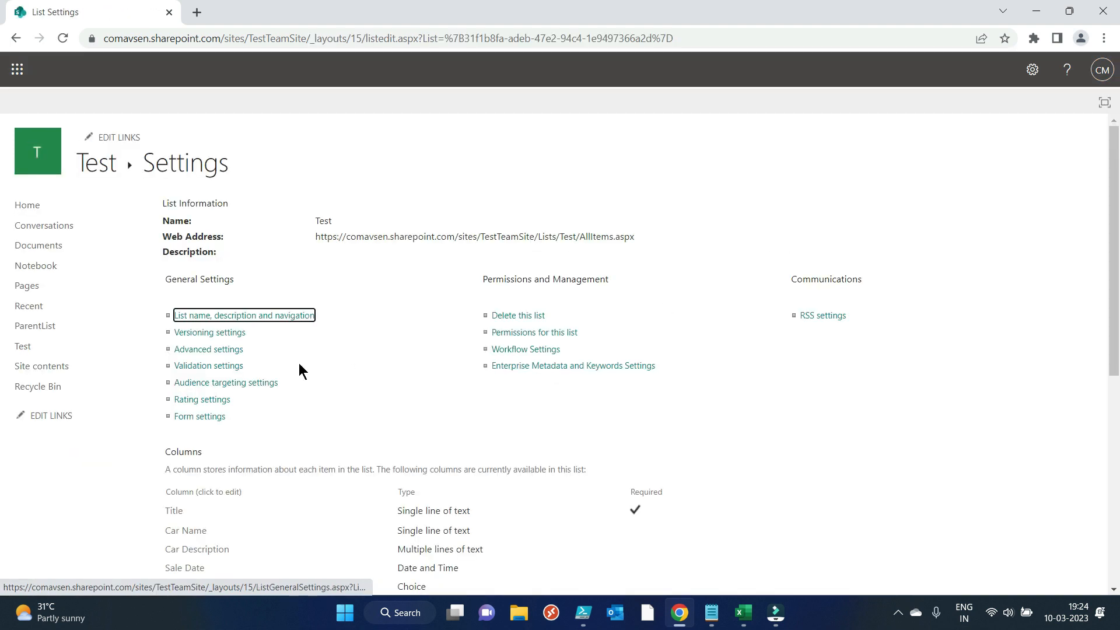
scroll(down, 3)
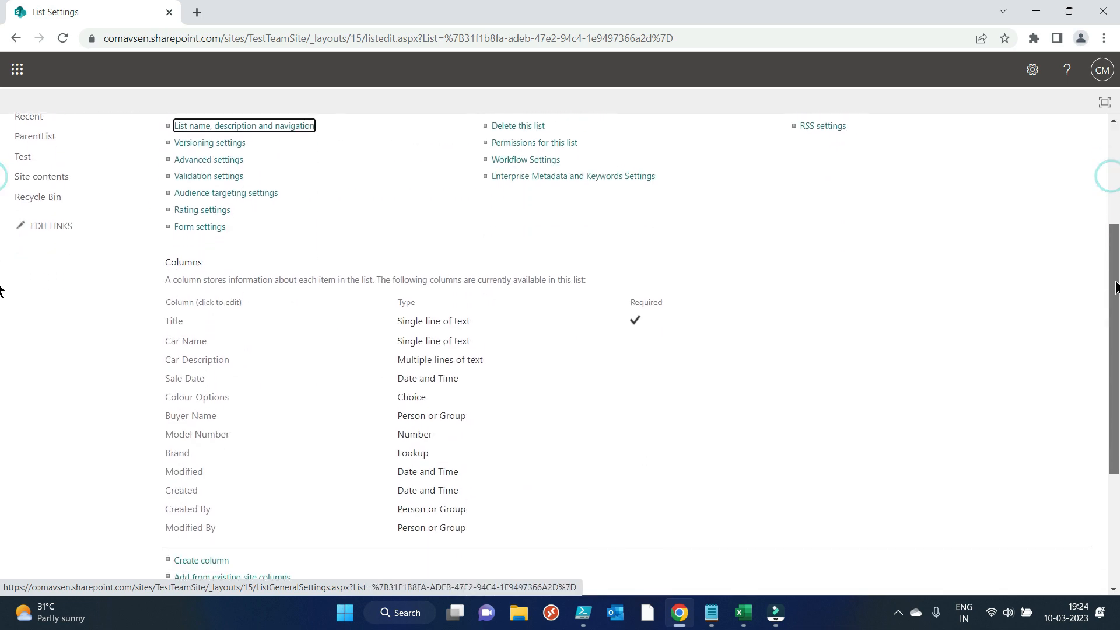
scroll(down, 3)
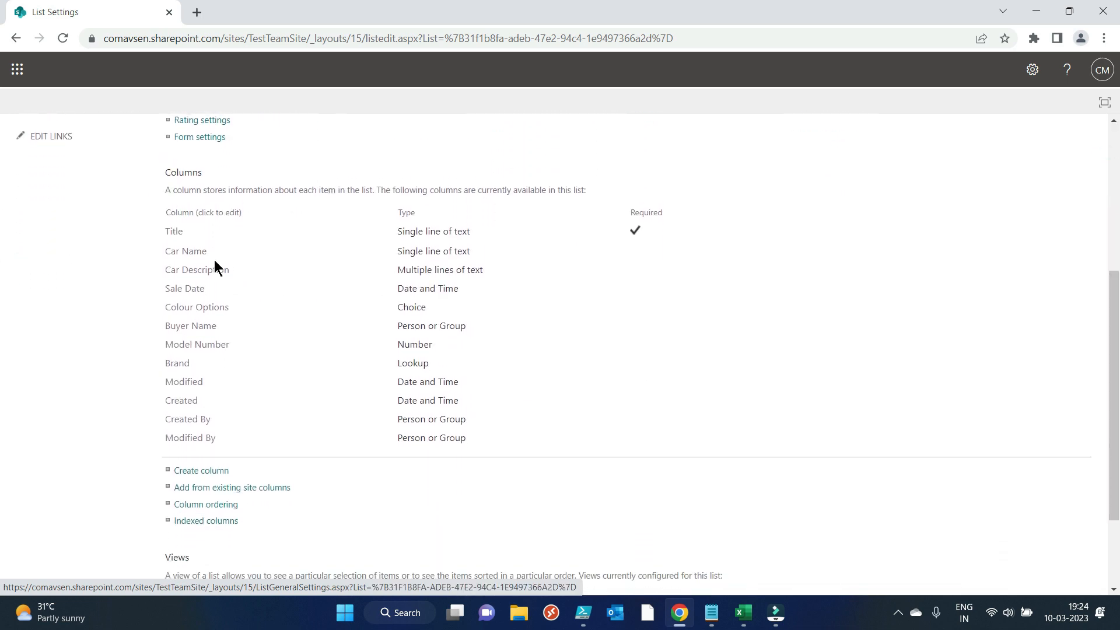
mouse_move(418, 256)
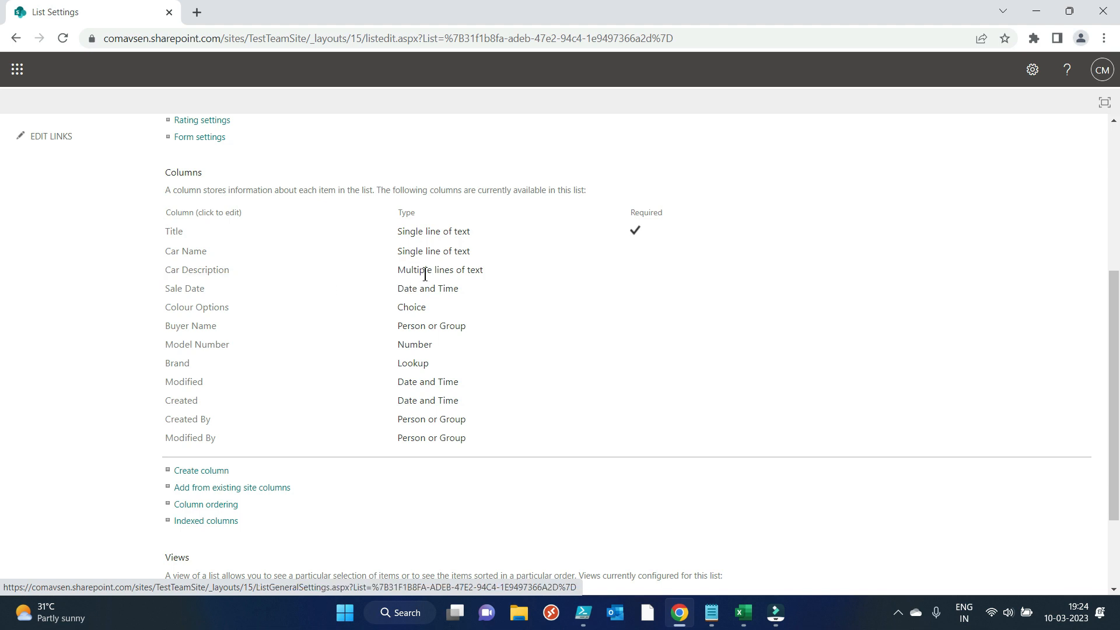
mouse_move(342, 305)
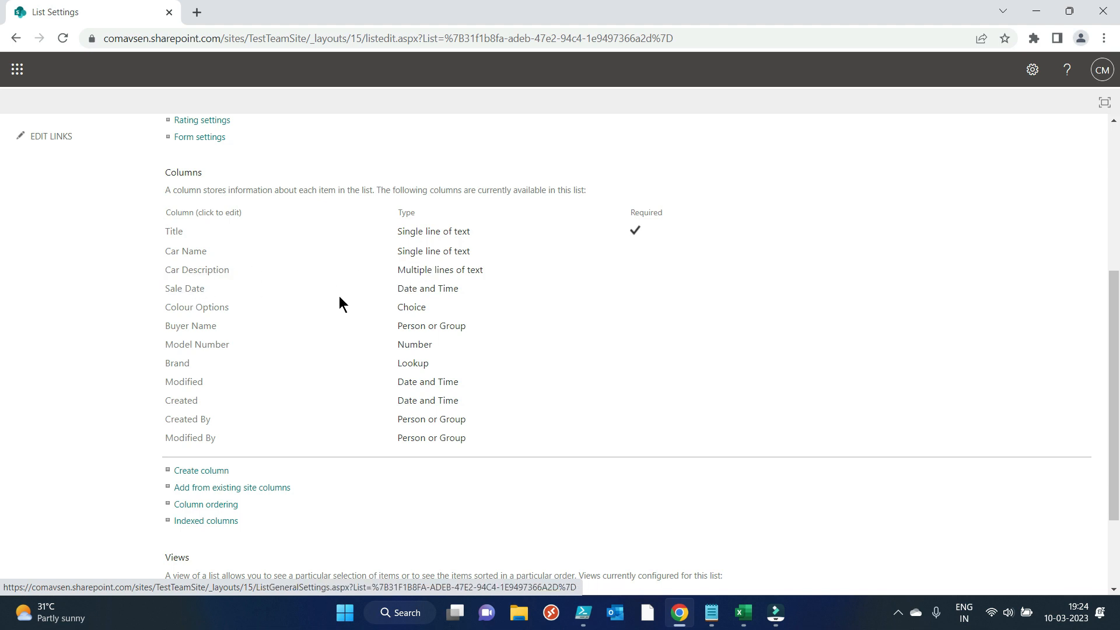
mouse_move(242, 319)
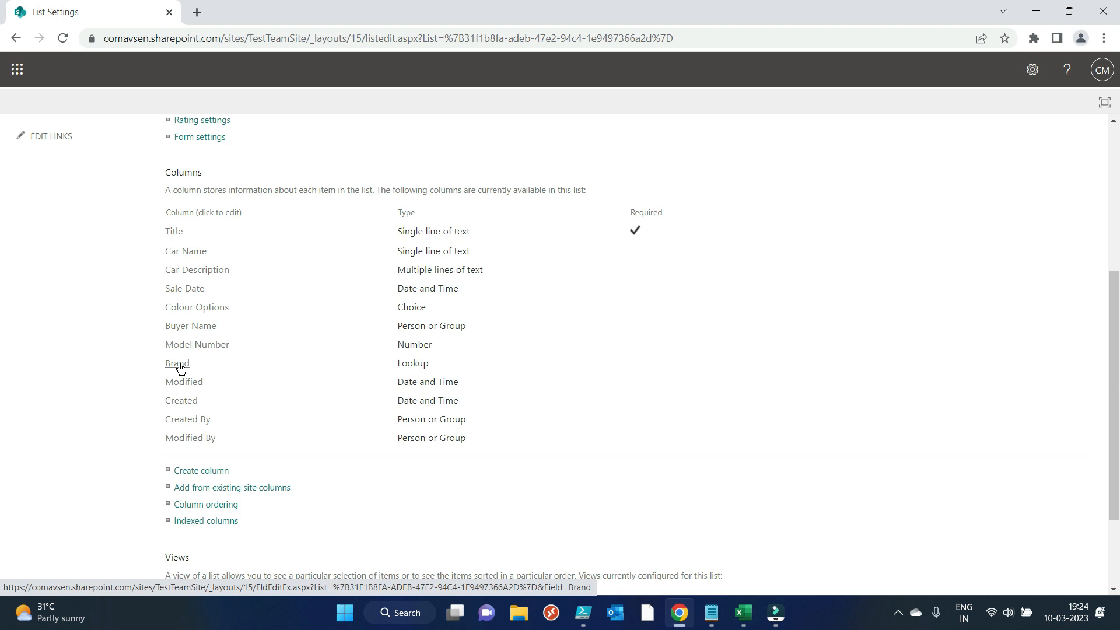
Confirm the Brand column looks up Title from ParentList, leaving its settings unchanged.
click(176, 363)
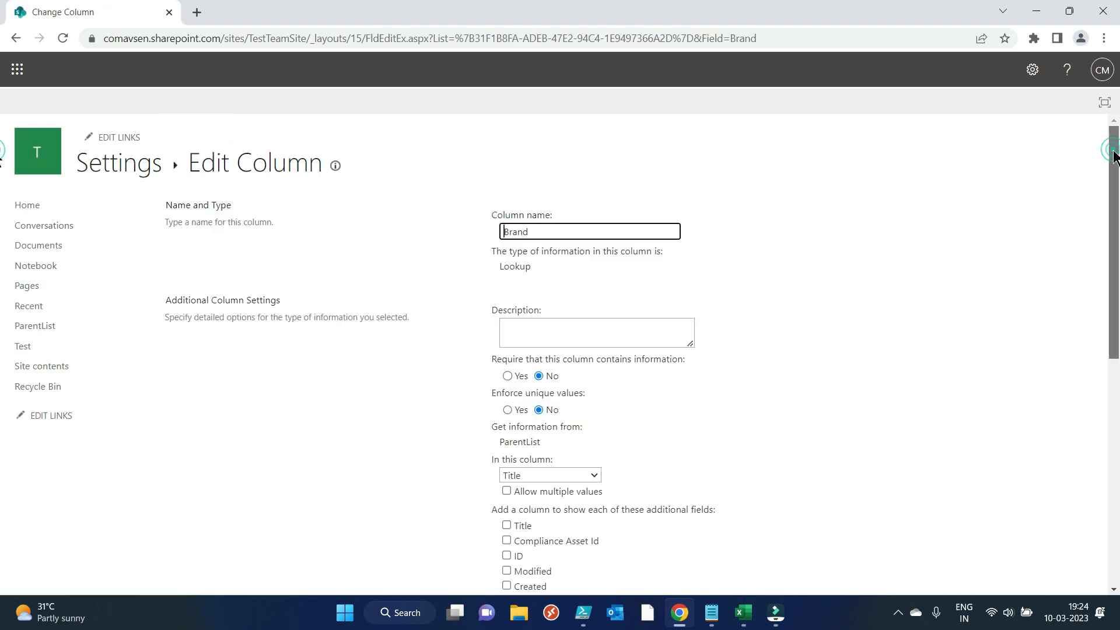
scroll(down, 3)
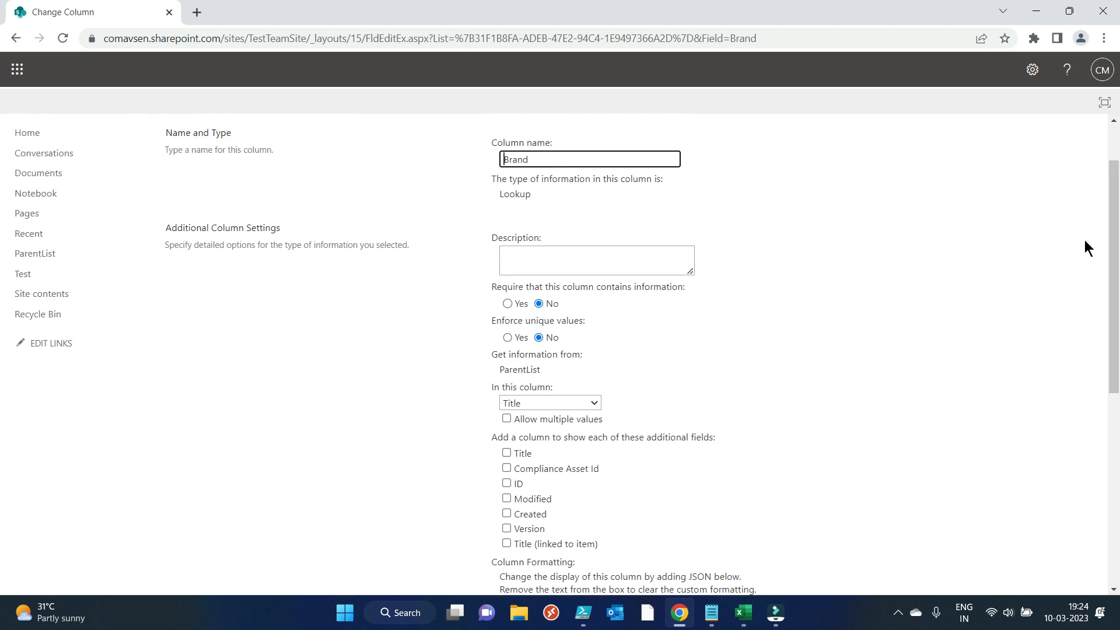
scroll(down, 3)
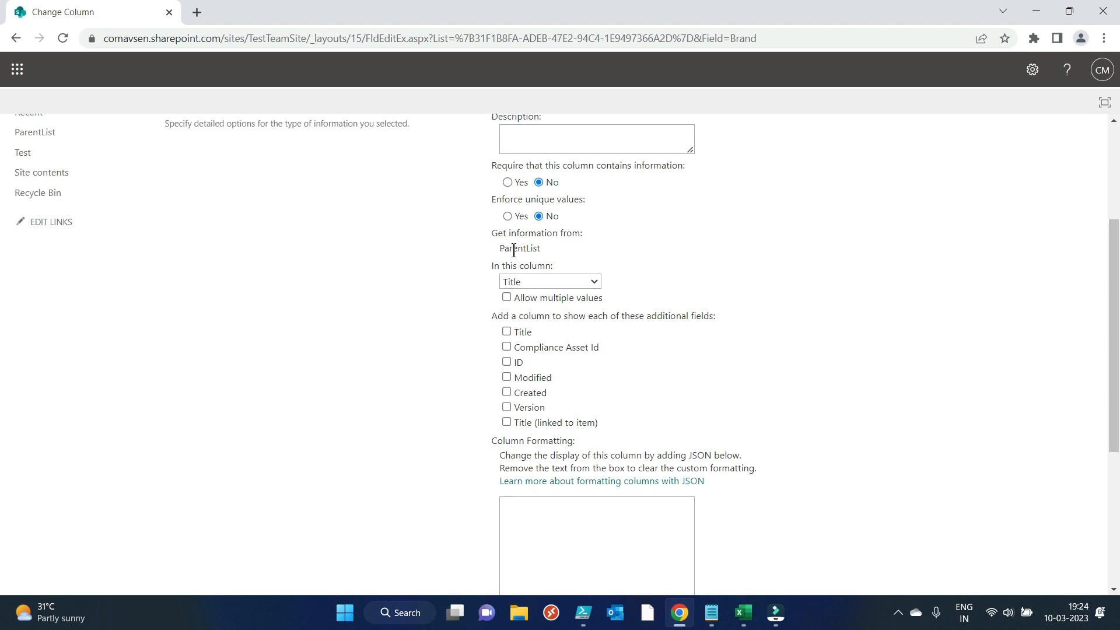
double_click(519, 248)
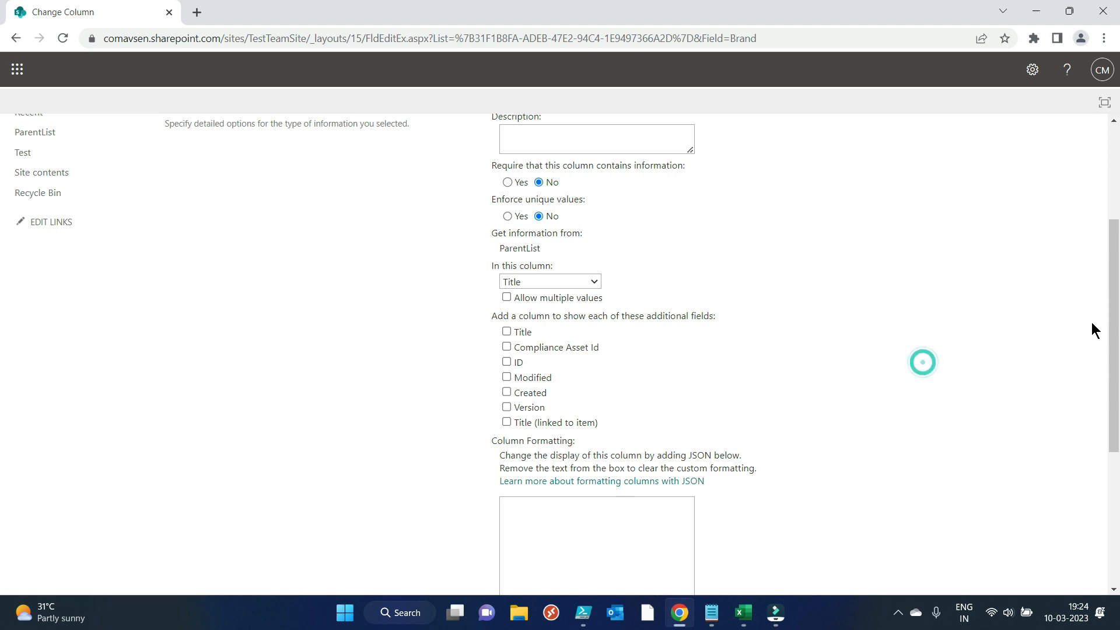
scroll(down, 3)
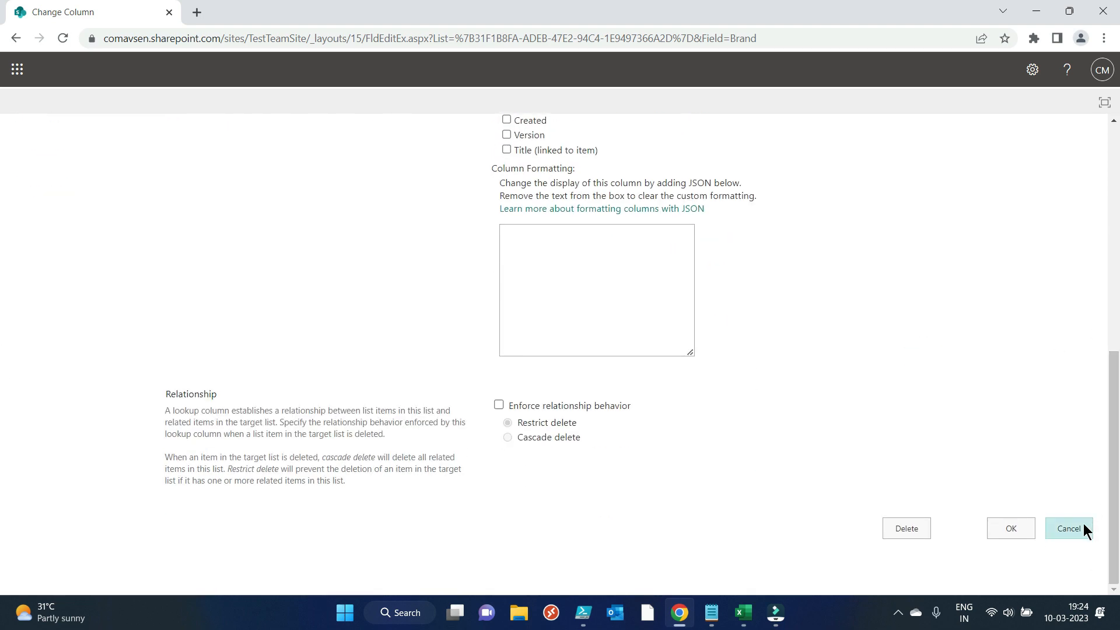
click(1067, 529)
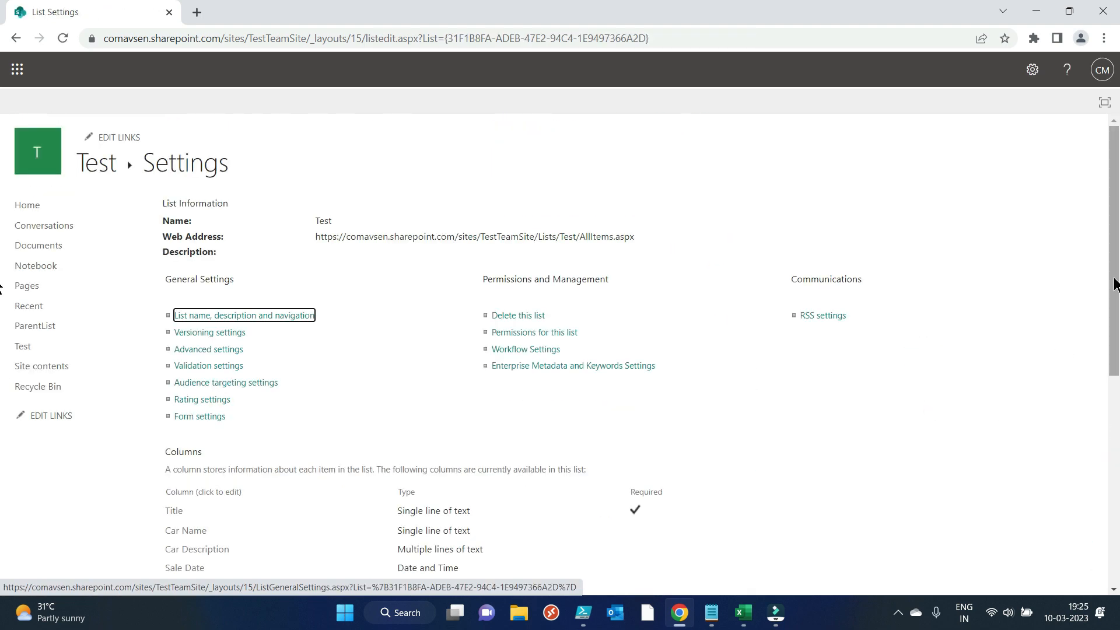
Check that Colour Options offers Red, White, Blue and Black, then return to the browser.
scroll(down, 3)
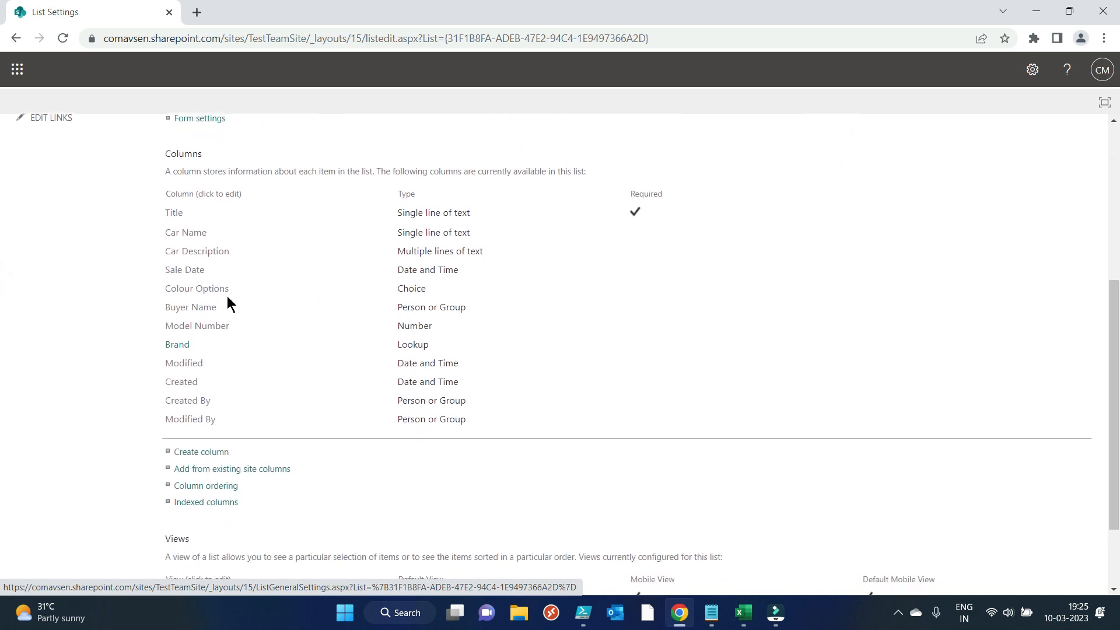
click(196, 288)
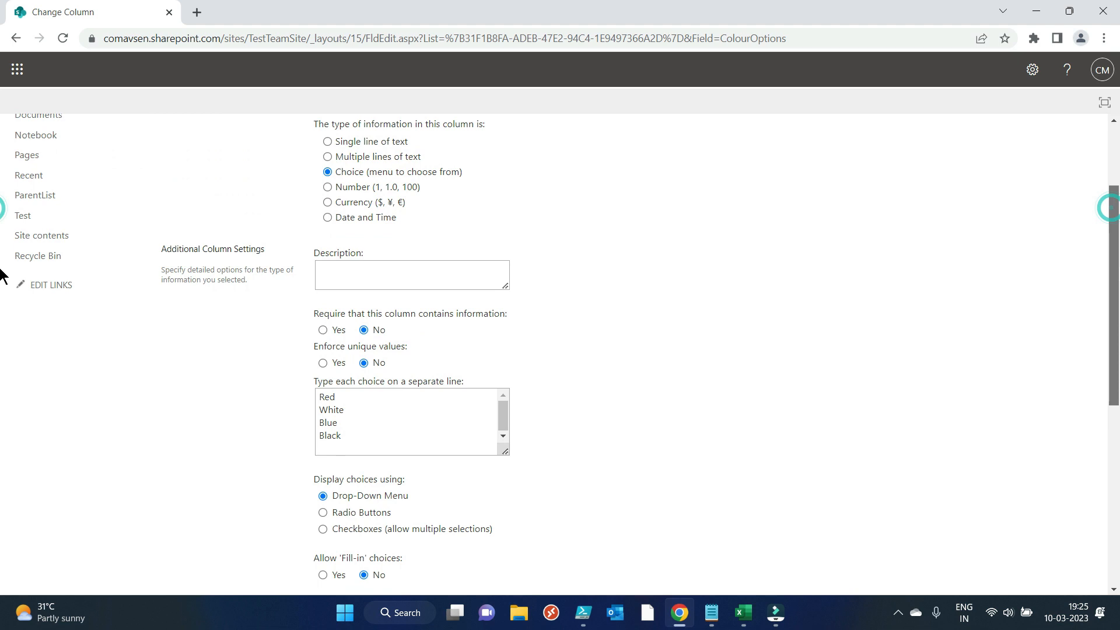
click(330, 425)
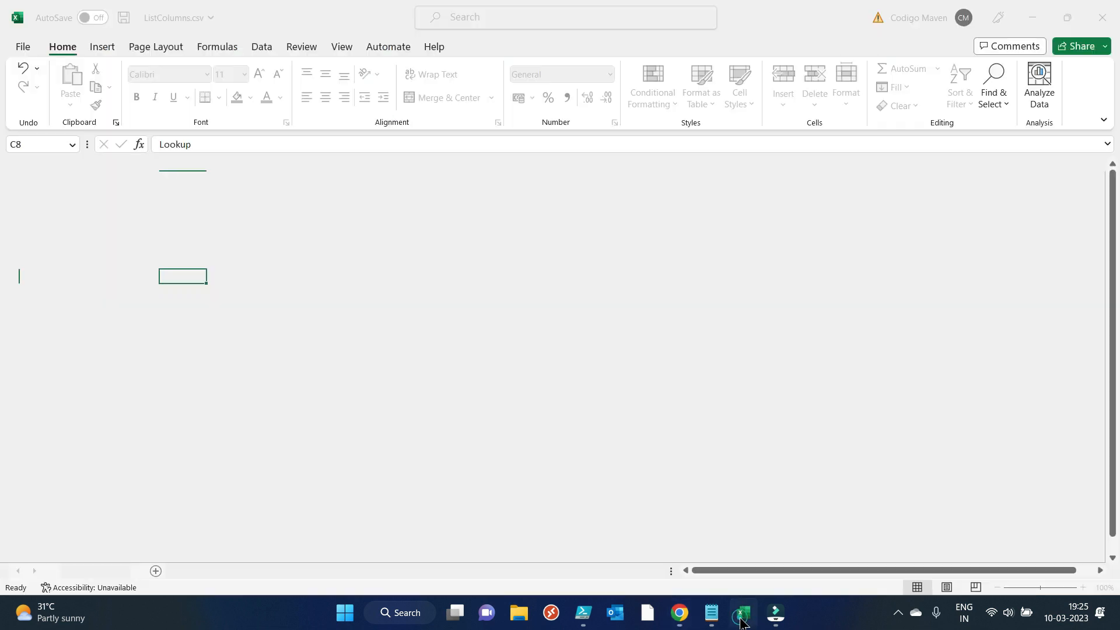
click(740, 611)
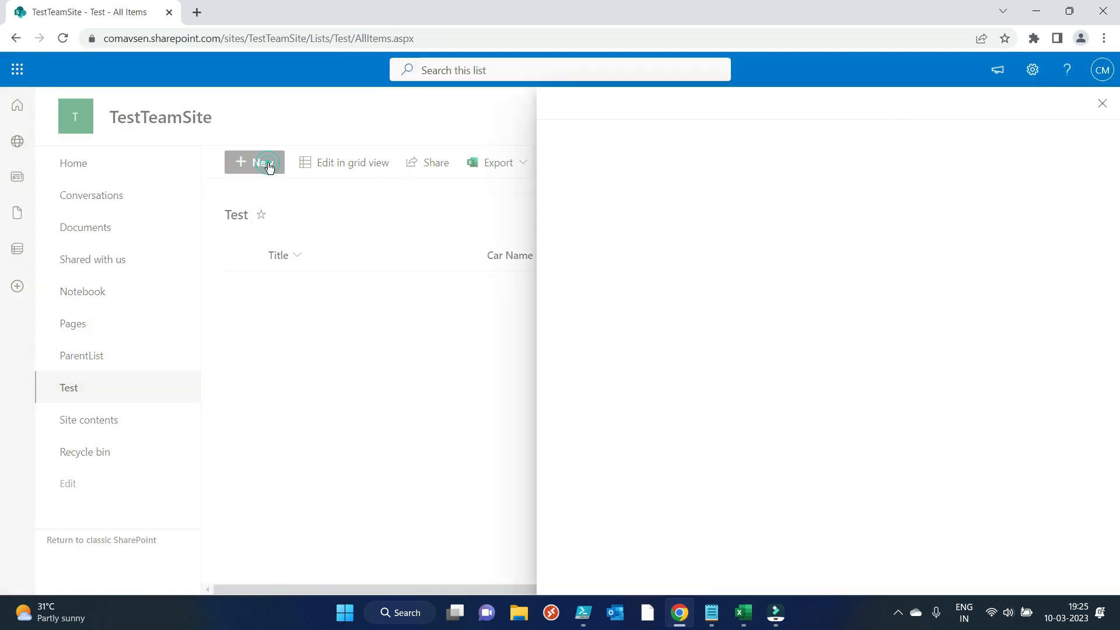
Start a new Test item with title Test, car name Polo and description "Is a nice car".
click(254, 162)
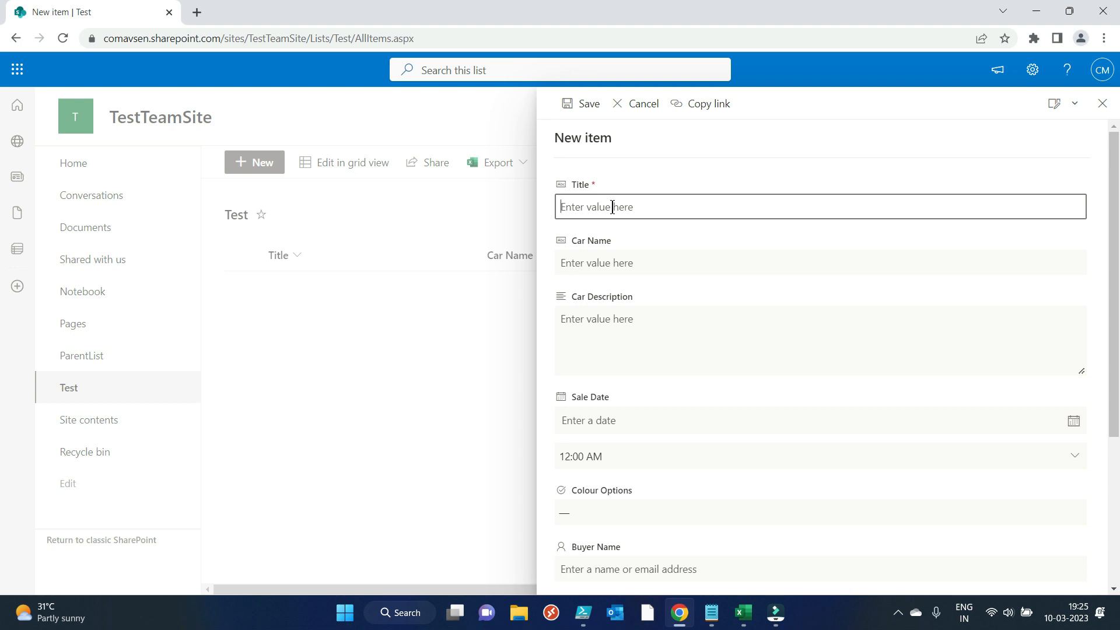
text(T)
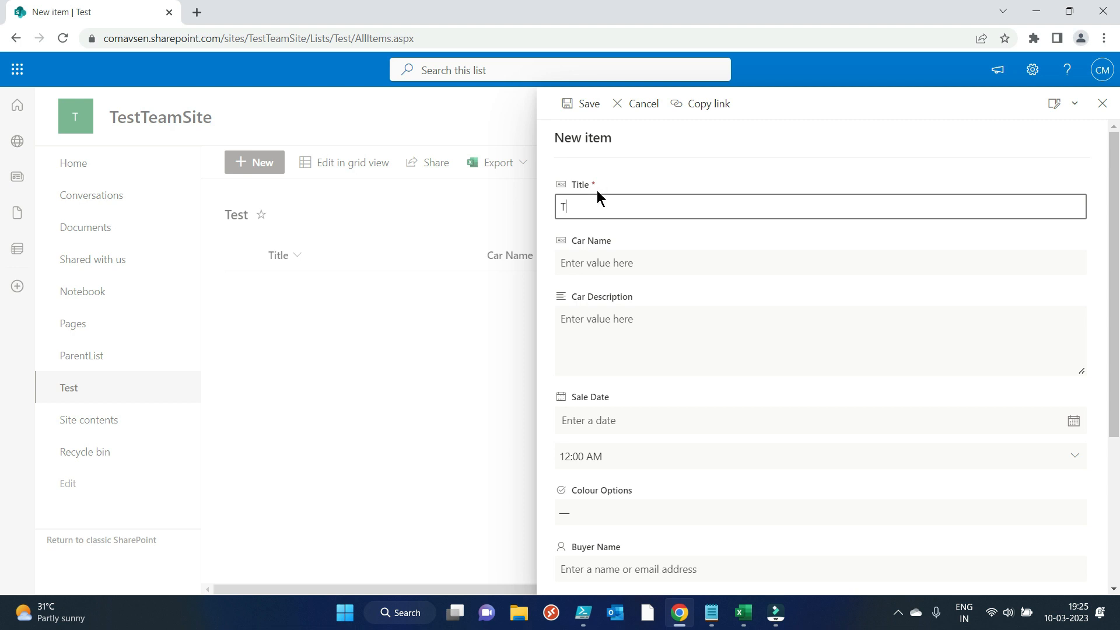
text(est Tit)
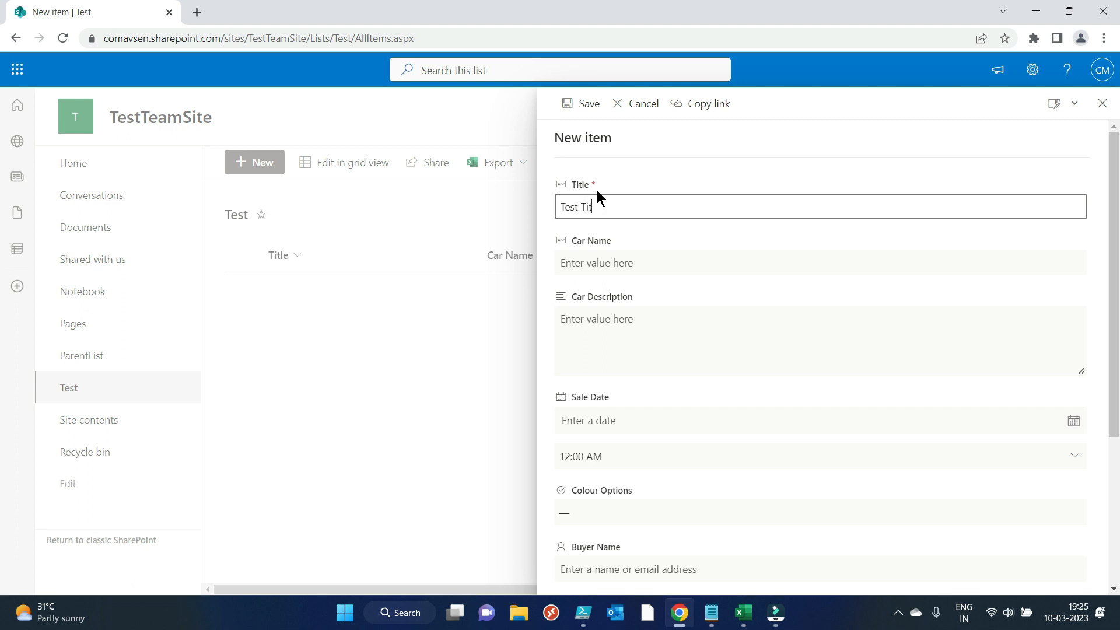
click(819, 261)
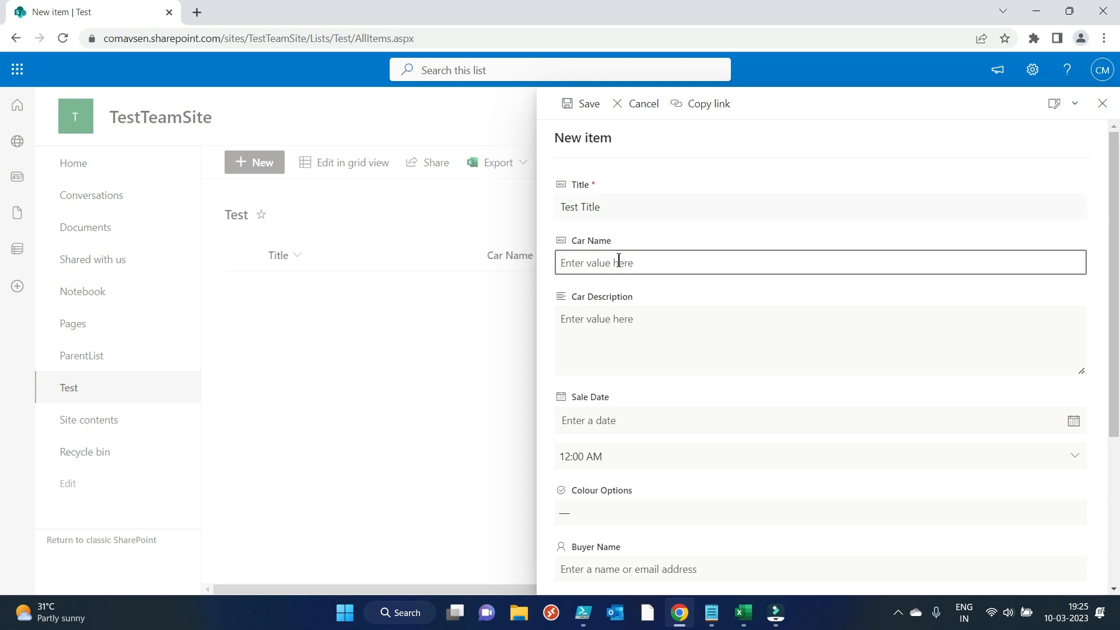
text(Polo)
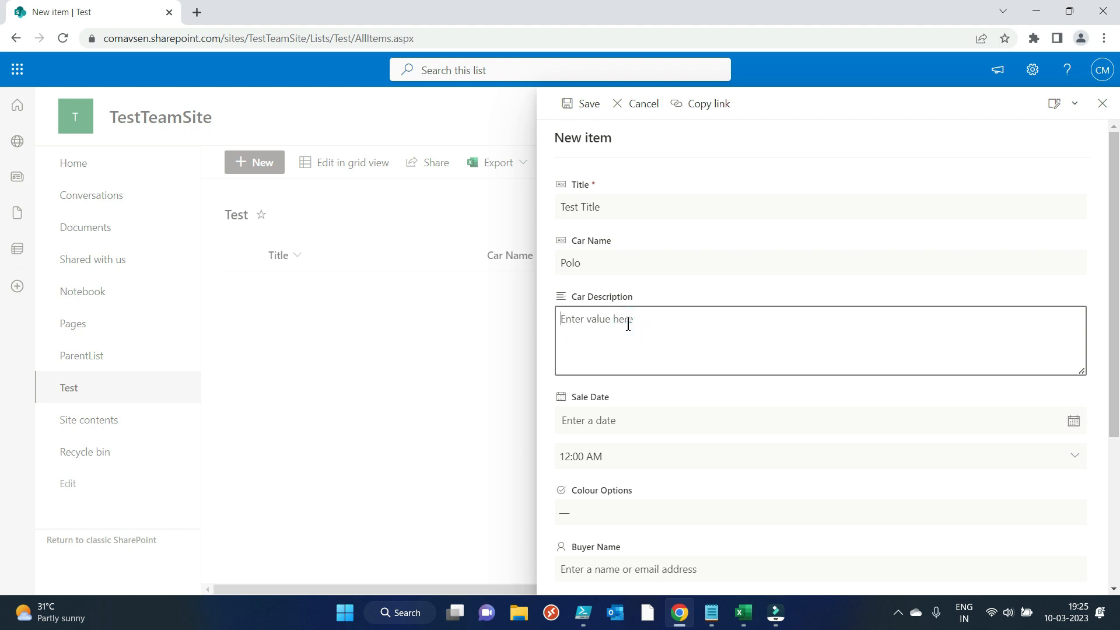
text(Is a)
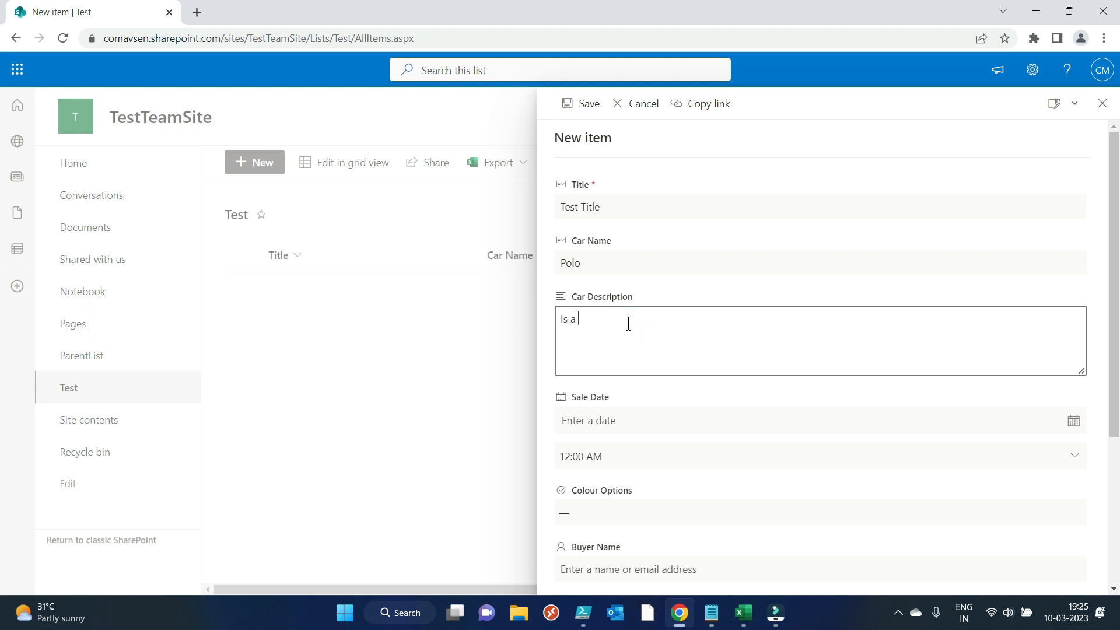
text(nice car)
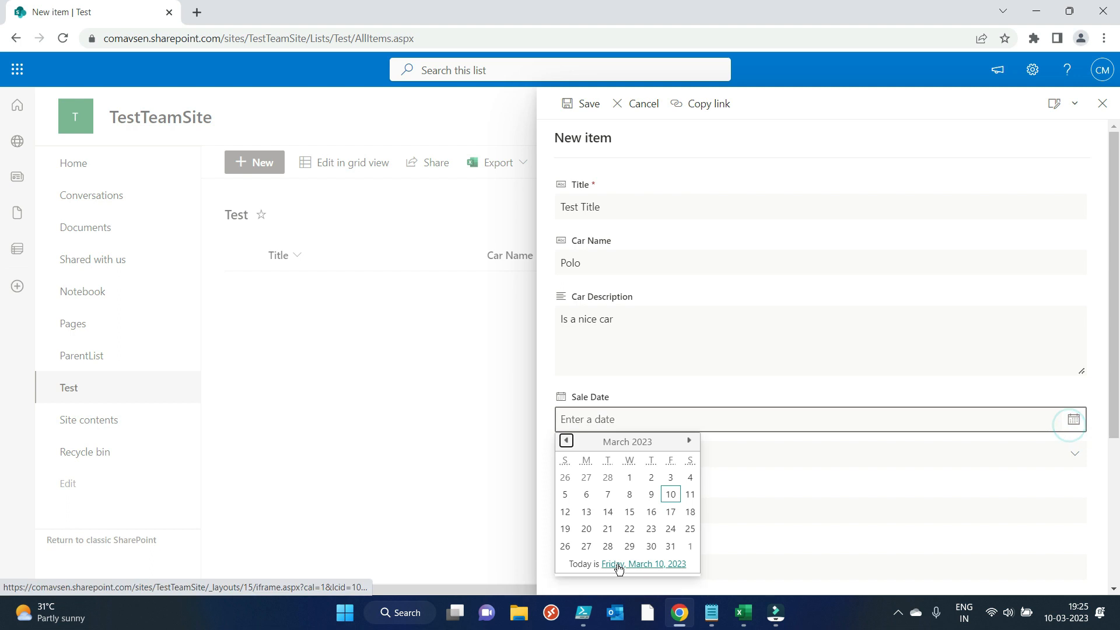
Set sale date 3/17/2023, colour Red, and buyer Codigo Maven.
click(670, 511)
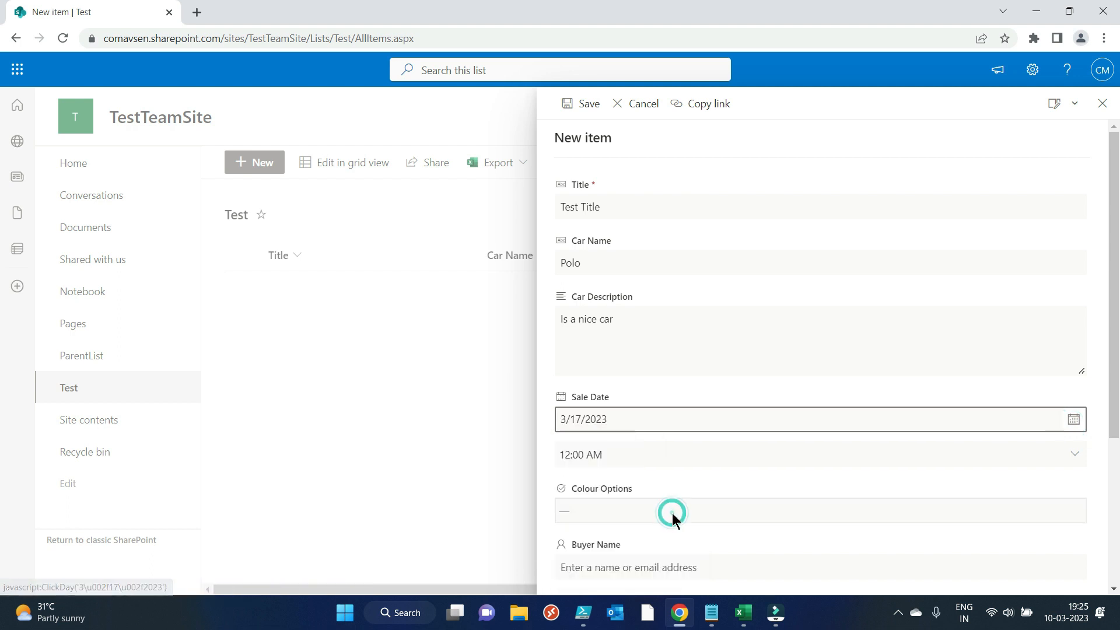
scroll(down, 3)
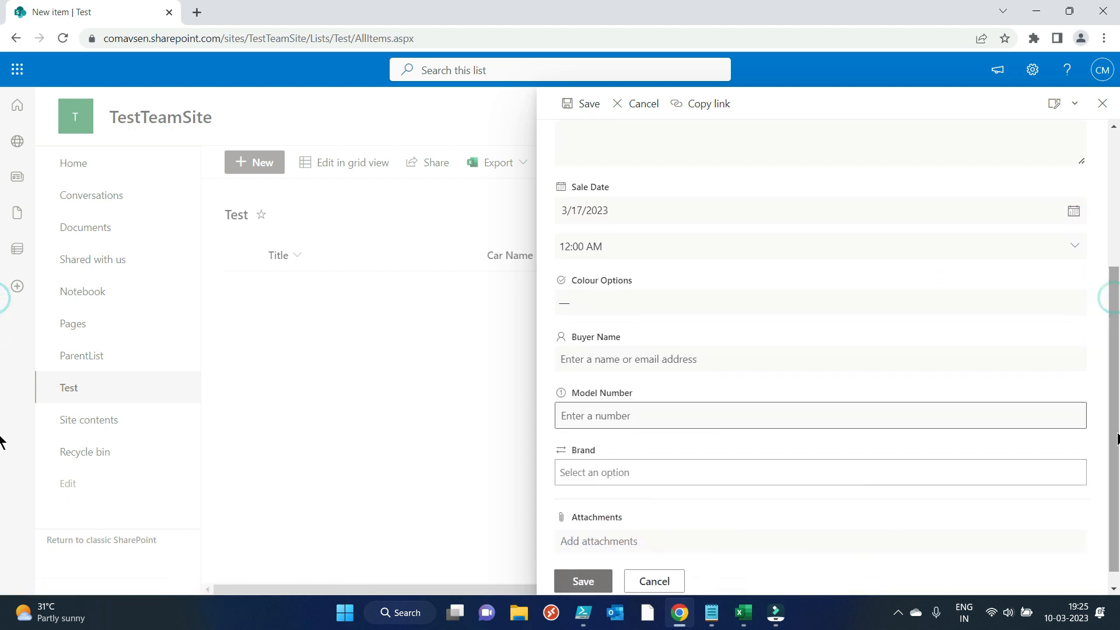
click(817, 302)
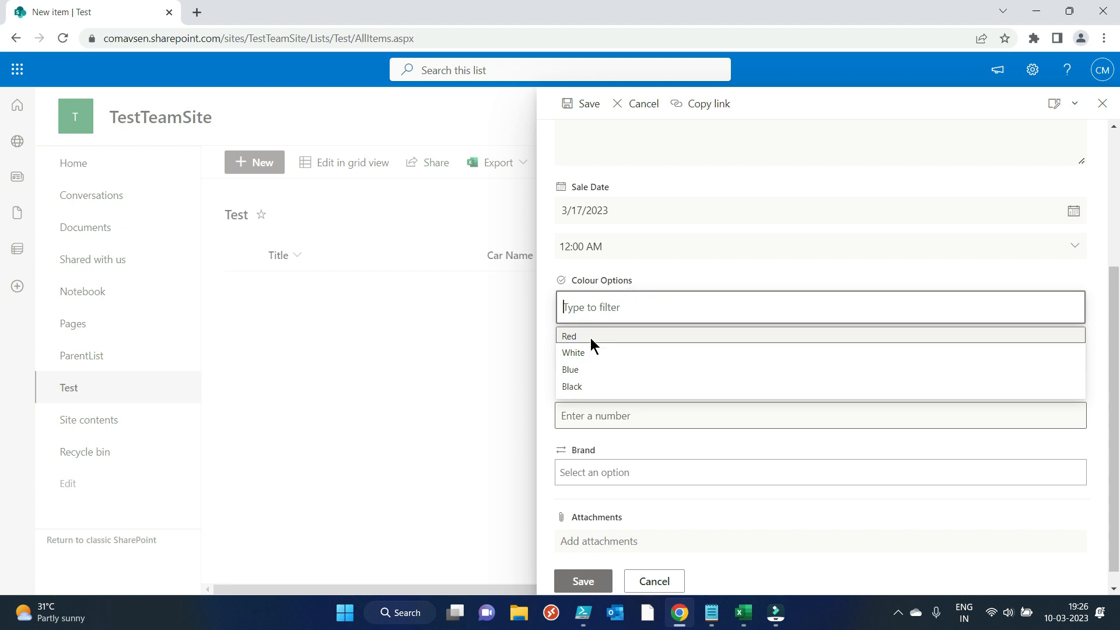
click(569, 336)
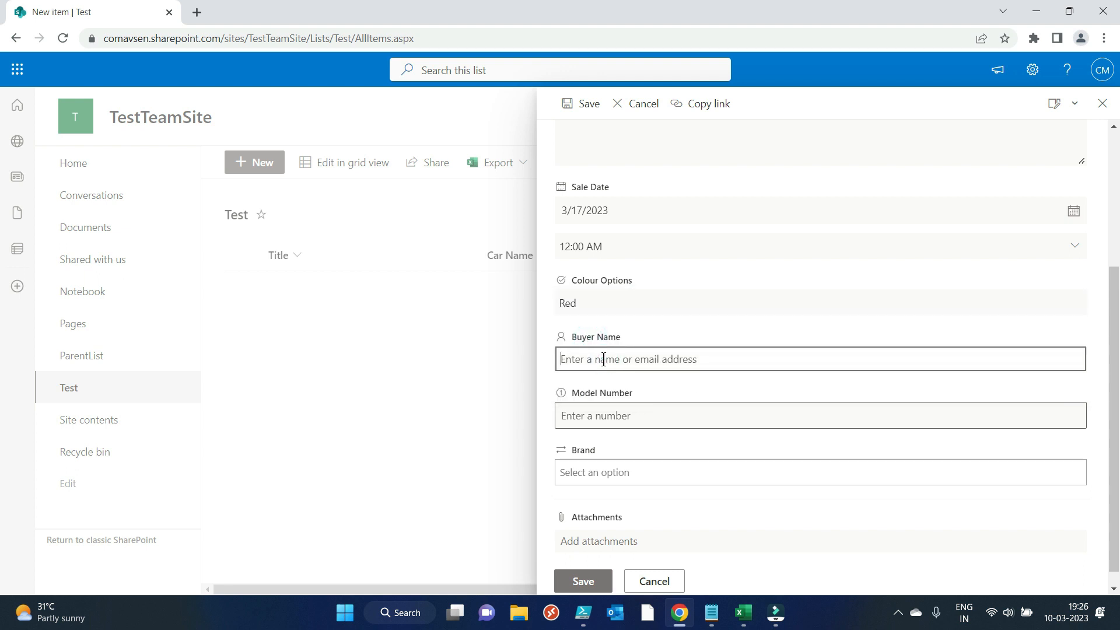
text(Co)
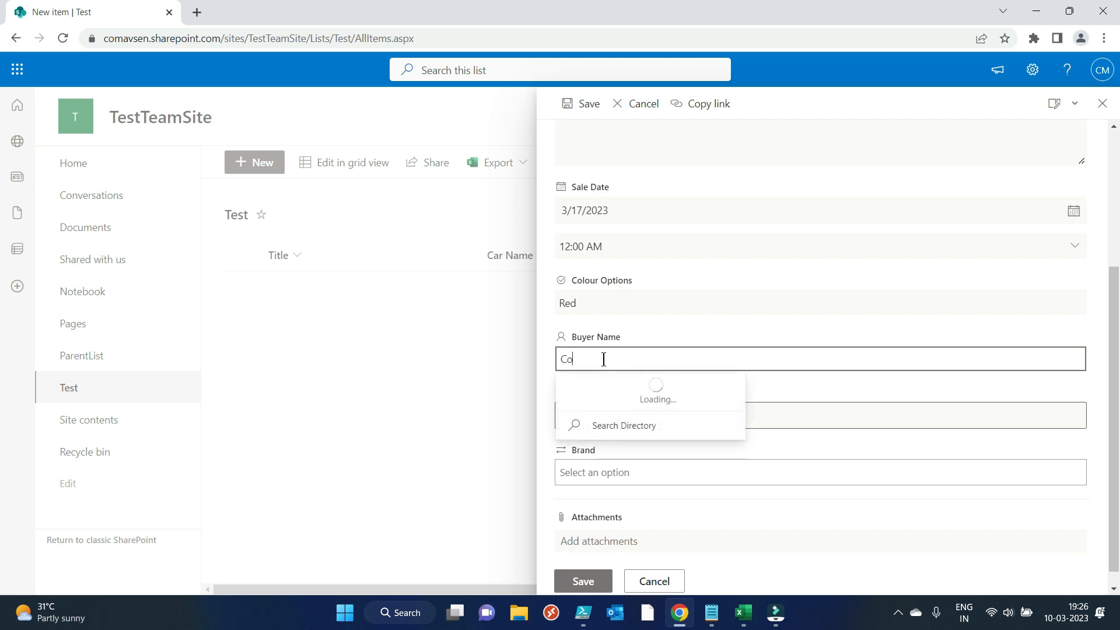
text(digo)
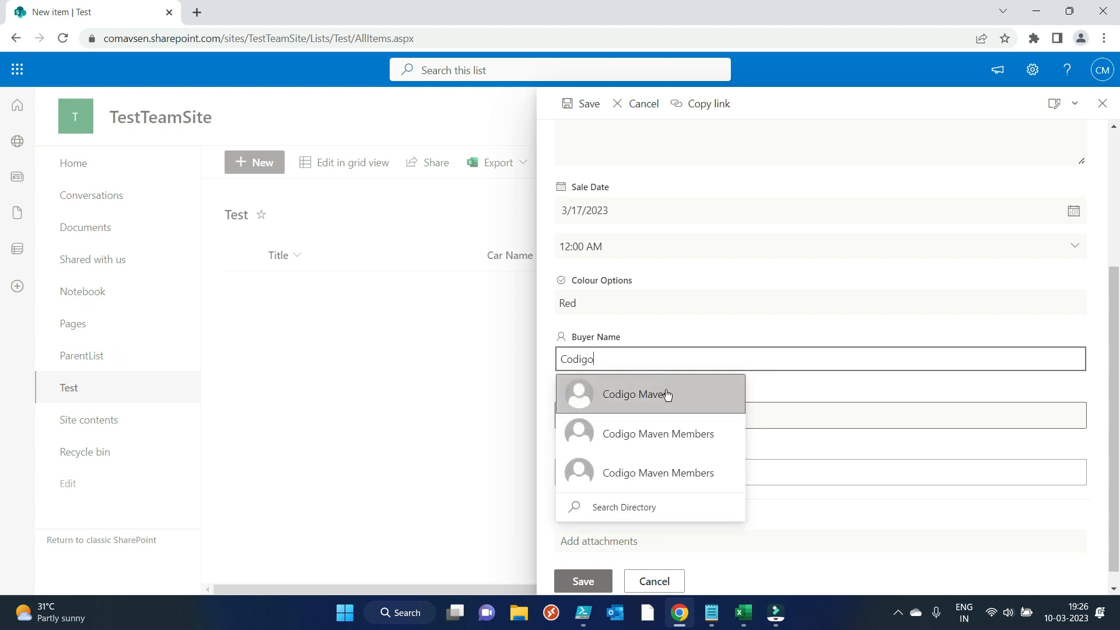
click(635, 394)
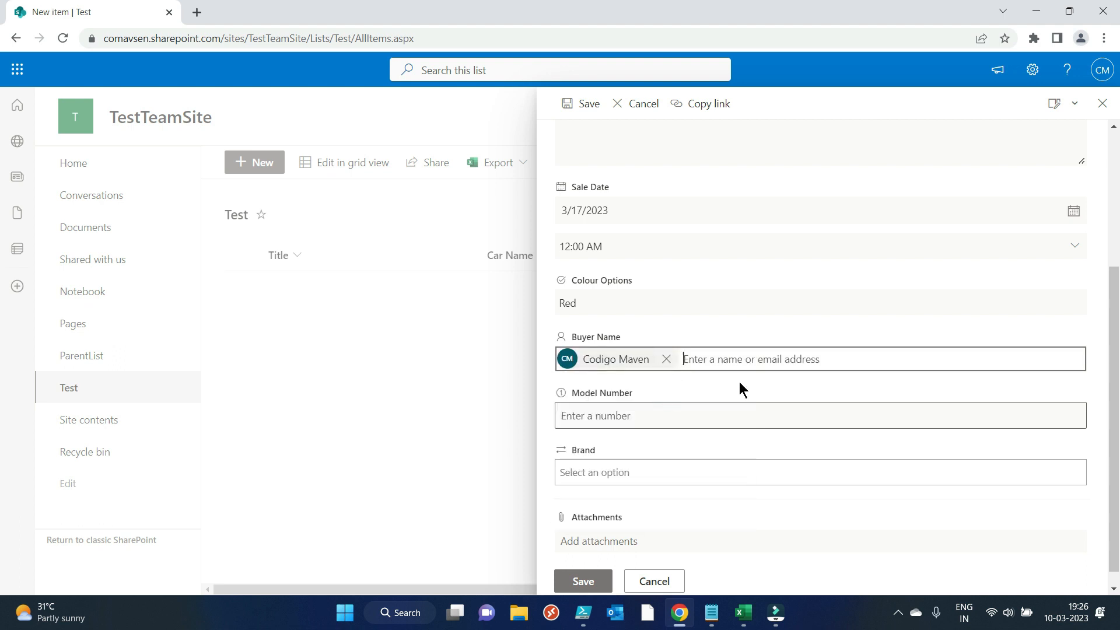
mouse_move(898, 177)
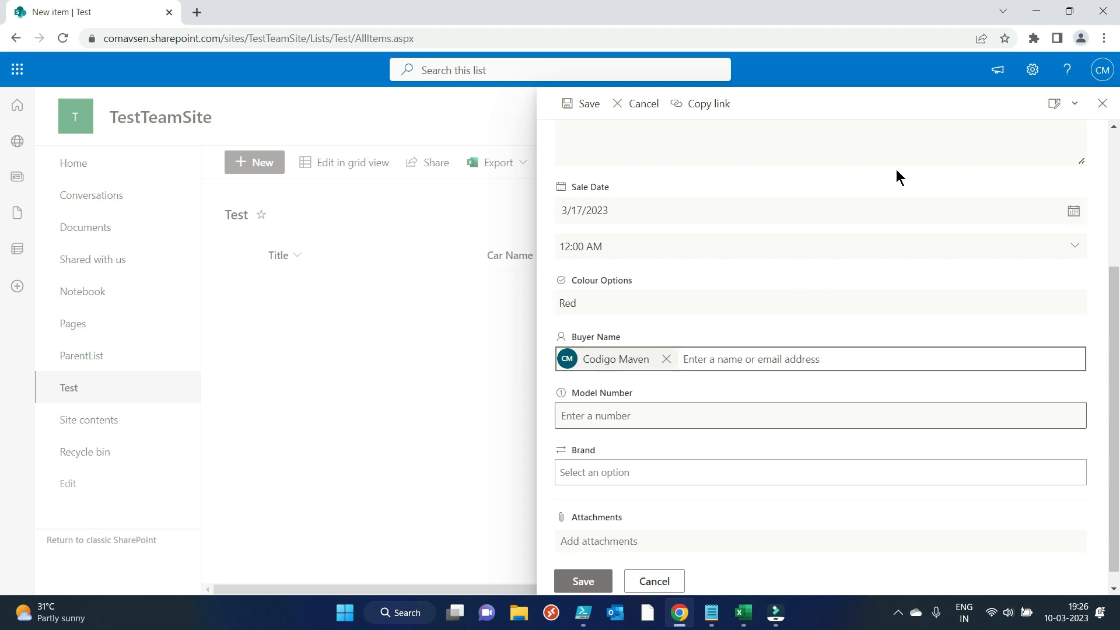
Enter model number 12345, choose brand Volkswagon, and save the item.
click(724, 416)
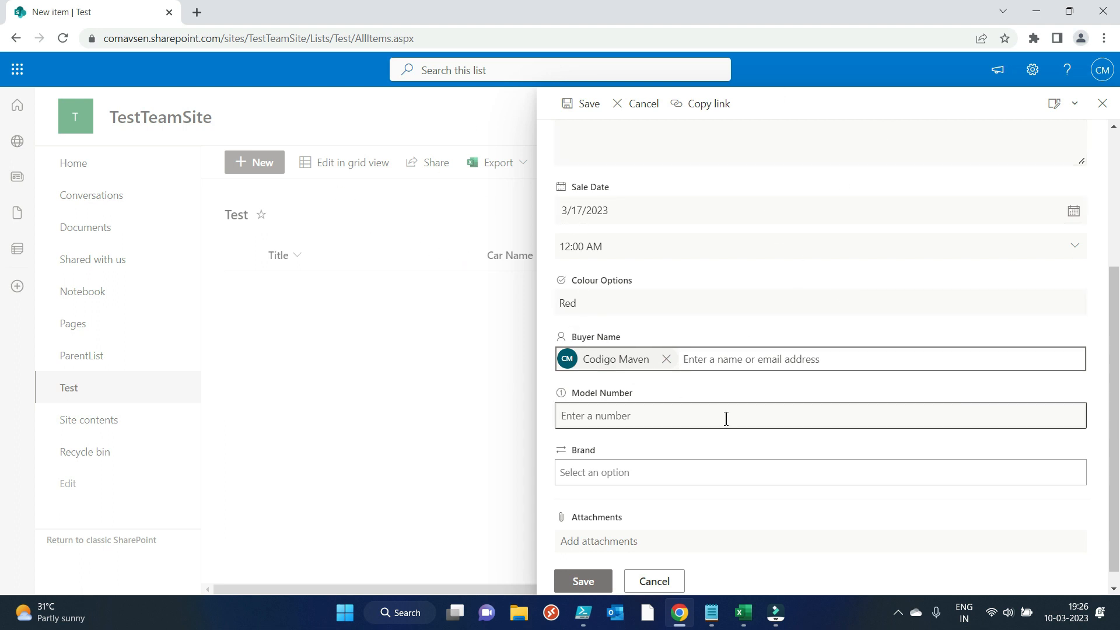
scroll(down, 3)
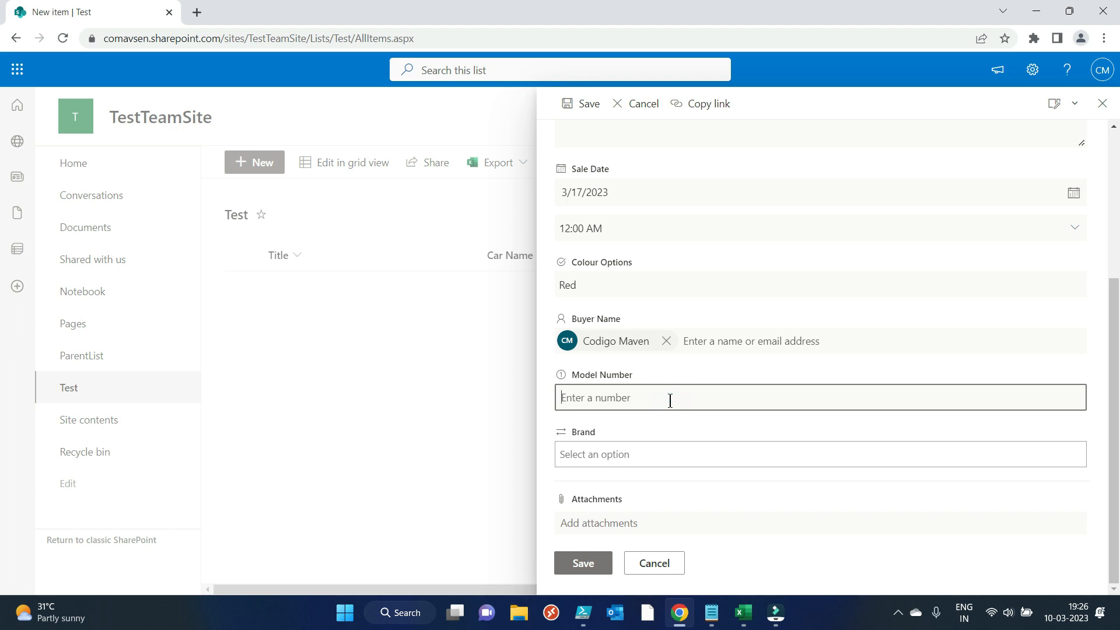
text(12345)
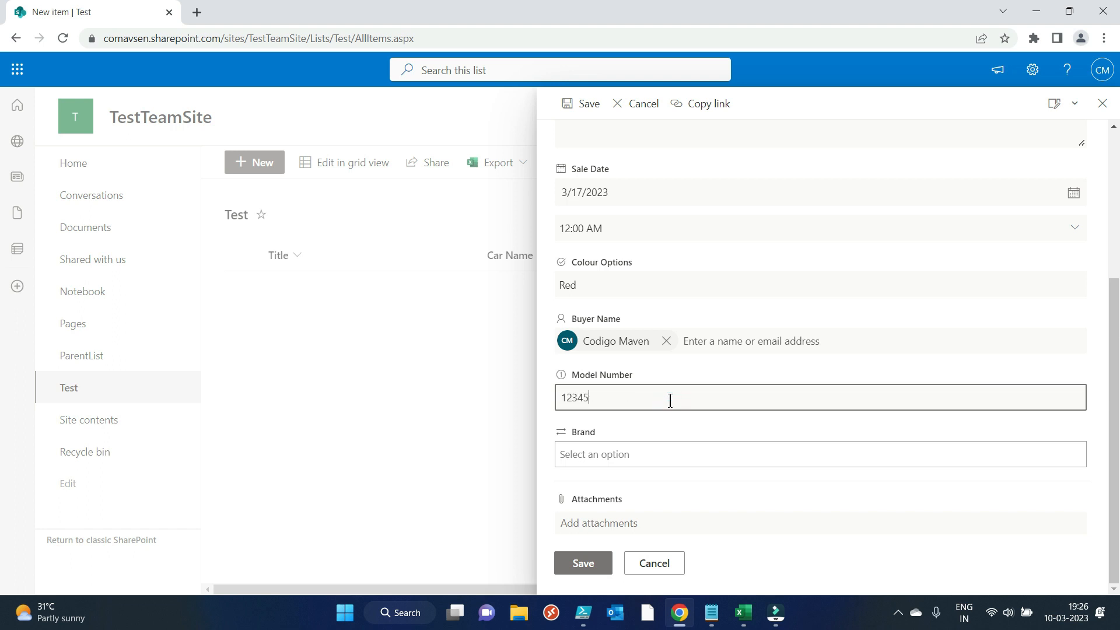
click(819, 454)
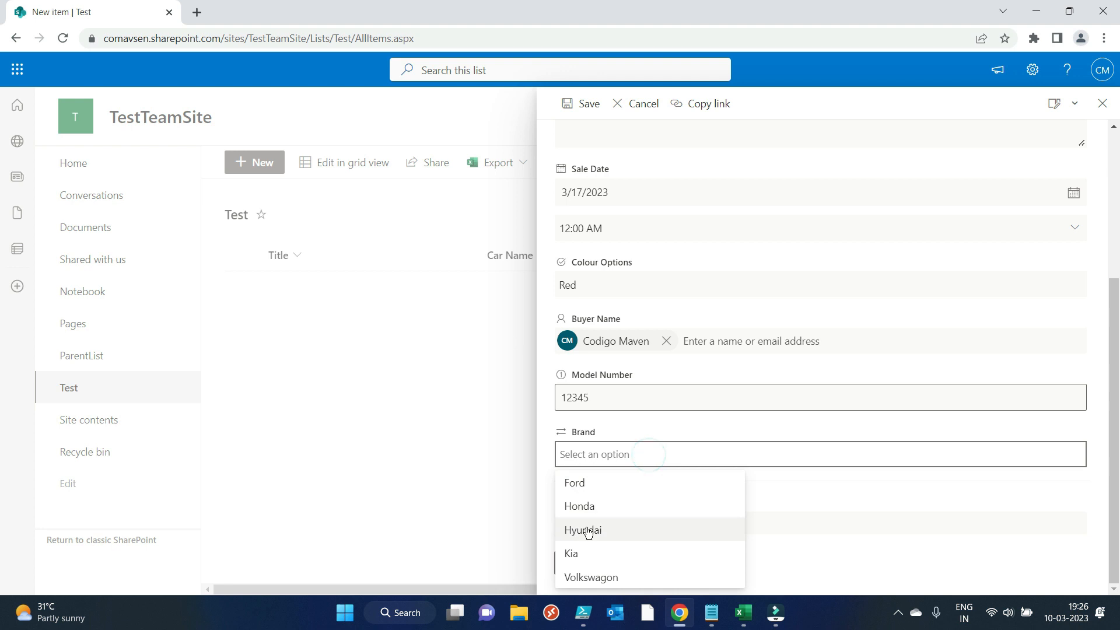
click(591, 576)
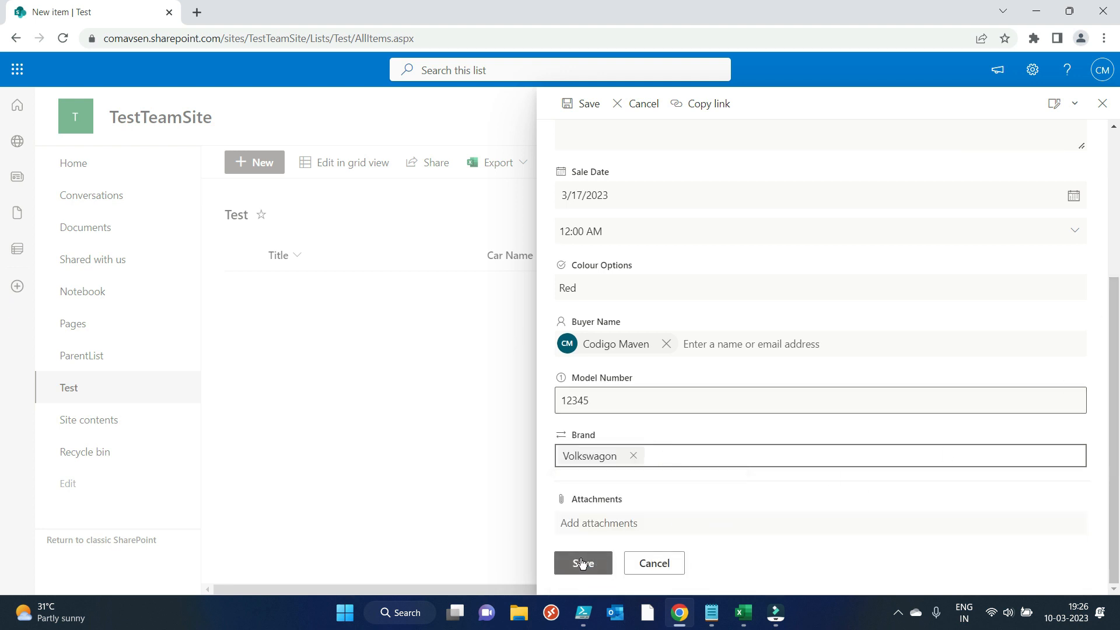
click(582, 563)
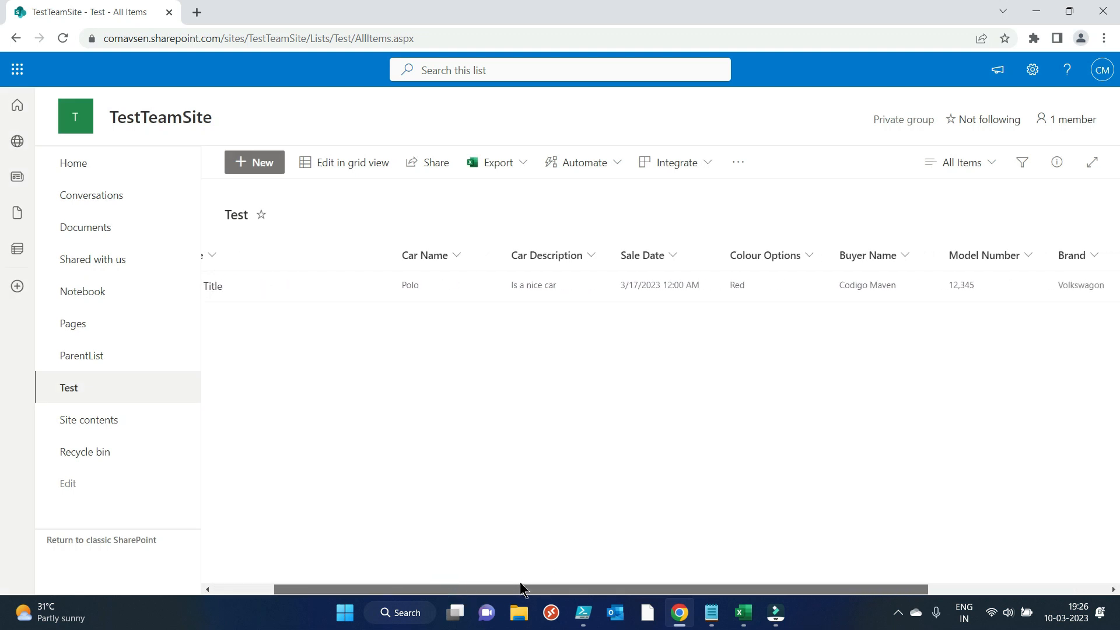
scroll(right, 3)
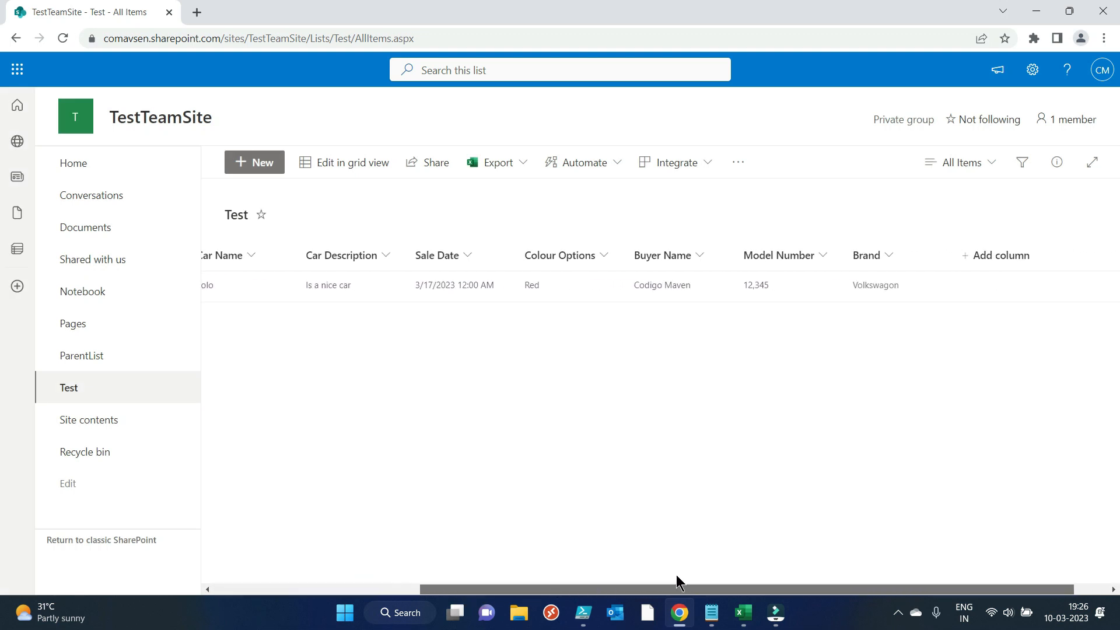
scroll(right, 3)
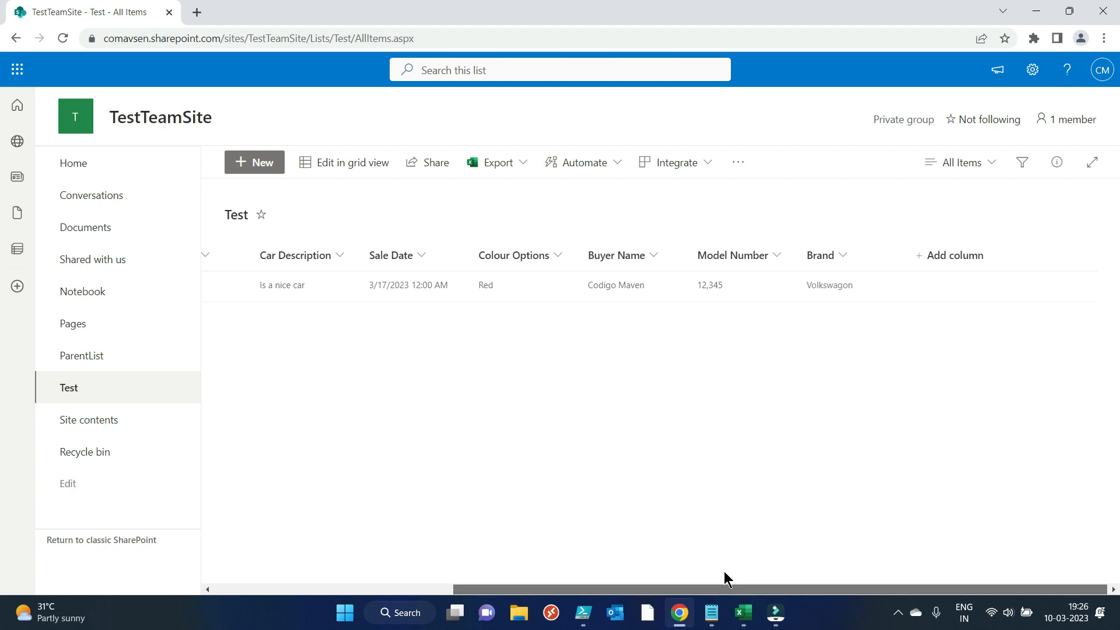
scroll(left, 3)
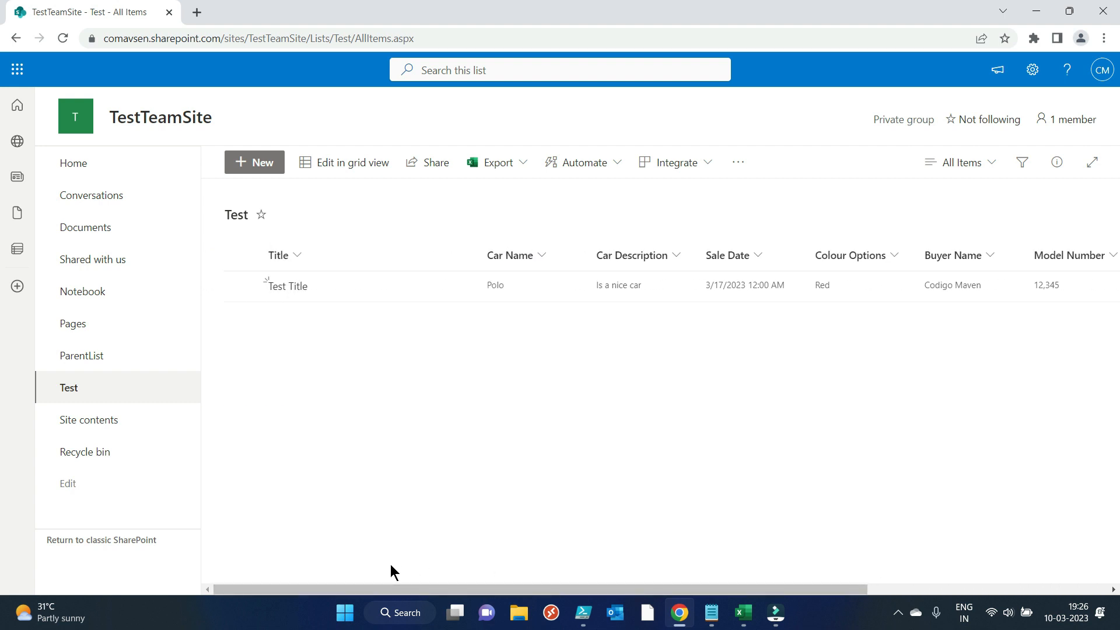